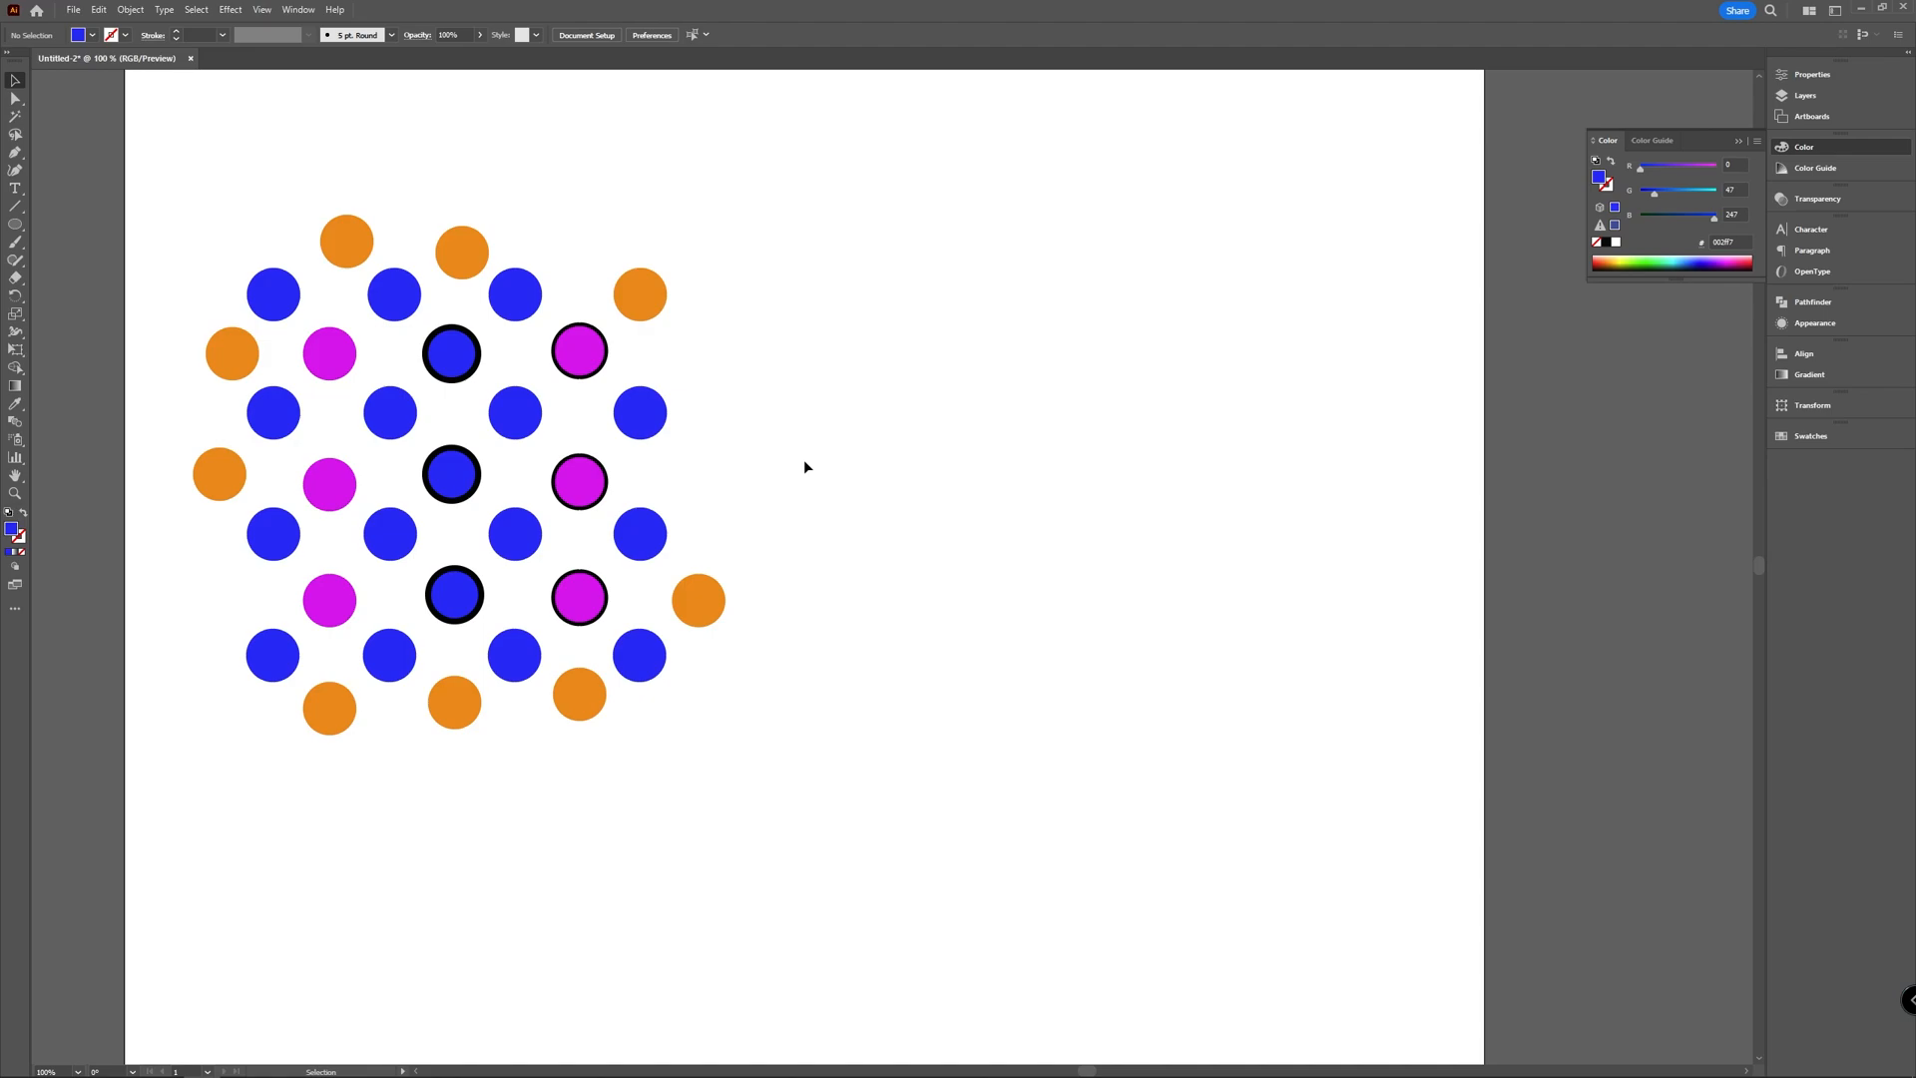
mouse_move(865, 421)
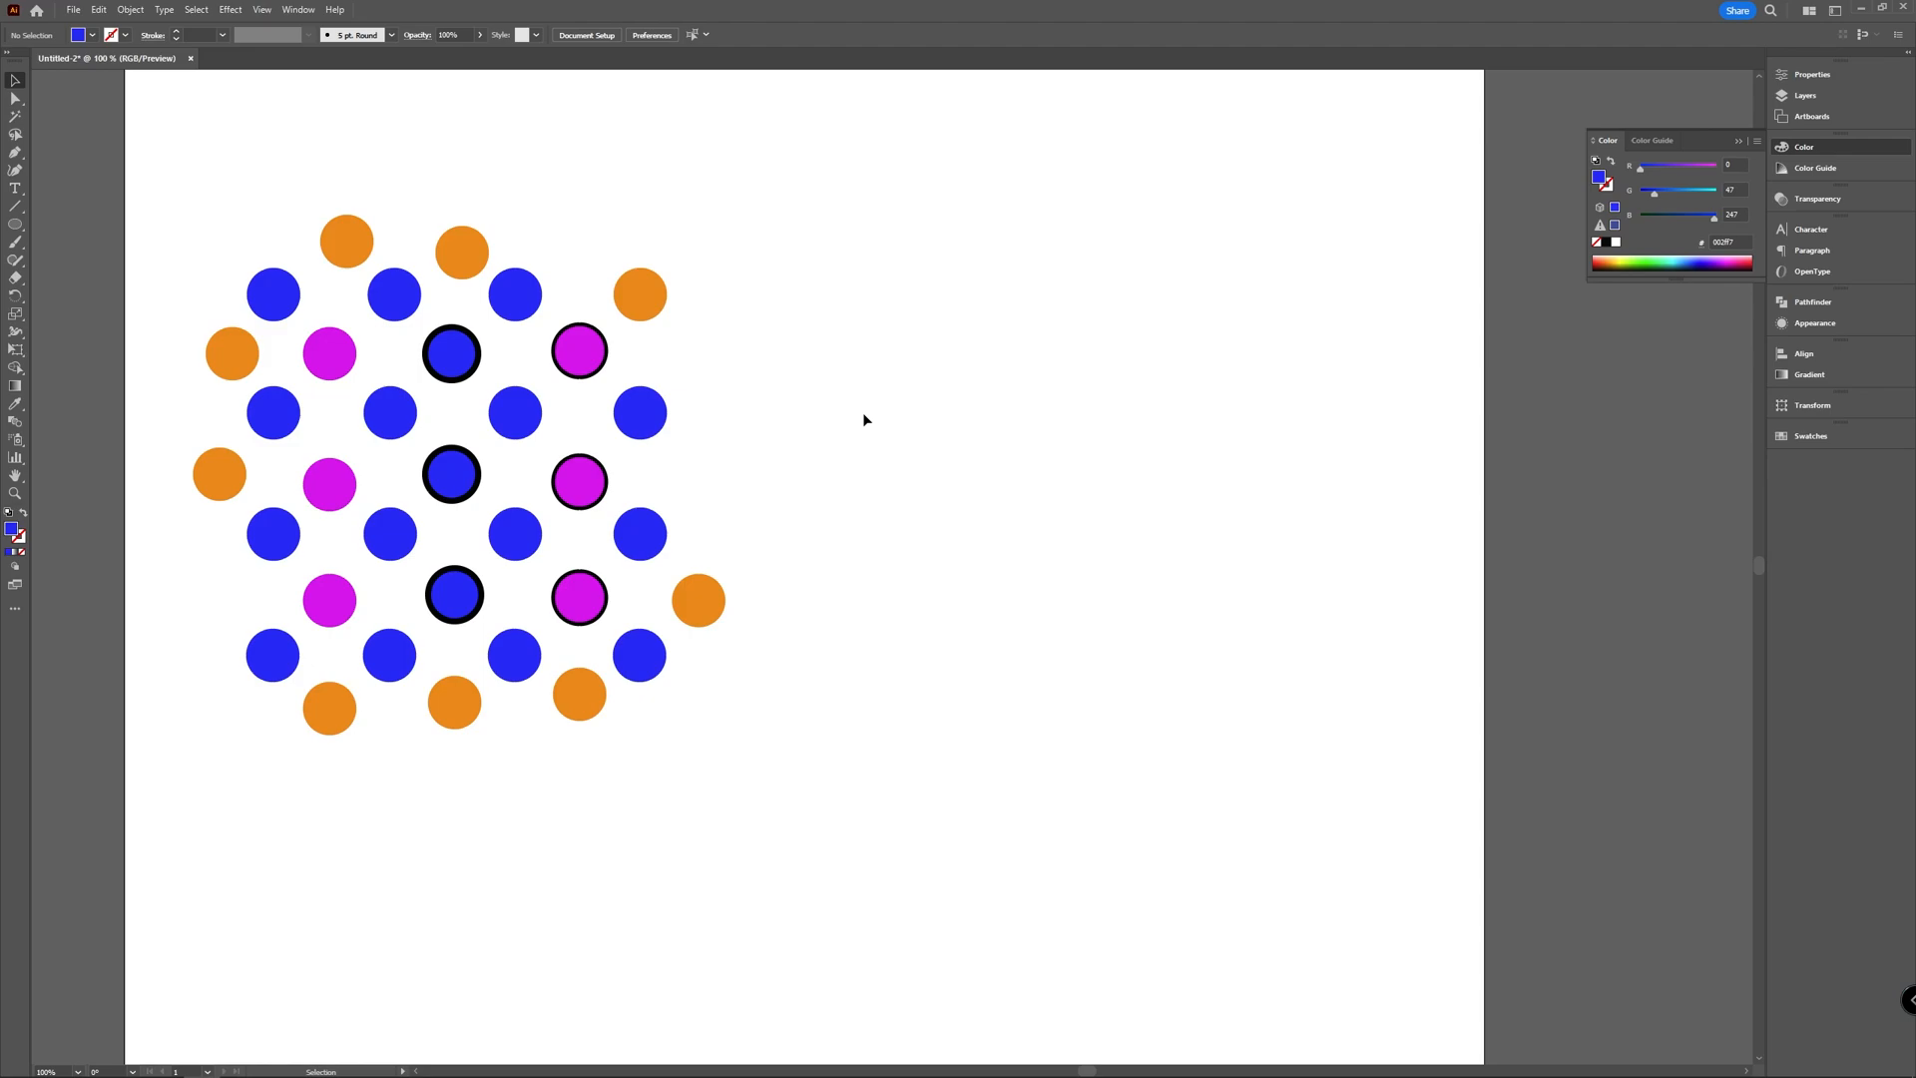
mouse_move(841, 377)
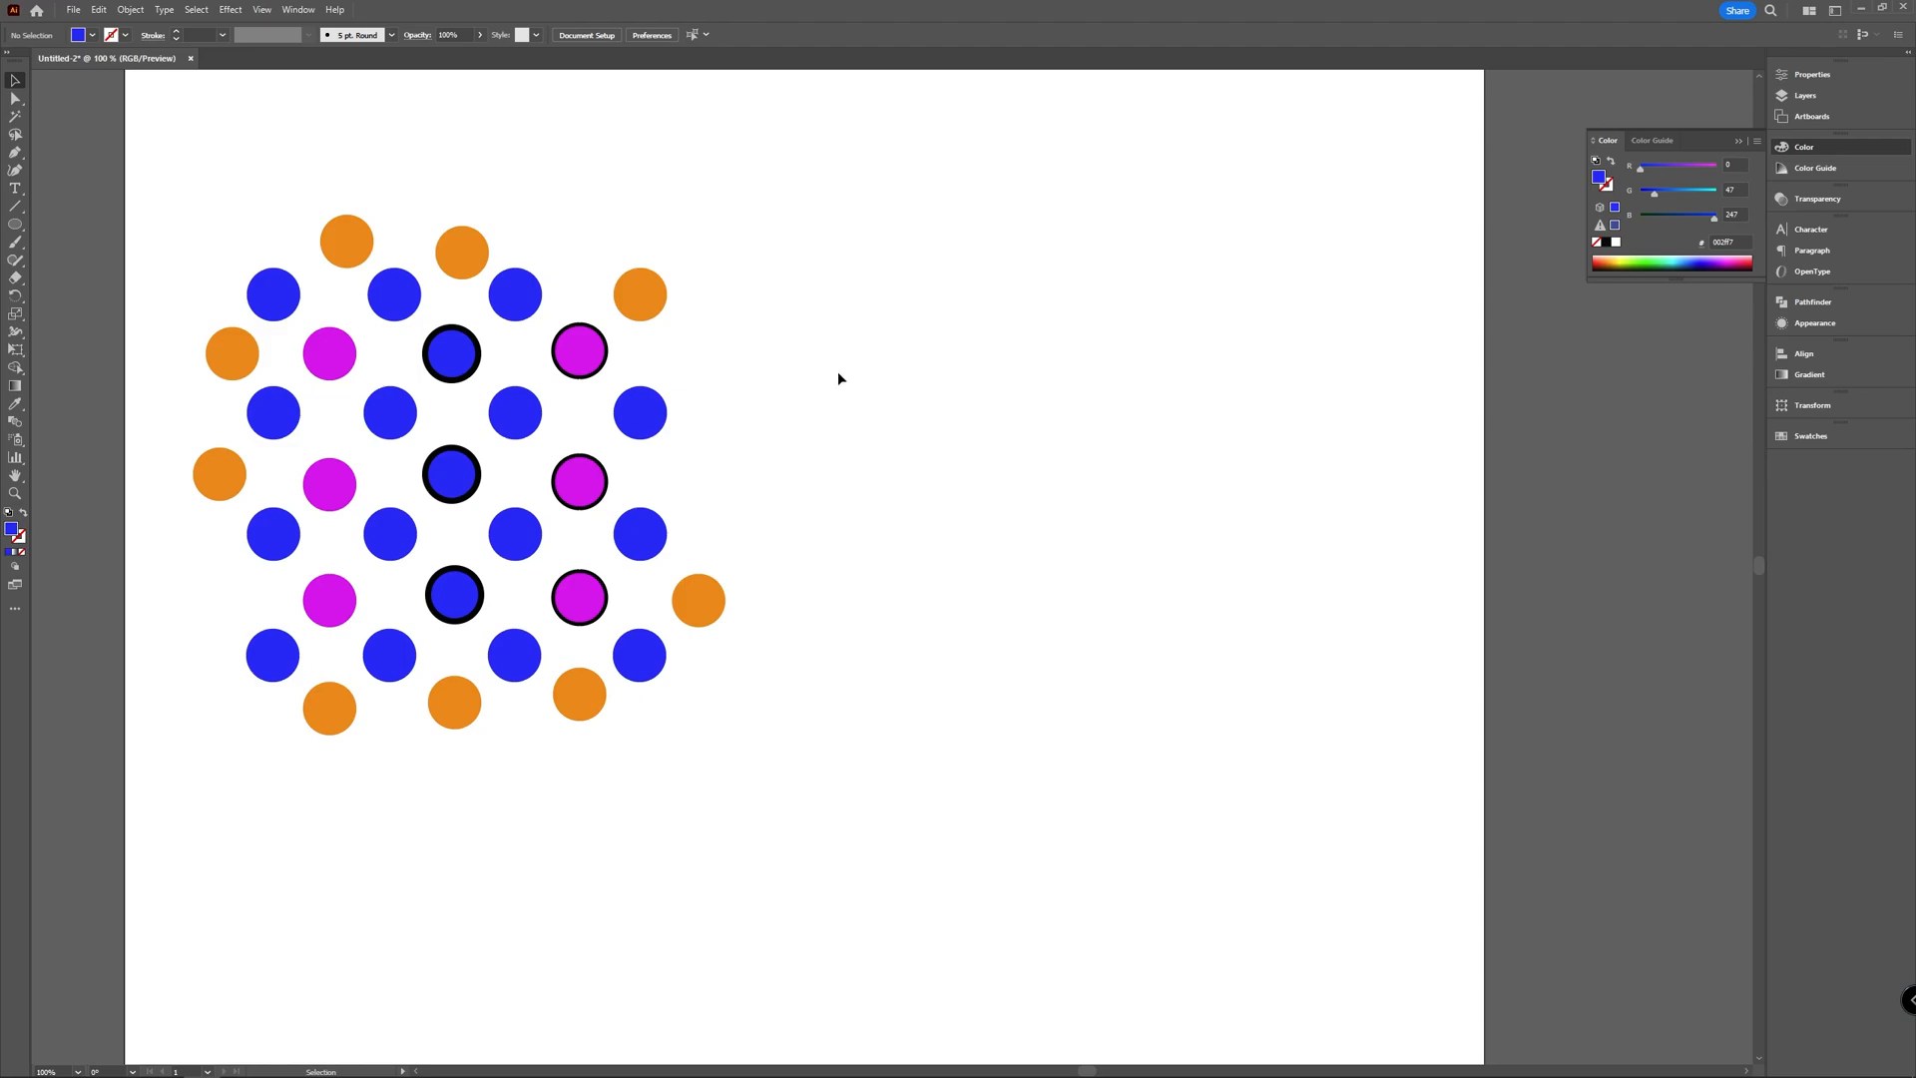
Step: Hand-pick the top-right and left orange circles, then clear the selection
click(639, 294)
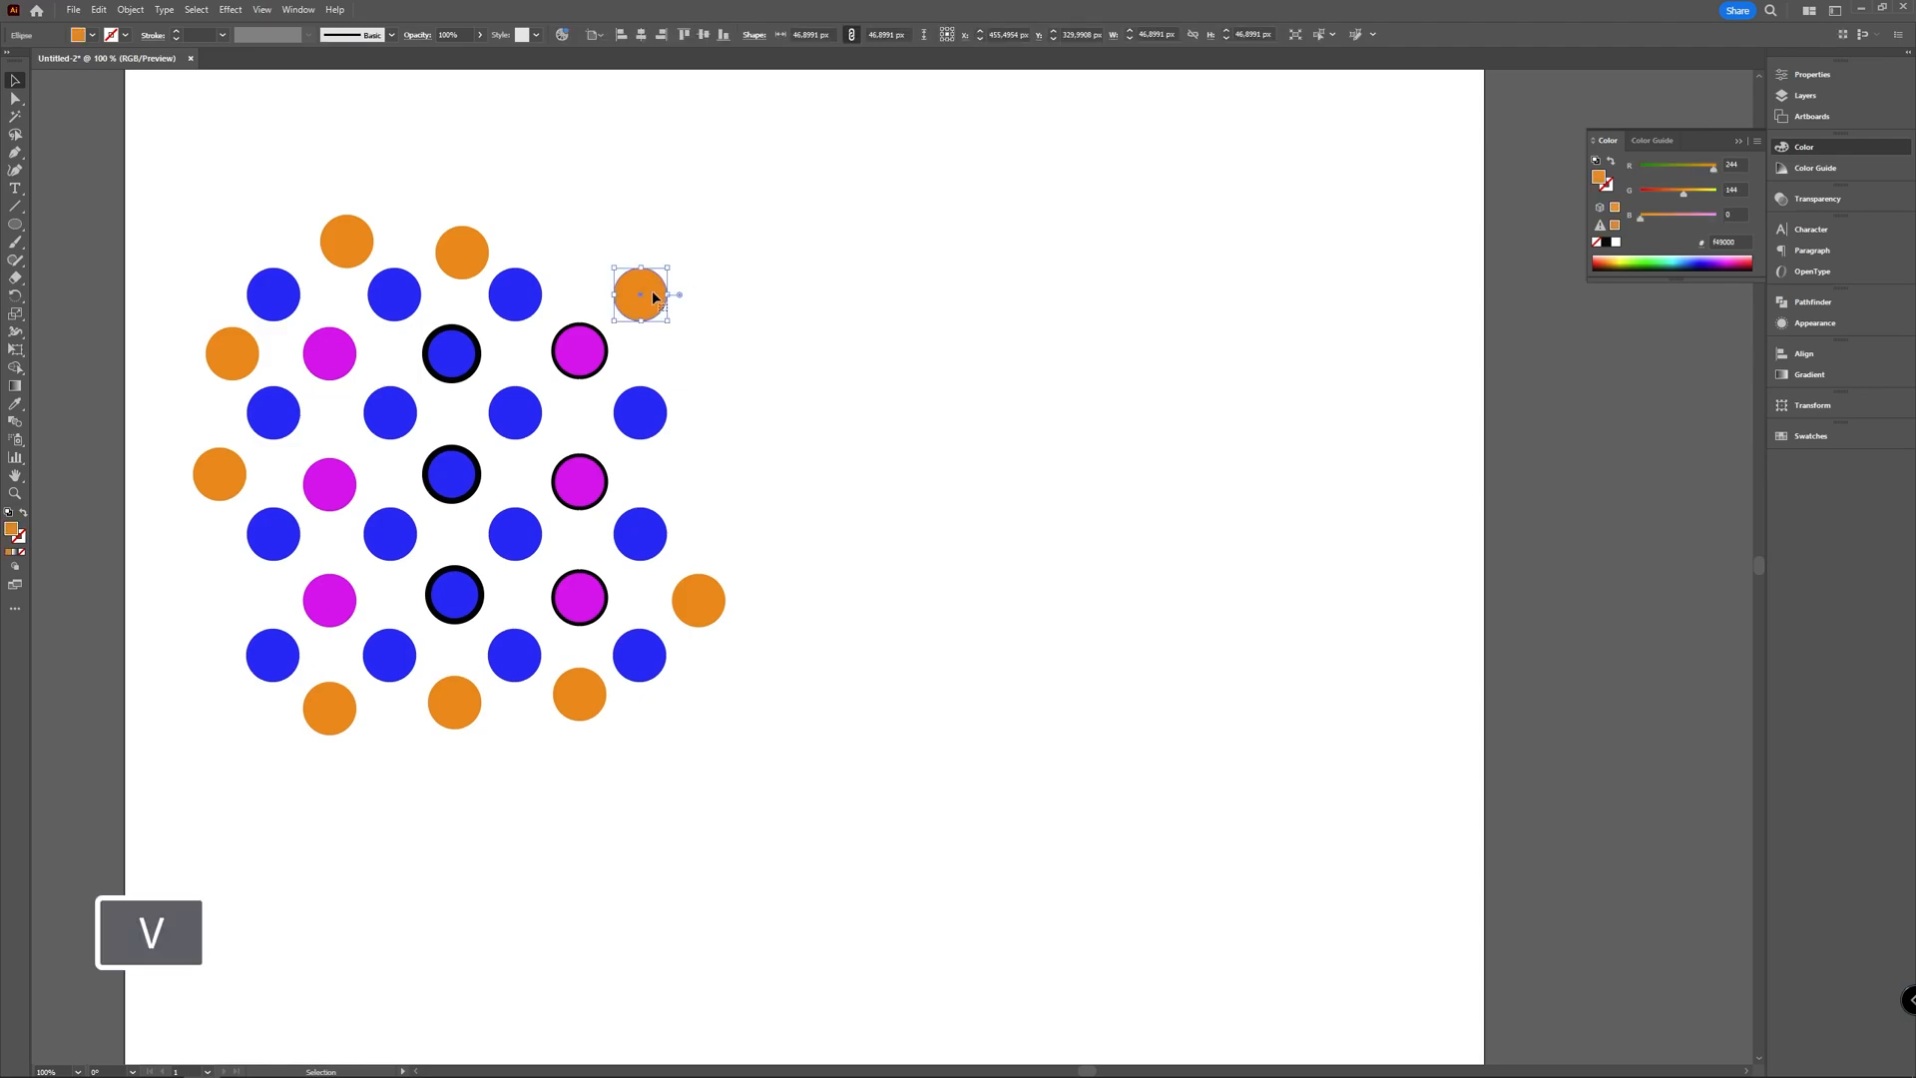
mouse_move(568, 278)
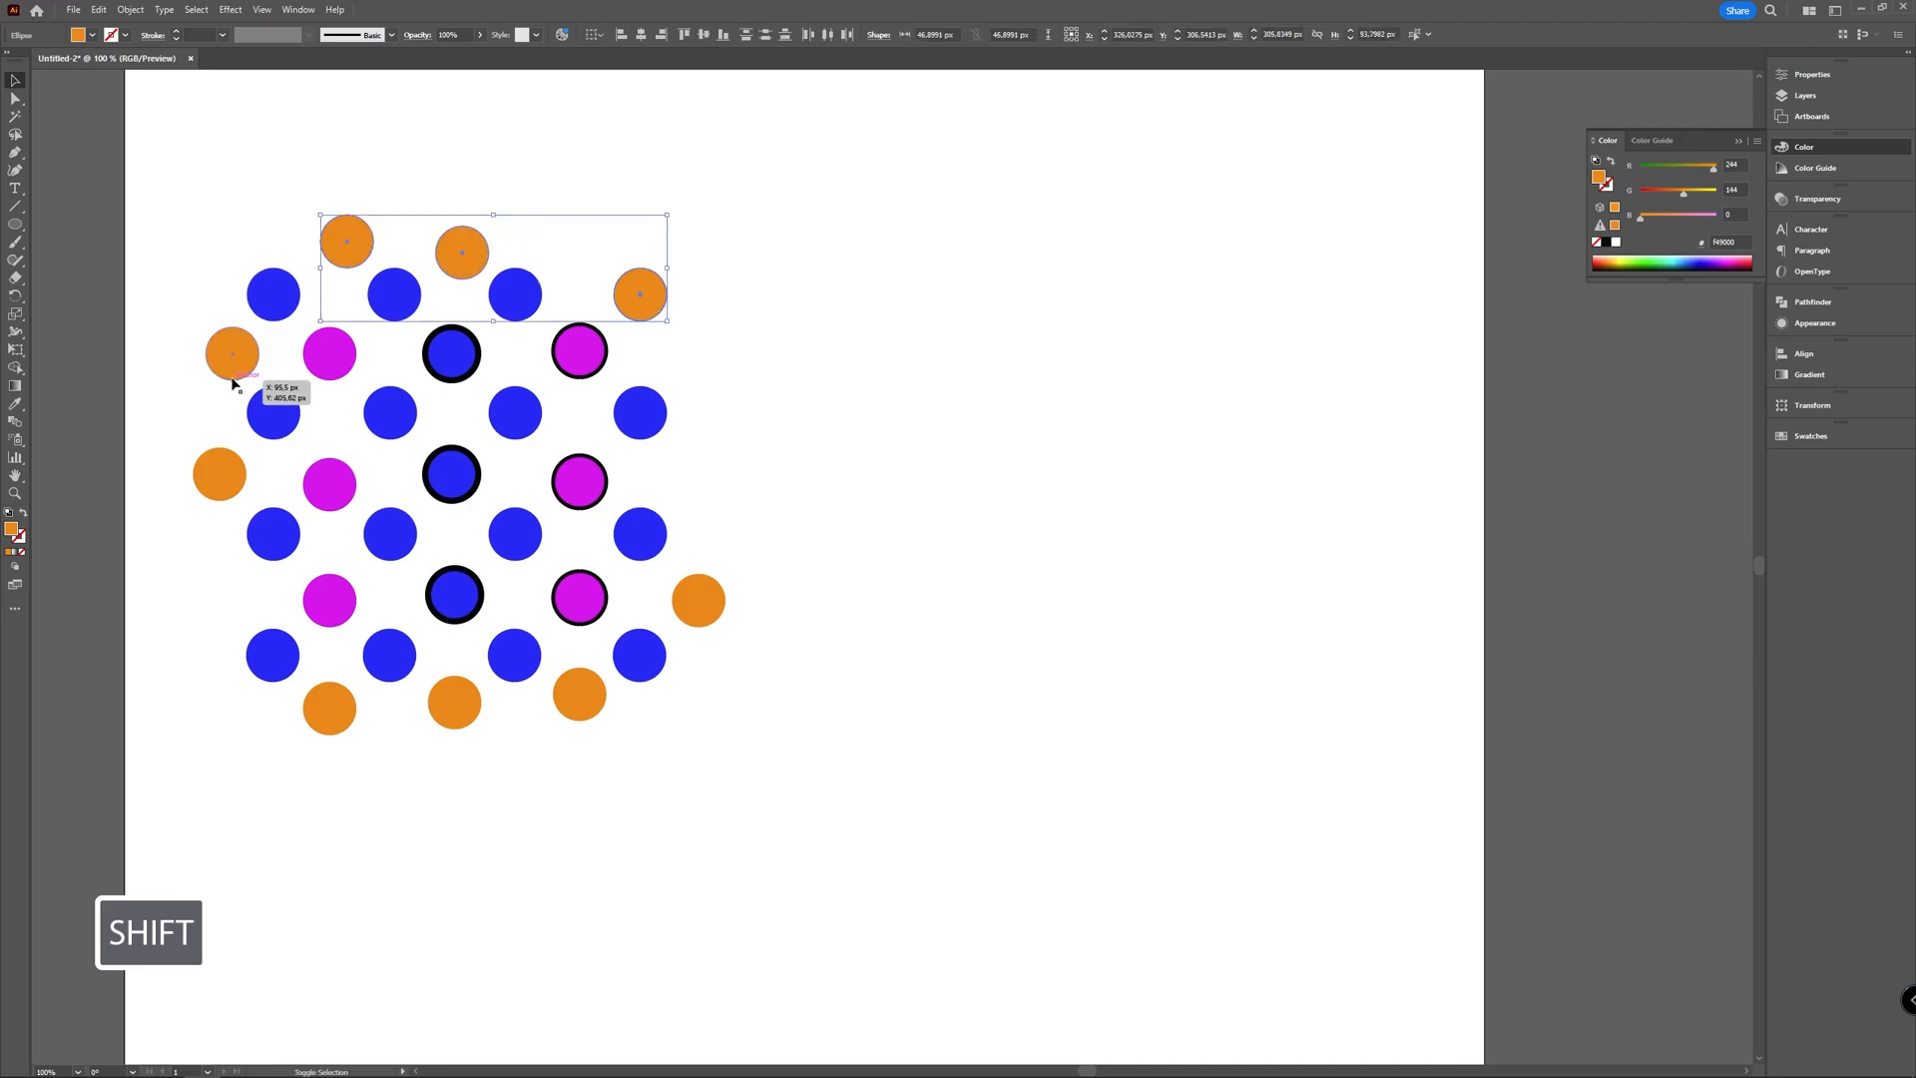
click(231, 354)
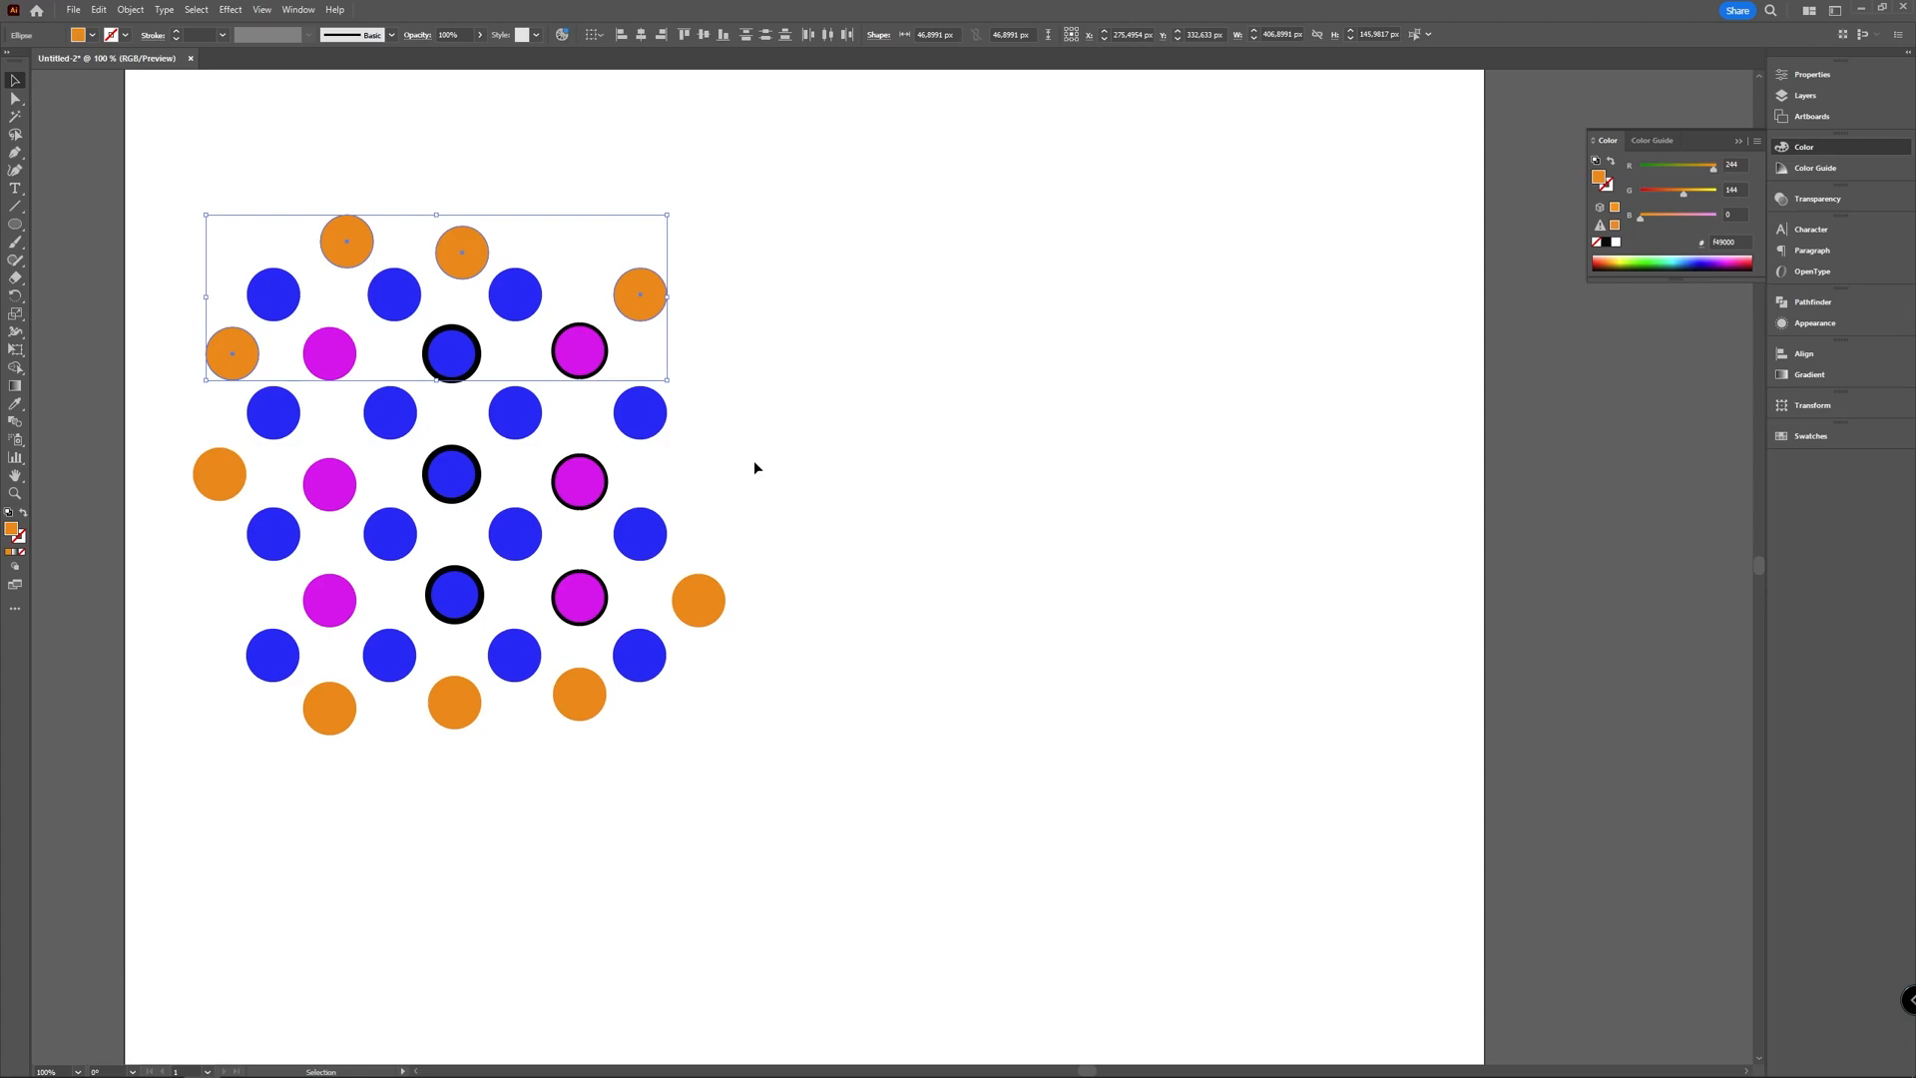
mouse_move(859, 439)
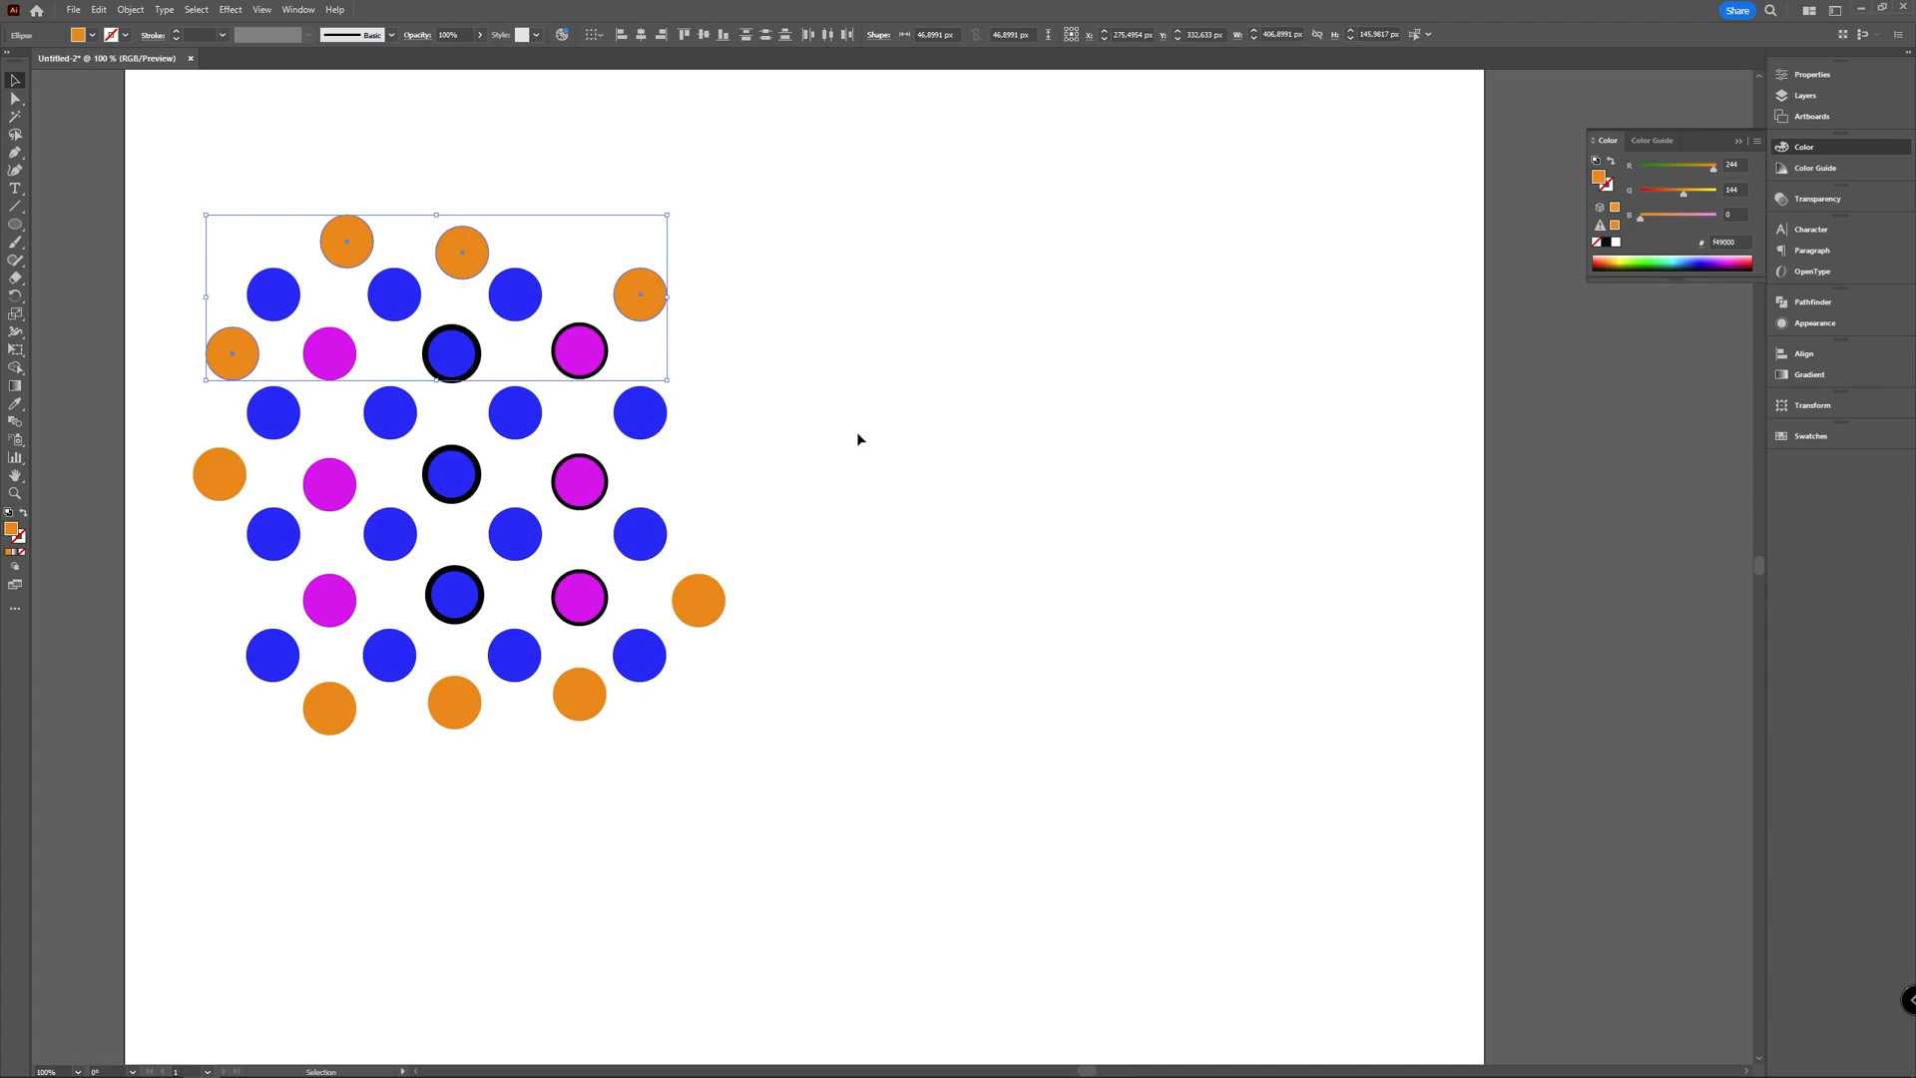
click(890, 415)
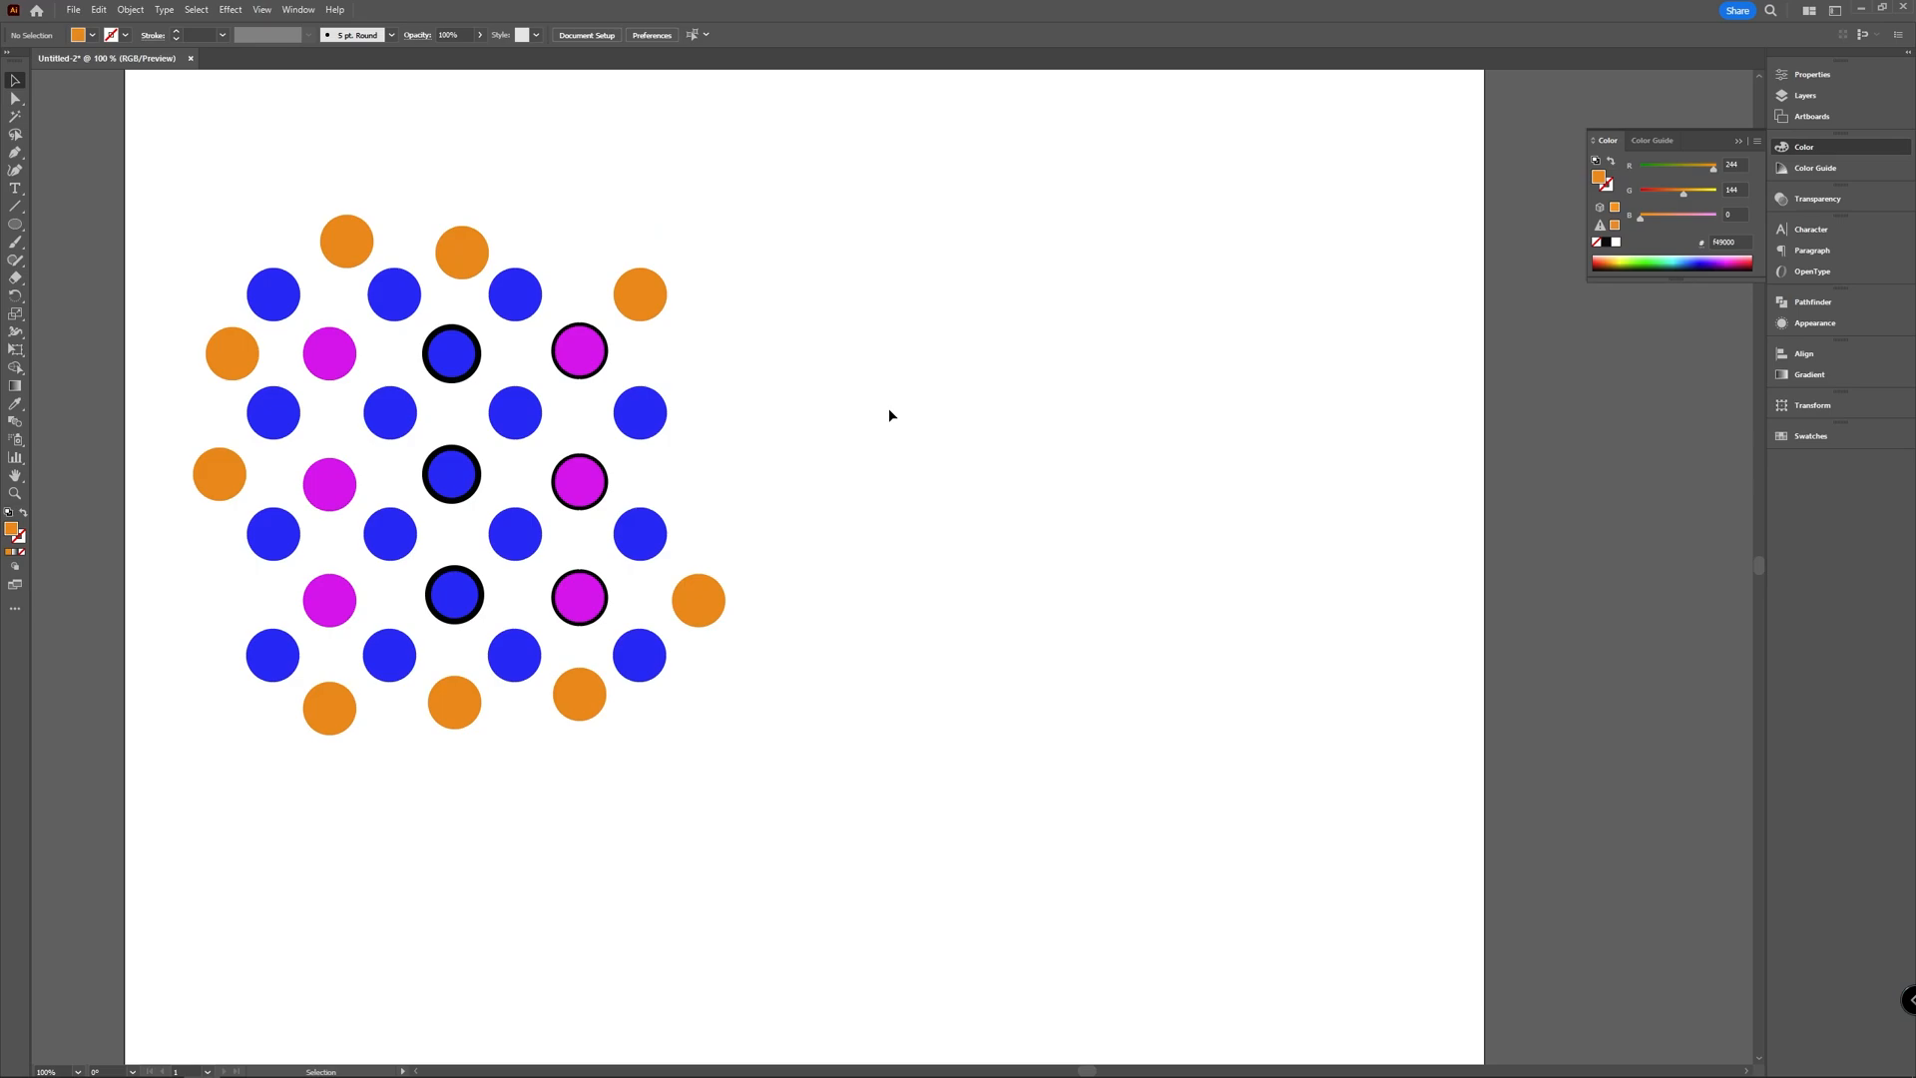
mouse_move(803, 320)
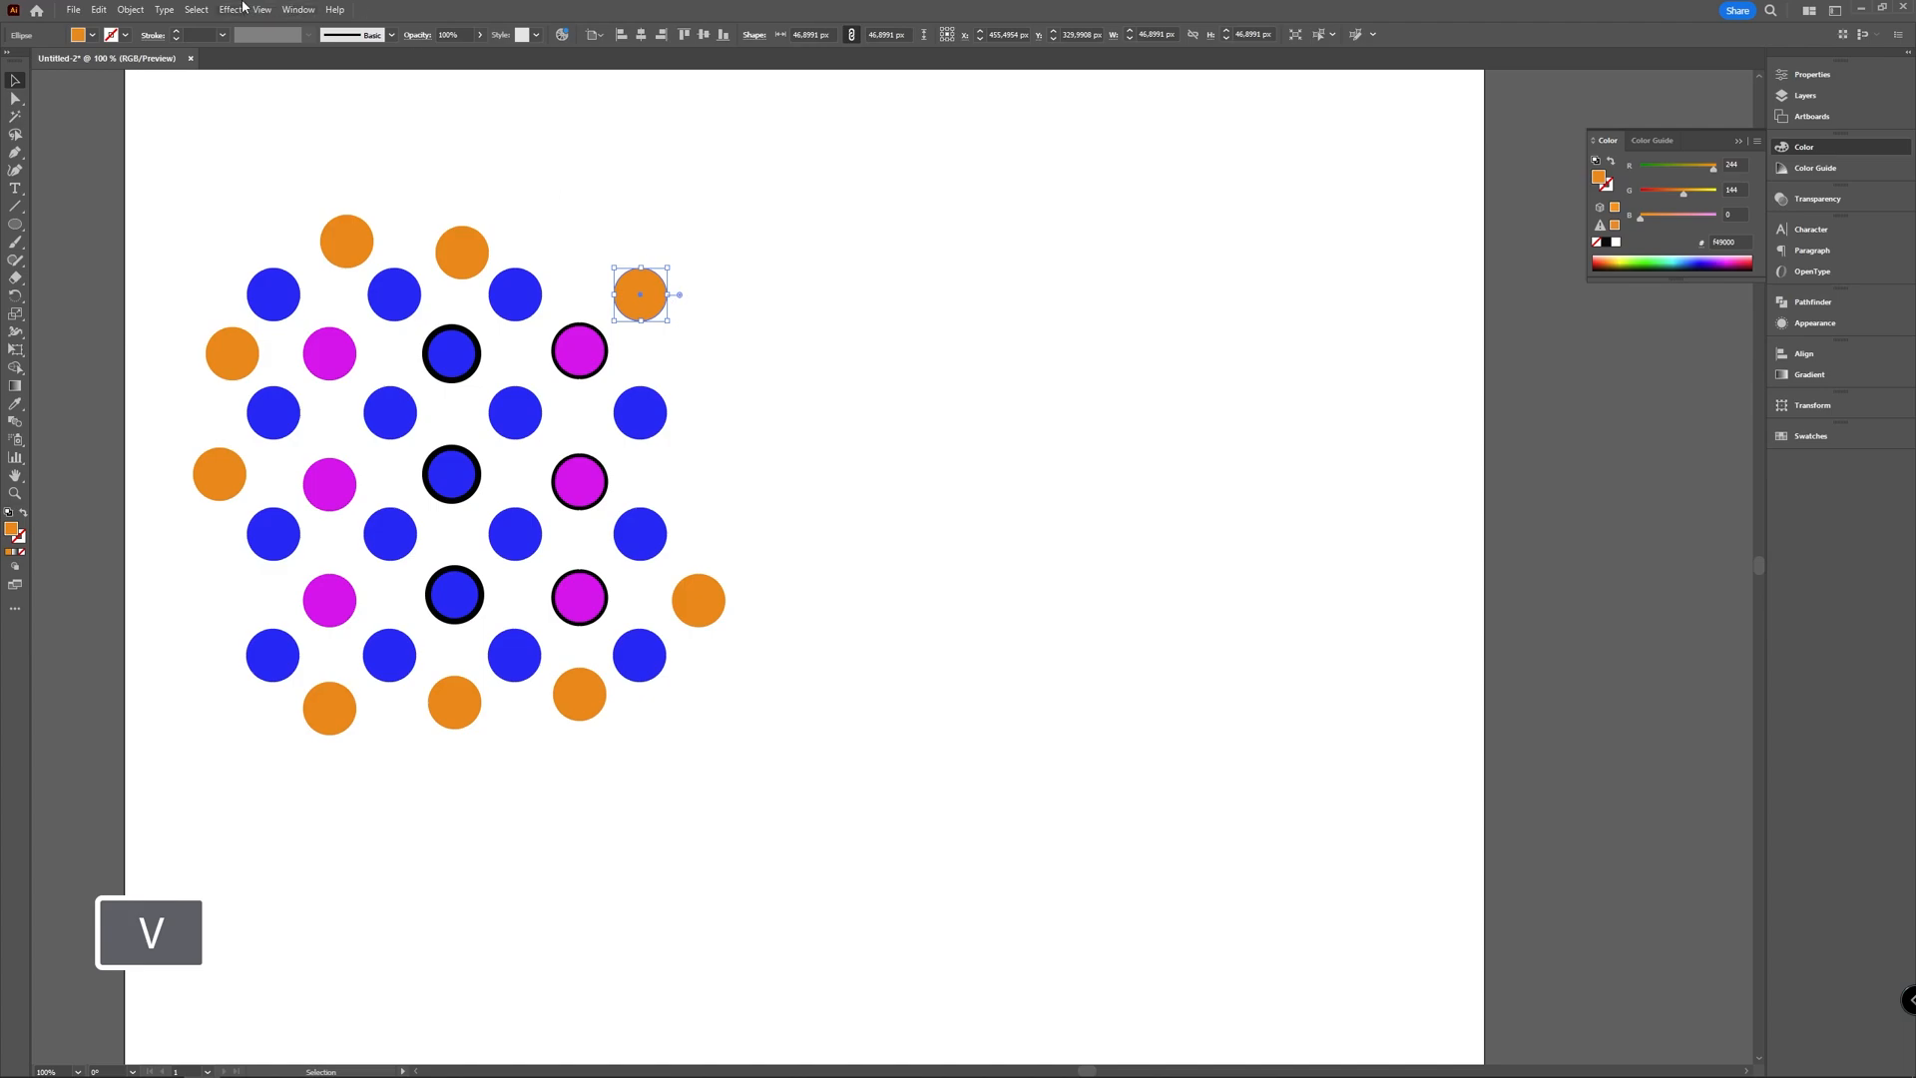
Step: Select every circle sharing the orange fill via Select > Same > Fill Color
click(194, 8)
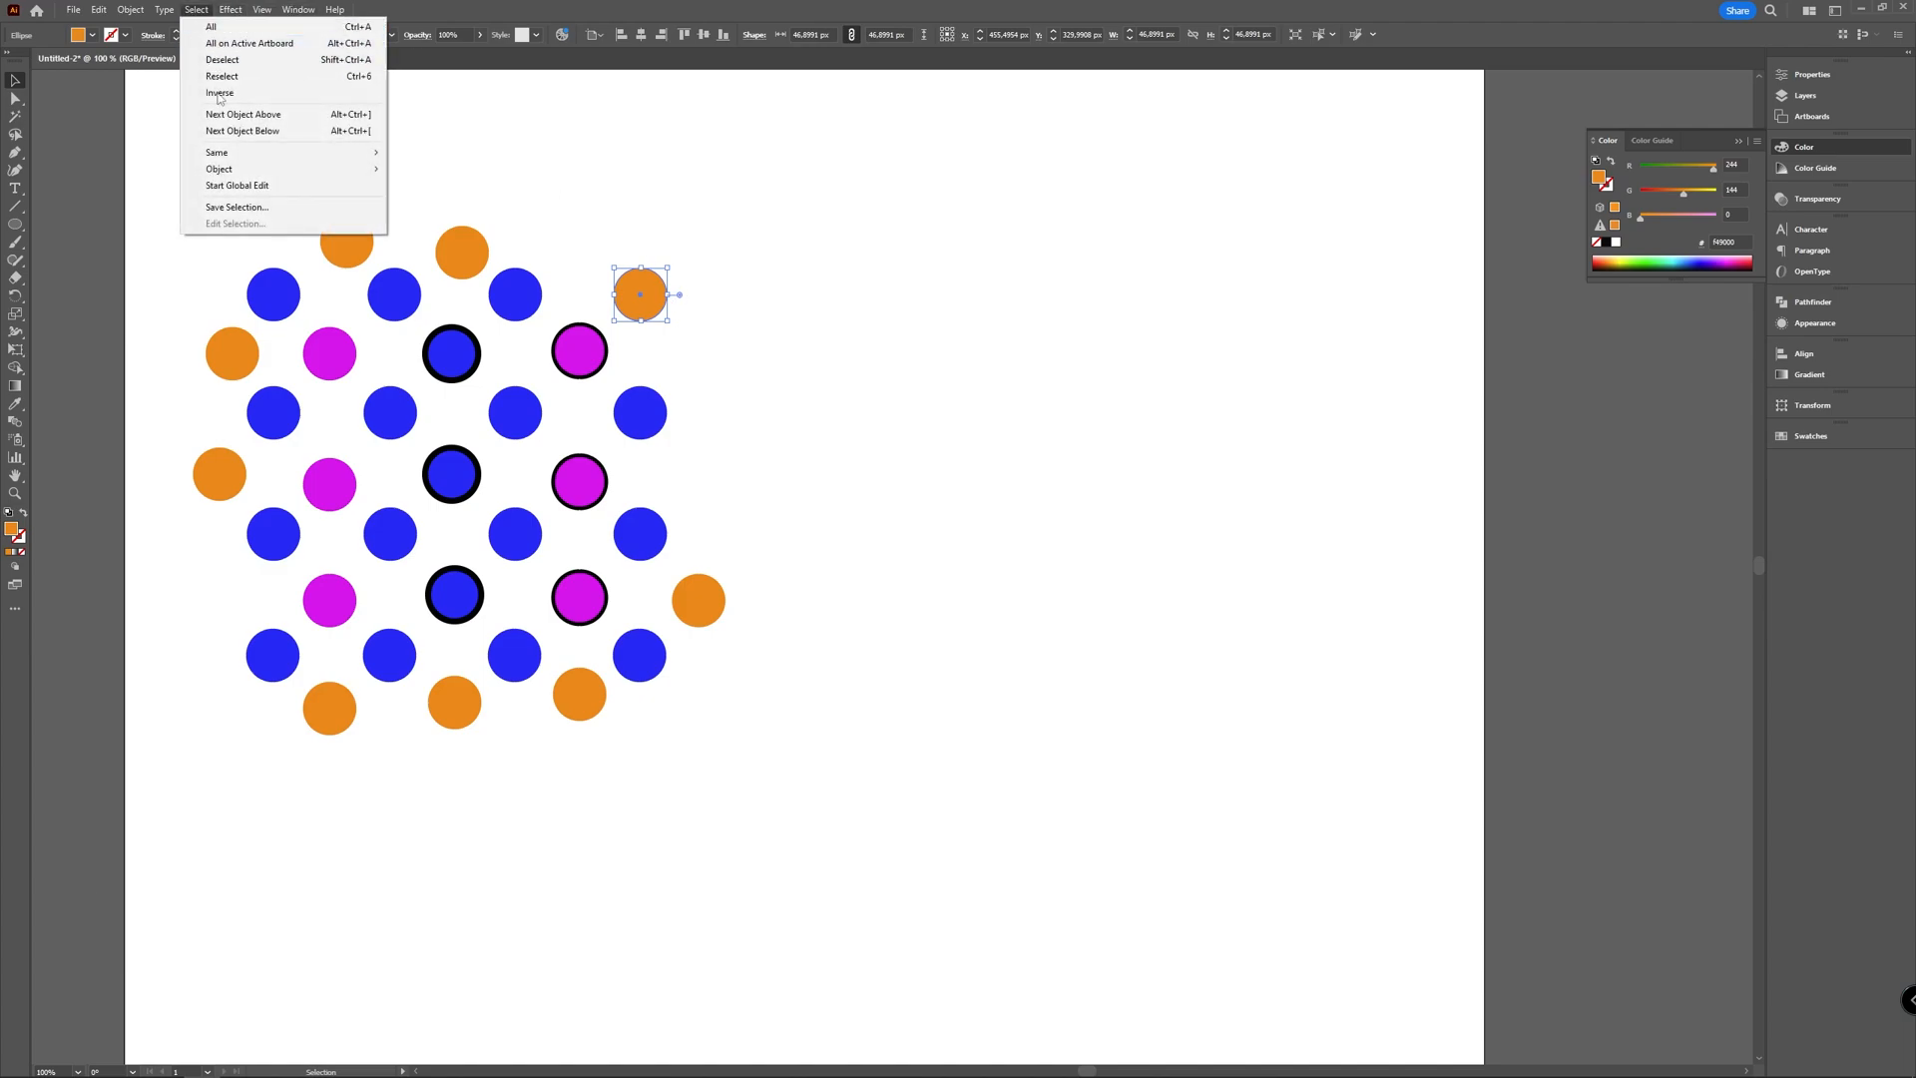
mouse_move(215, 152)
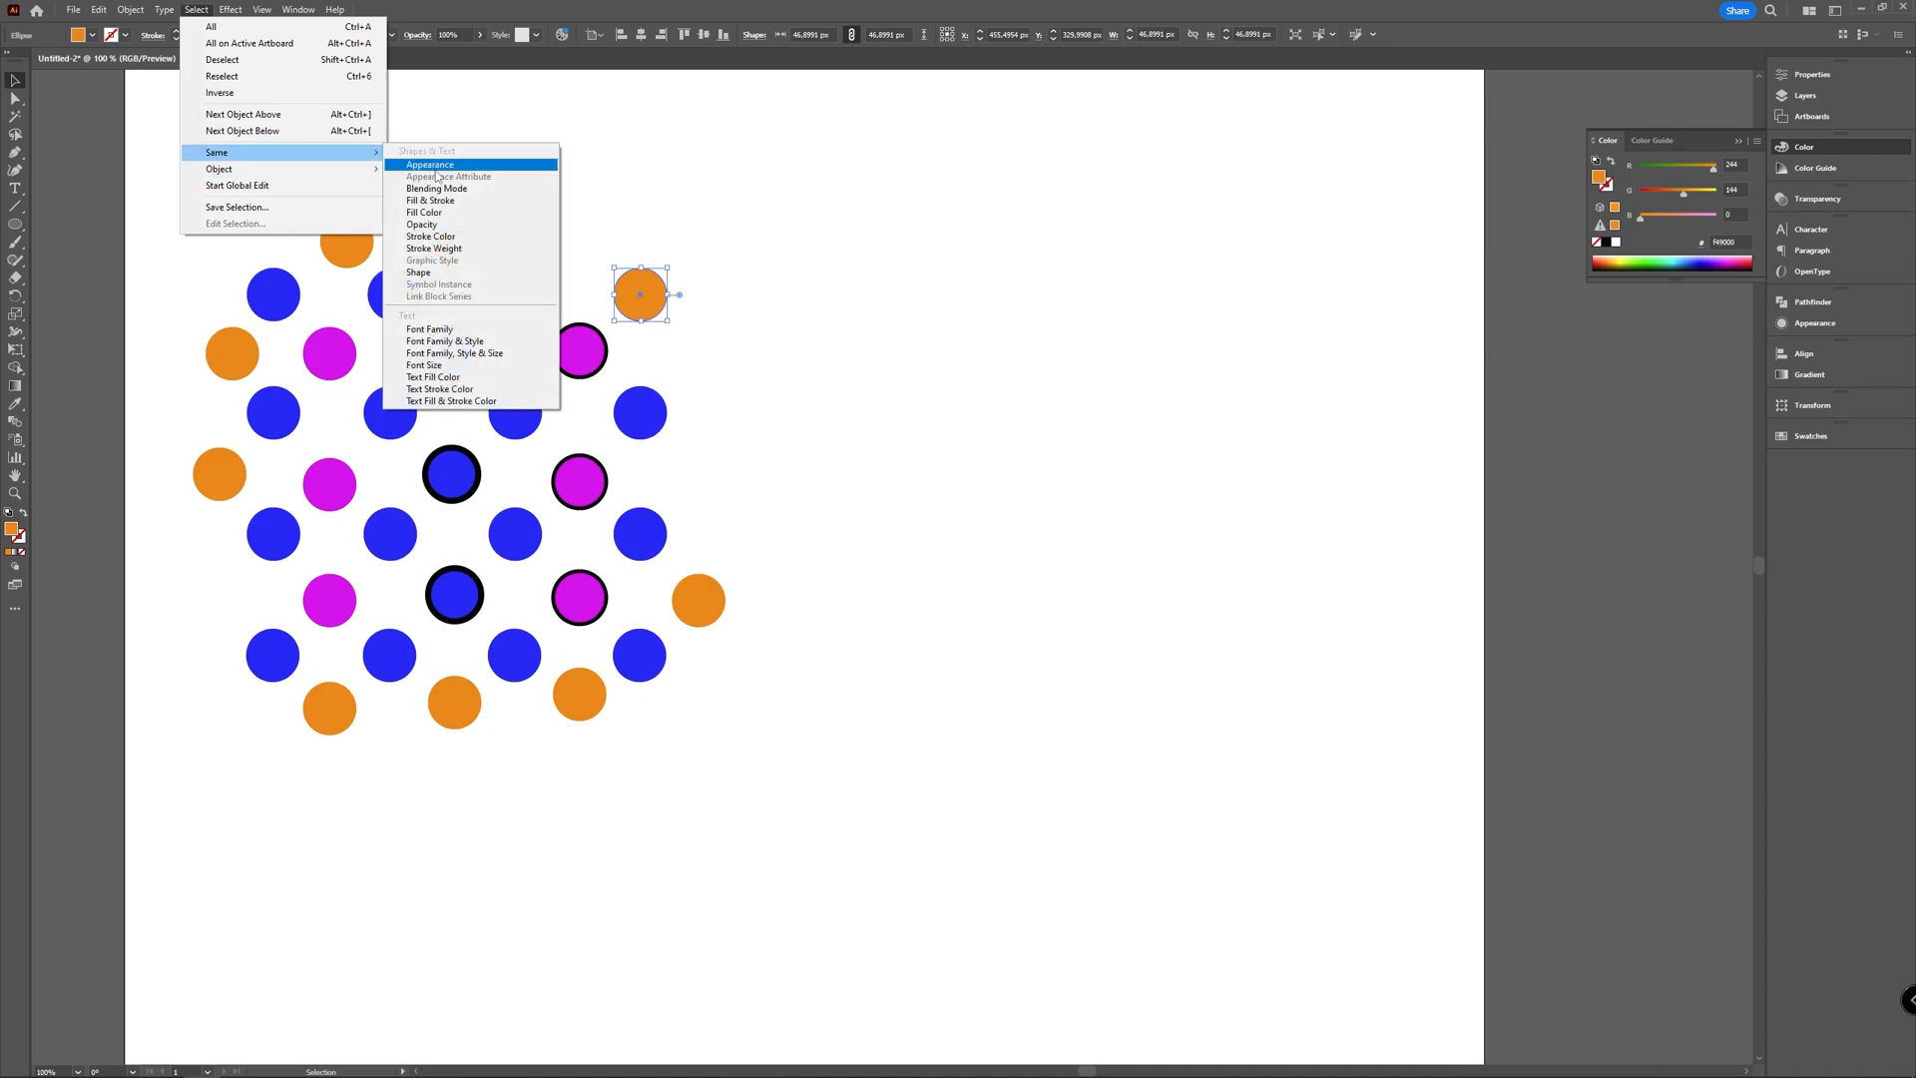
mouse_move(476, 199)
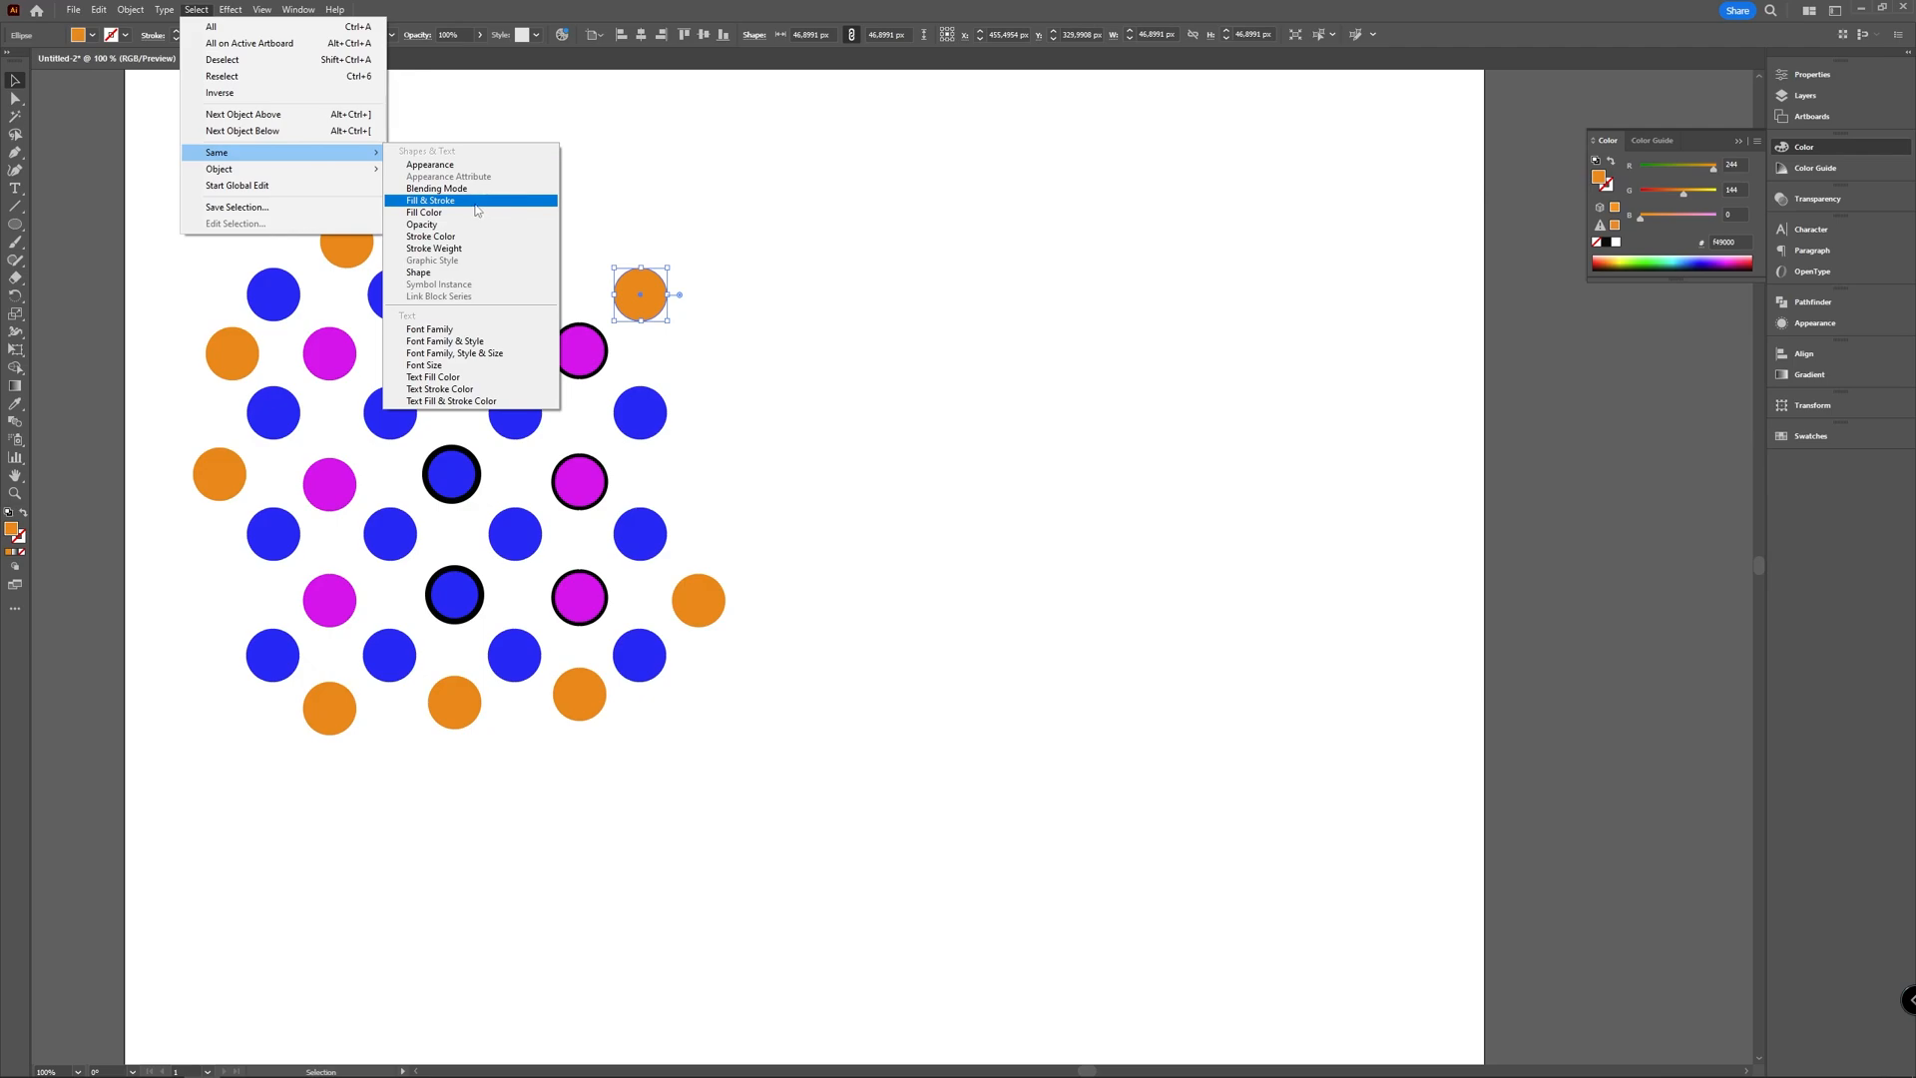
mouse_move(423, 212)
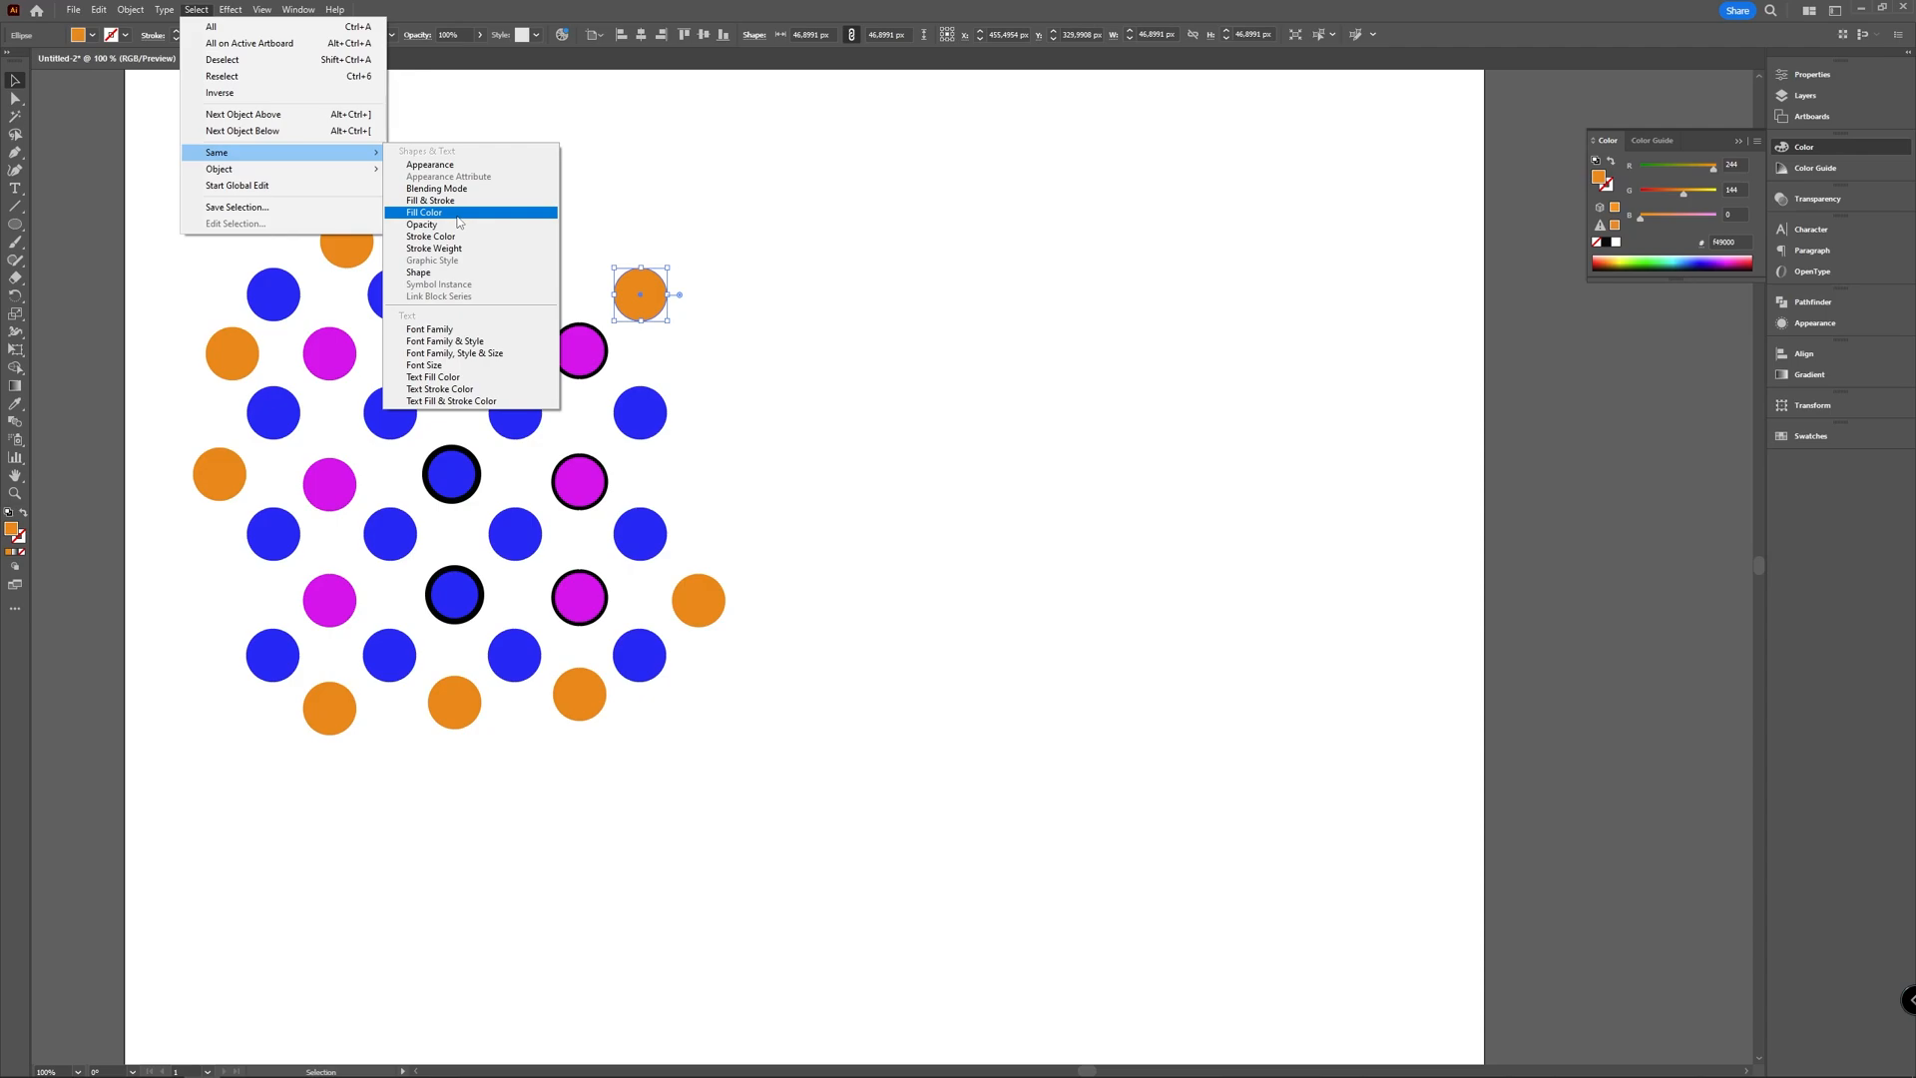
click(423, 211)
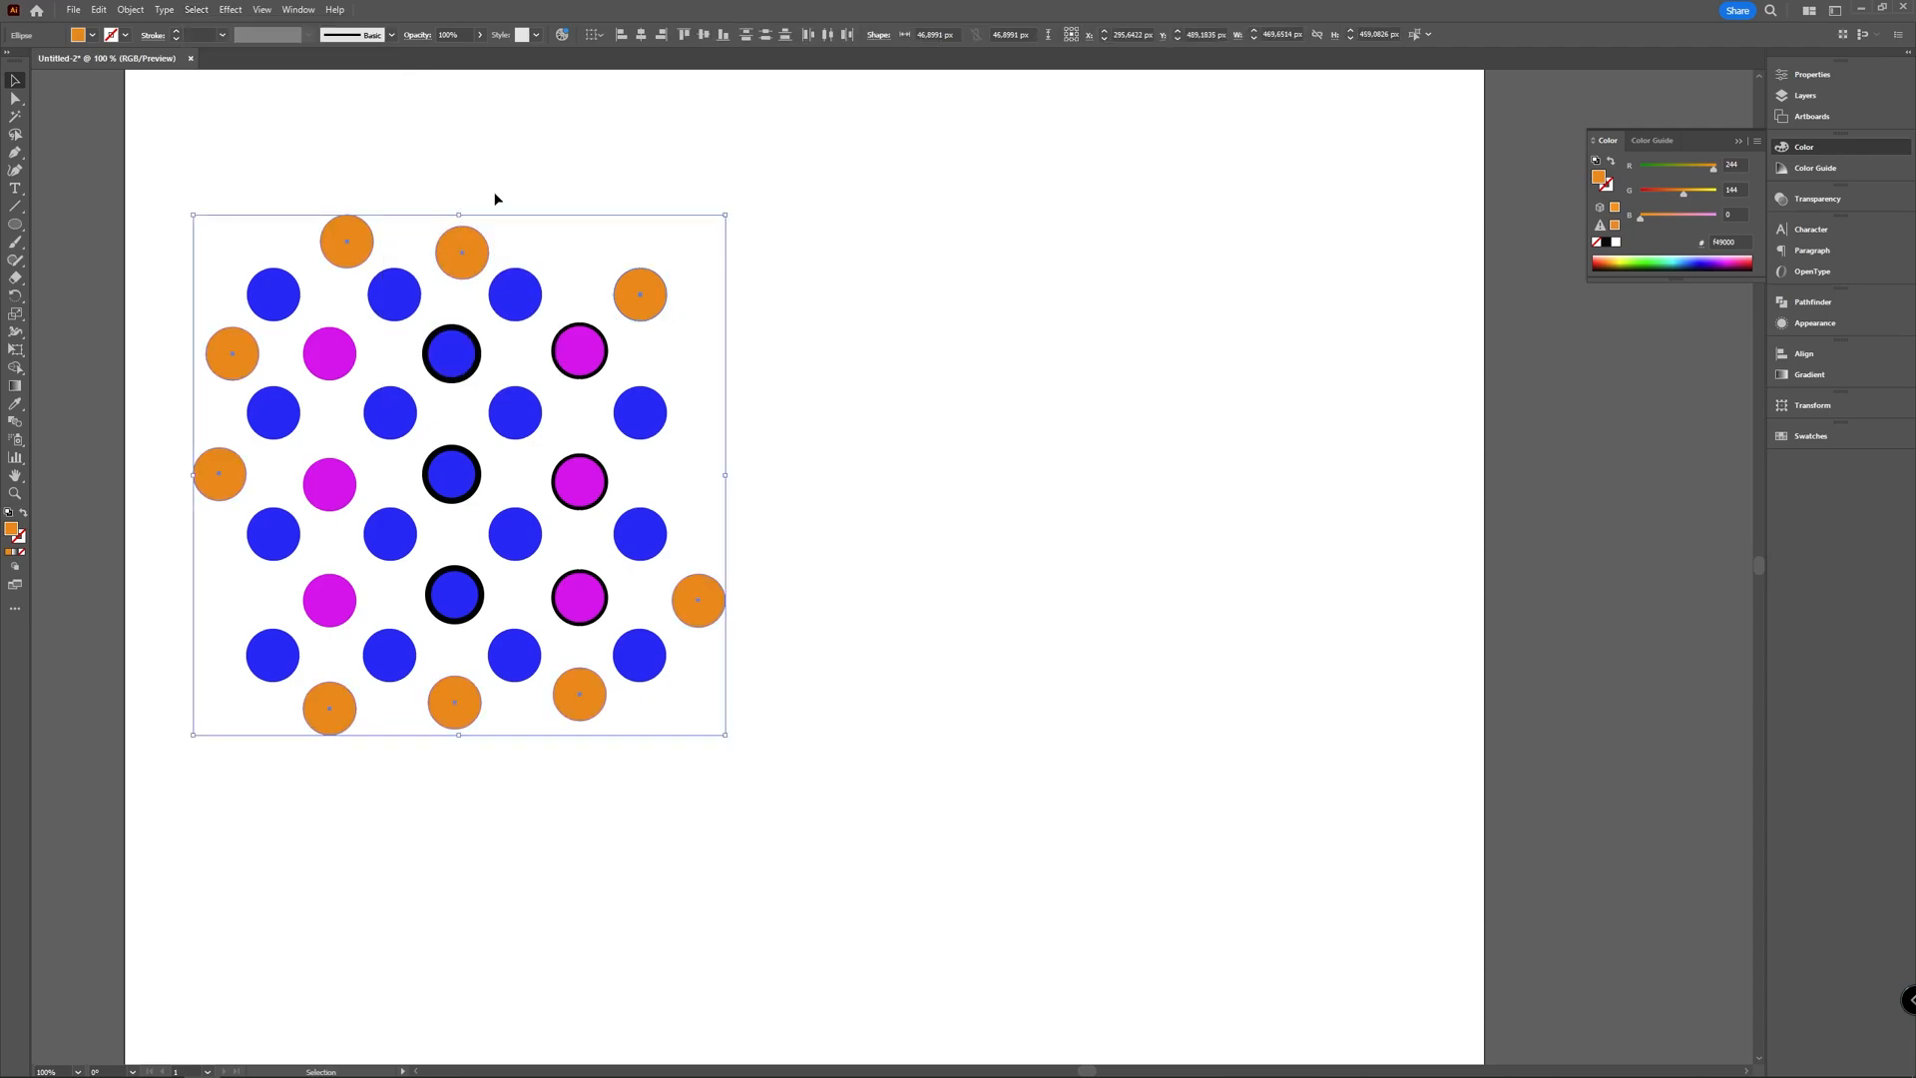
mouse_move(826, 393)
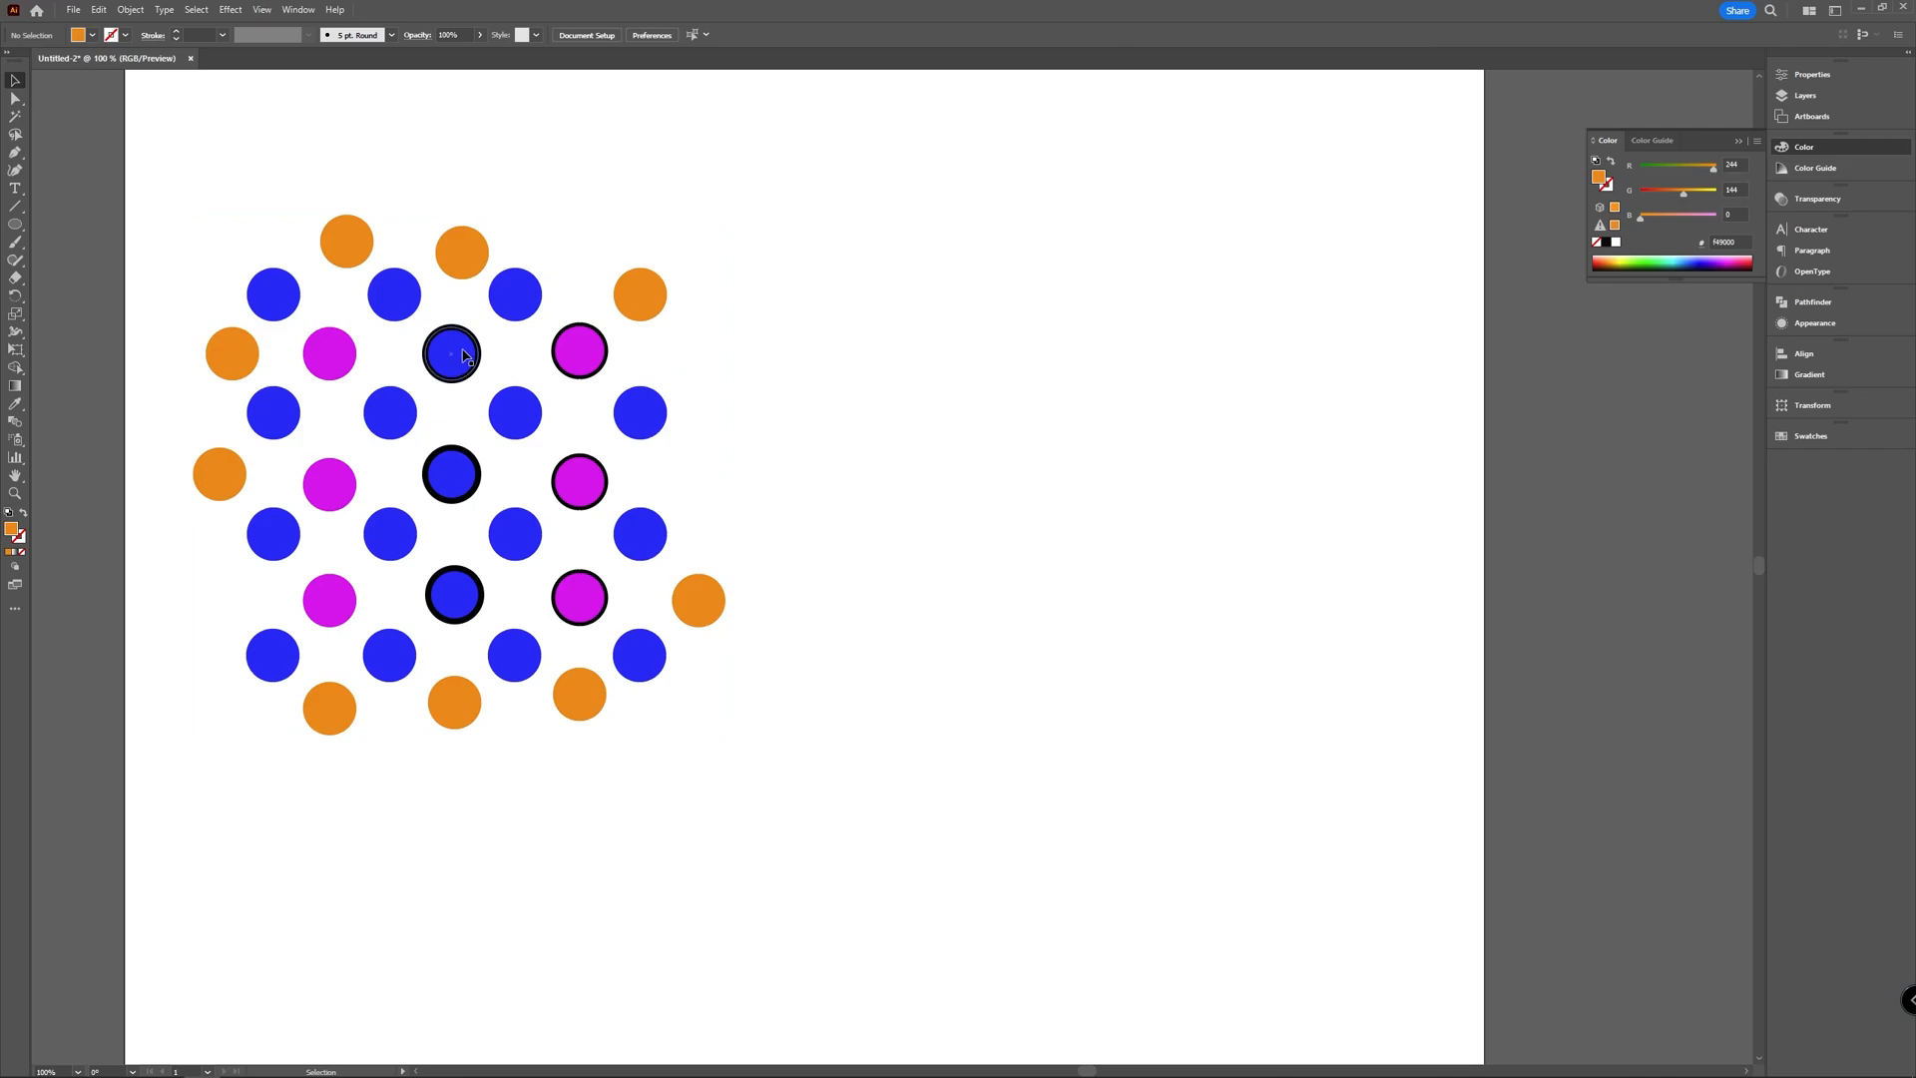
Step: Sample a blue circle, select all circles with the same blue fill, then deselect
click(393, 294)
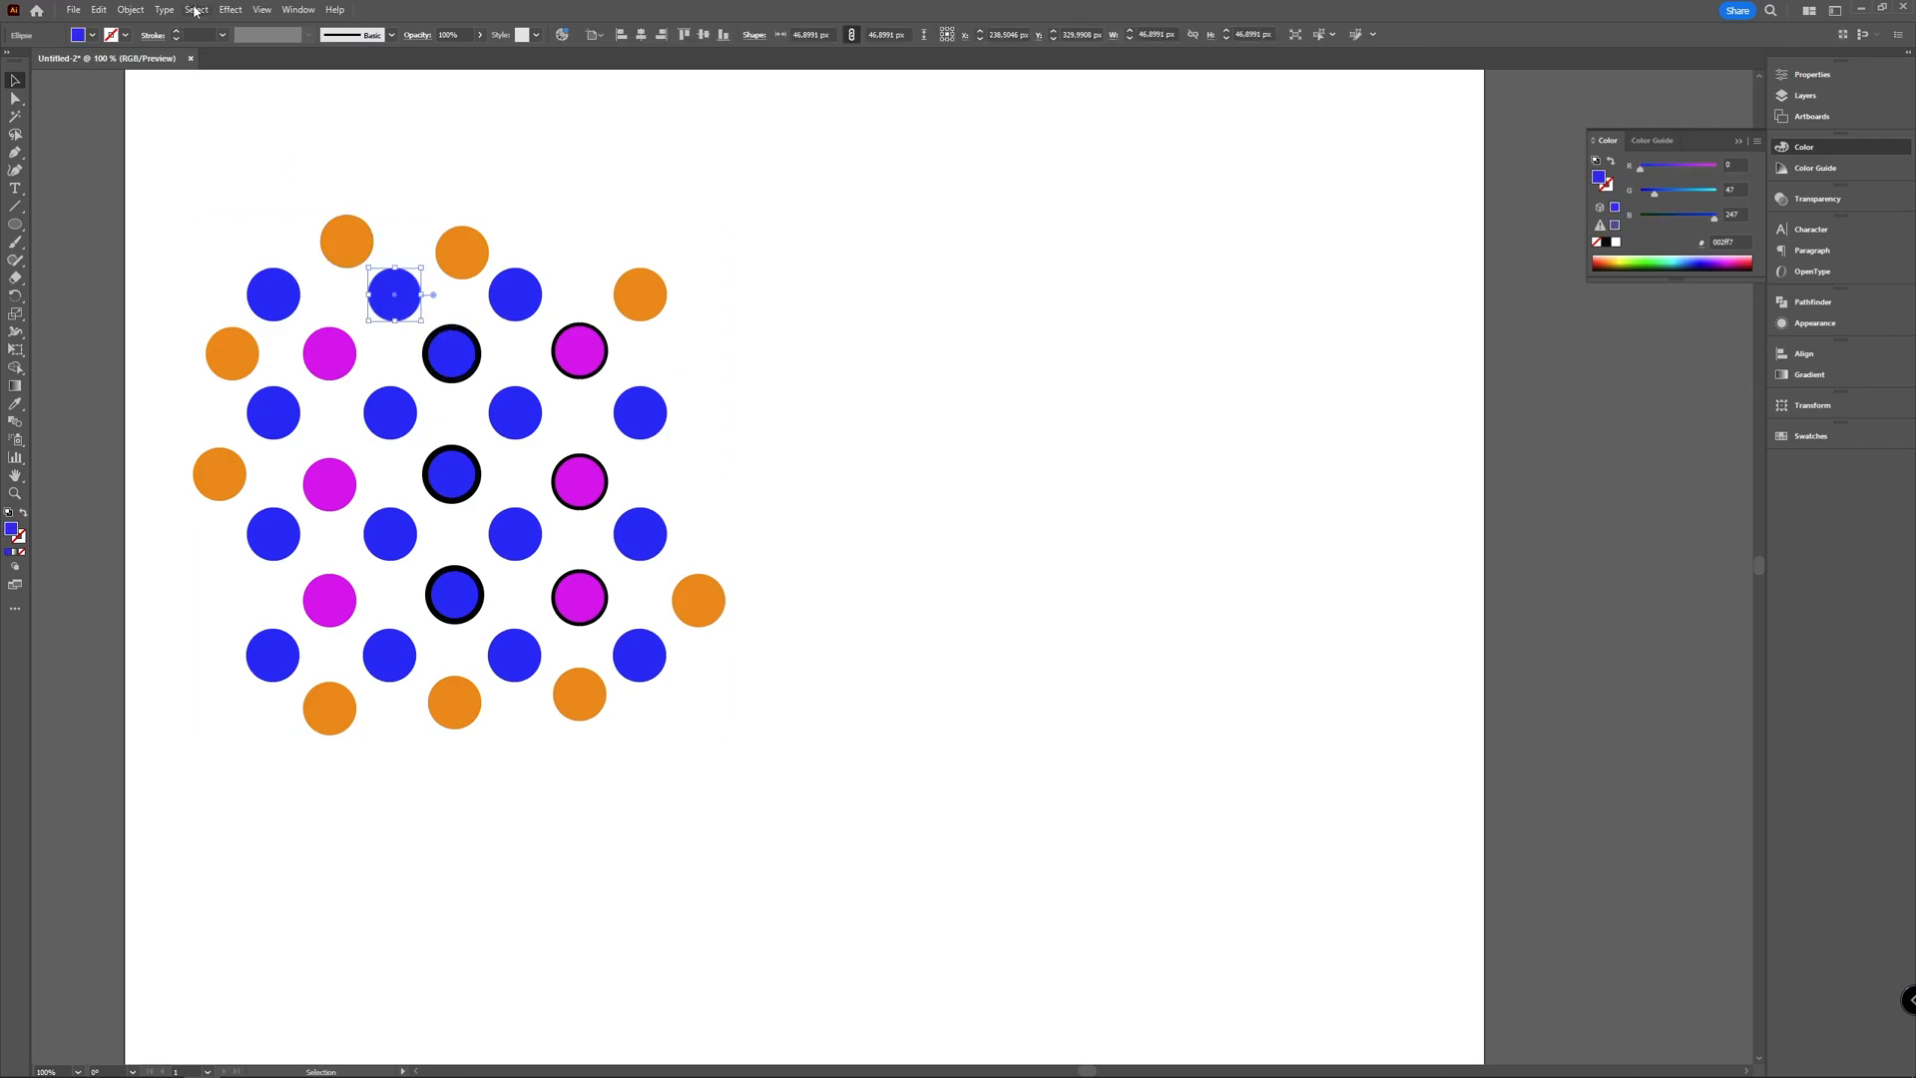
click(193, 10)
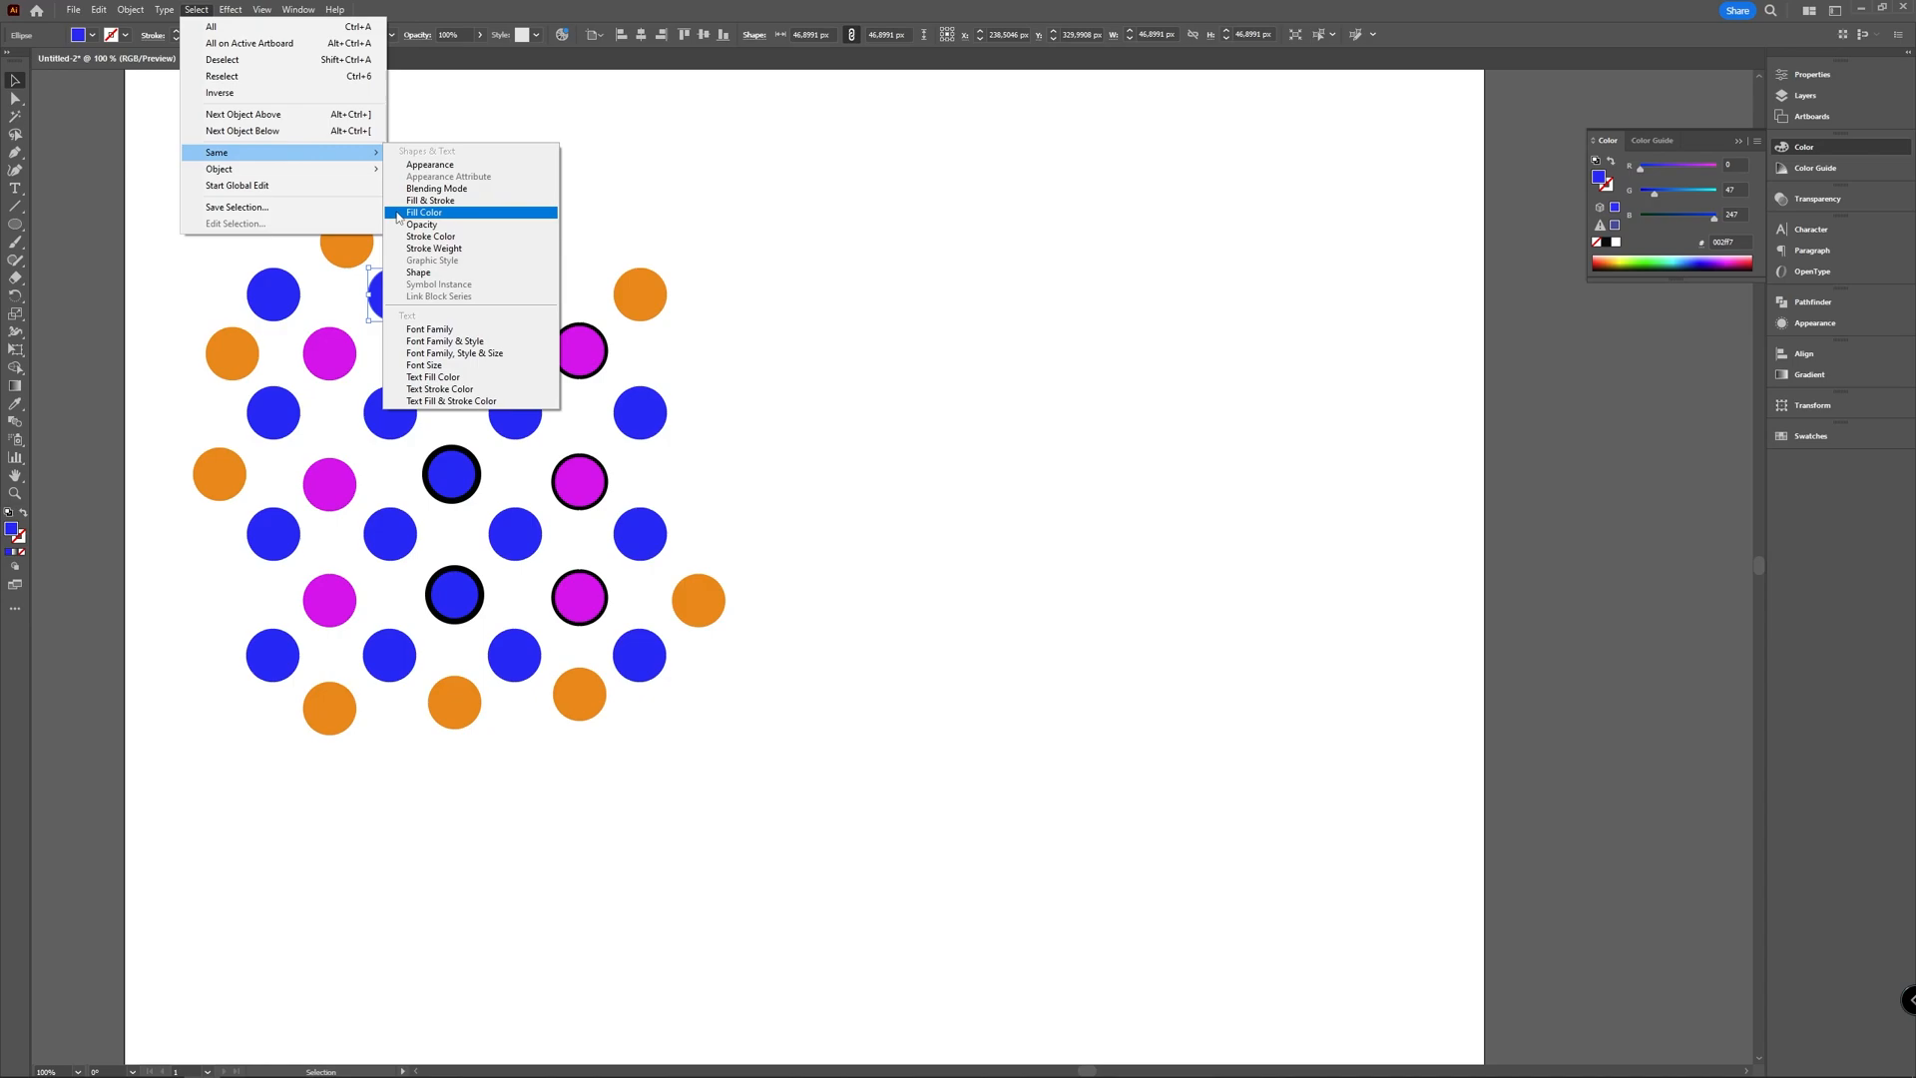
click(421, 212)
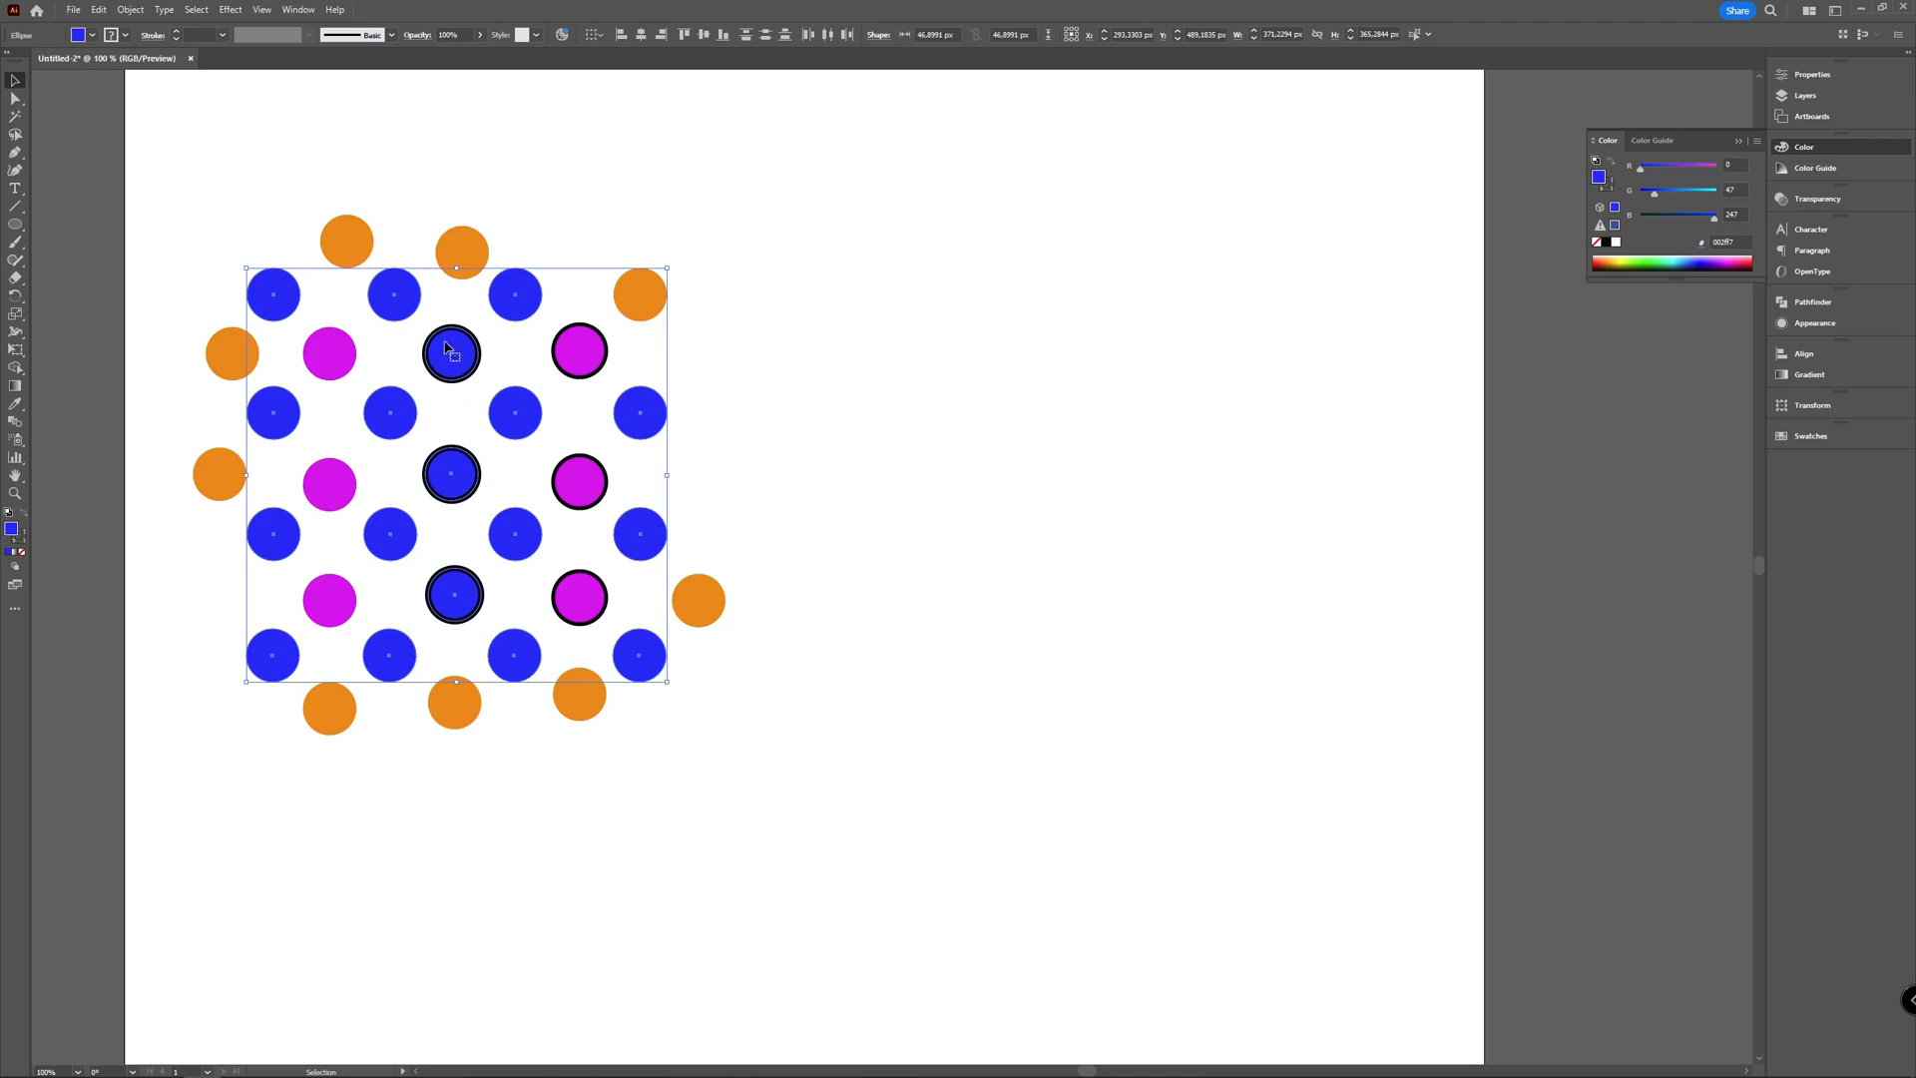
mouse_move(727, 477)
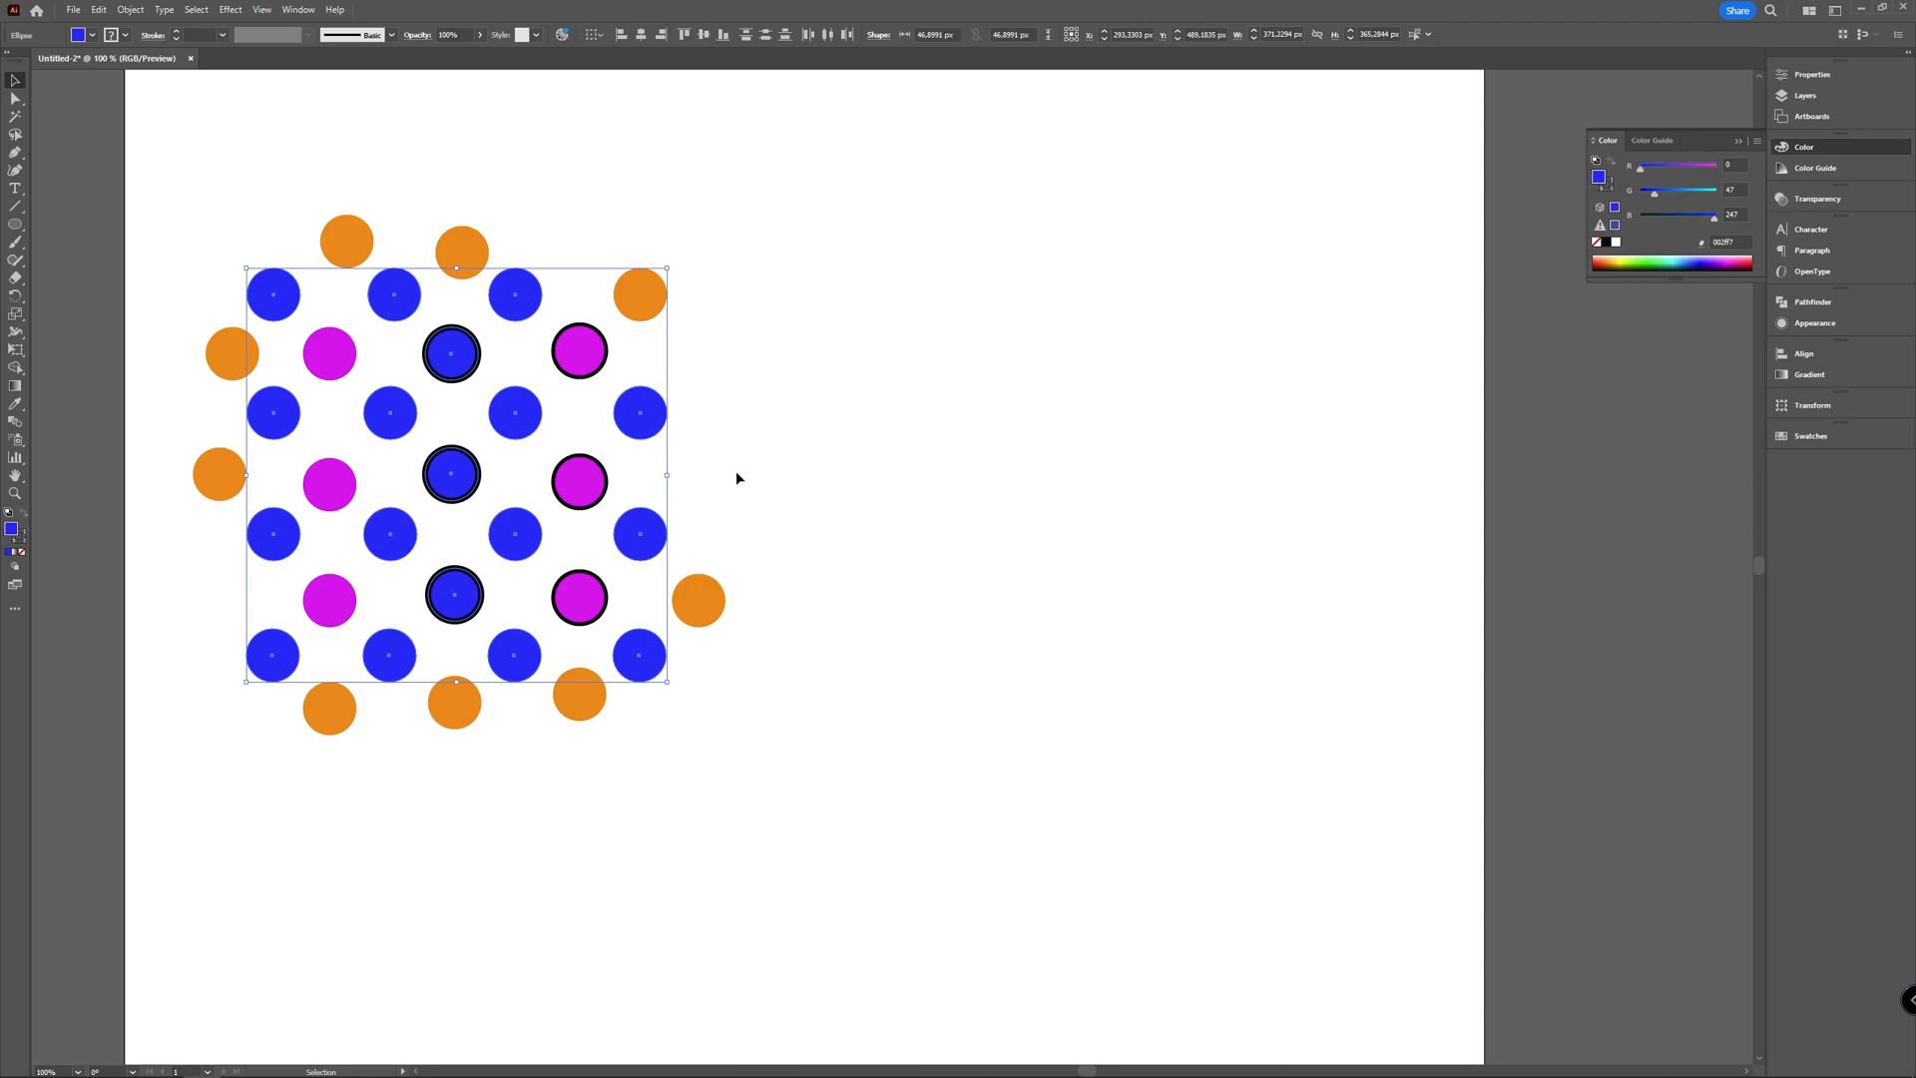
click(736, 477)
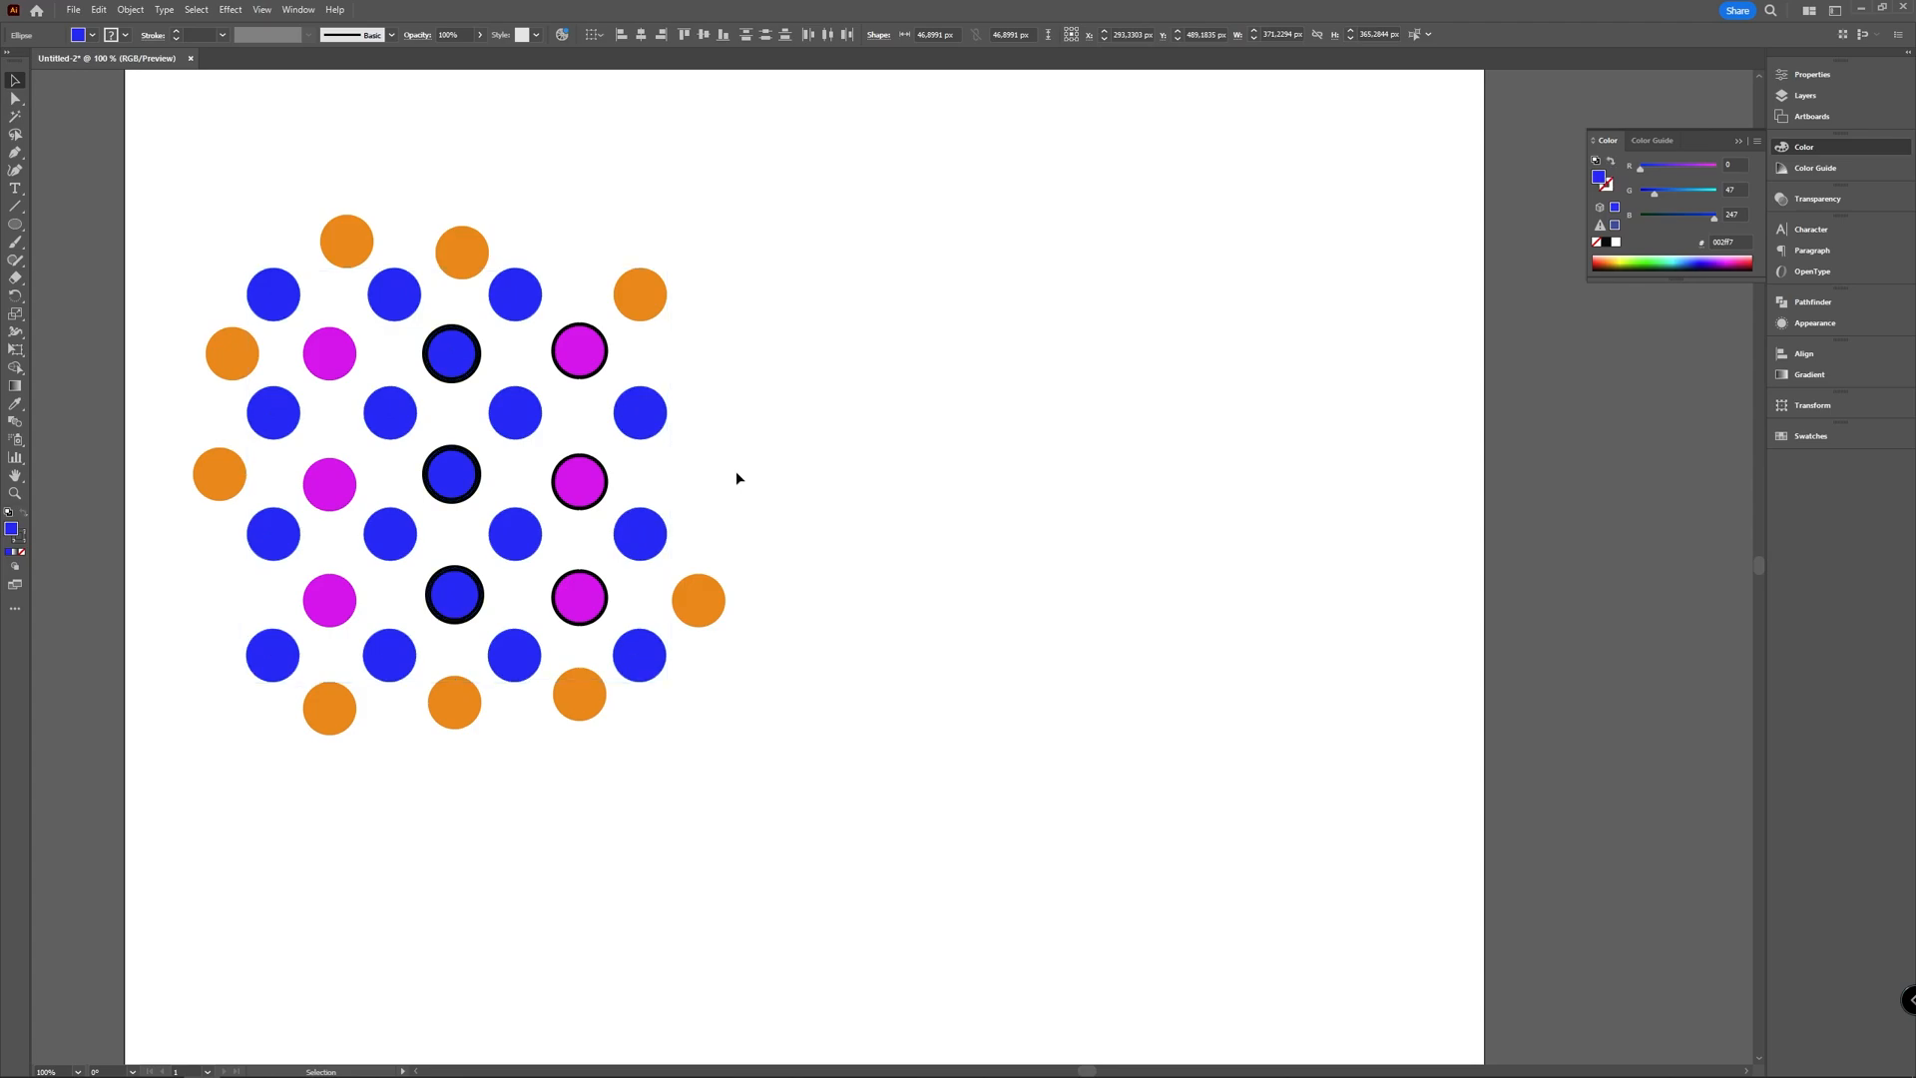
Step: Select all plain pink circles by matching fill, then pick an outlined pink circle alone
click(330, 485)
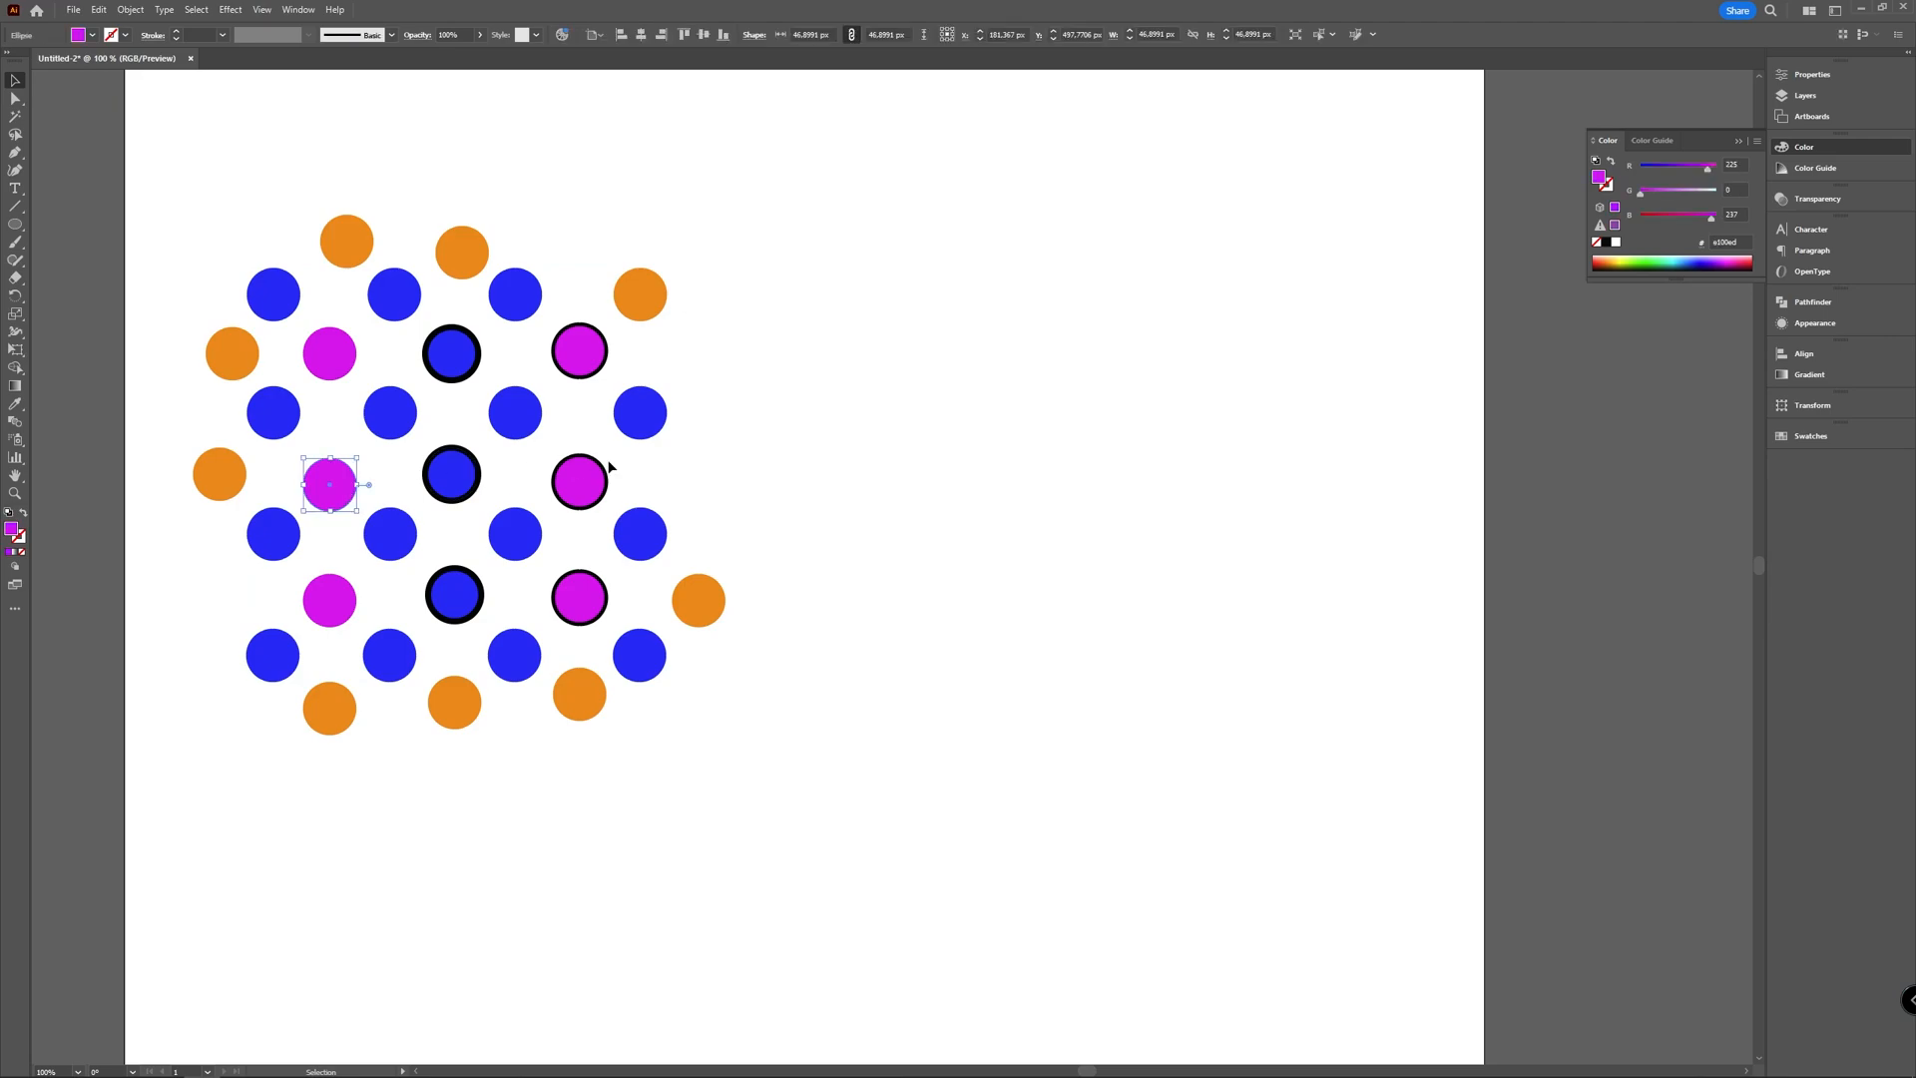
click(195, 10)
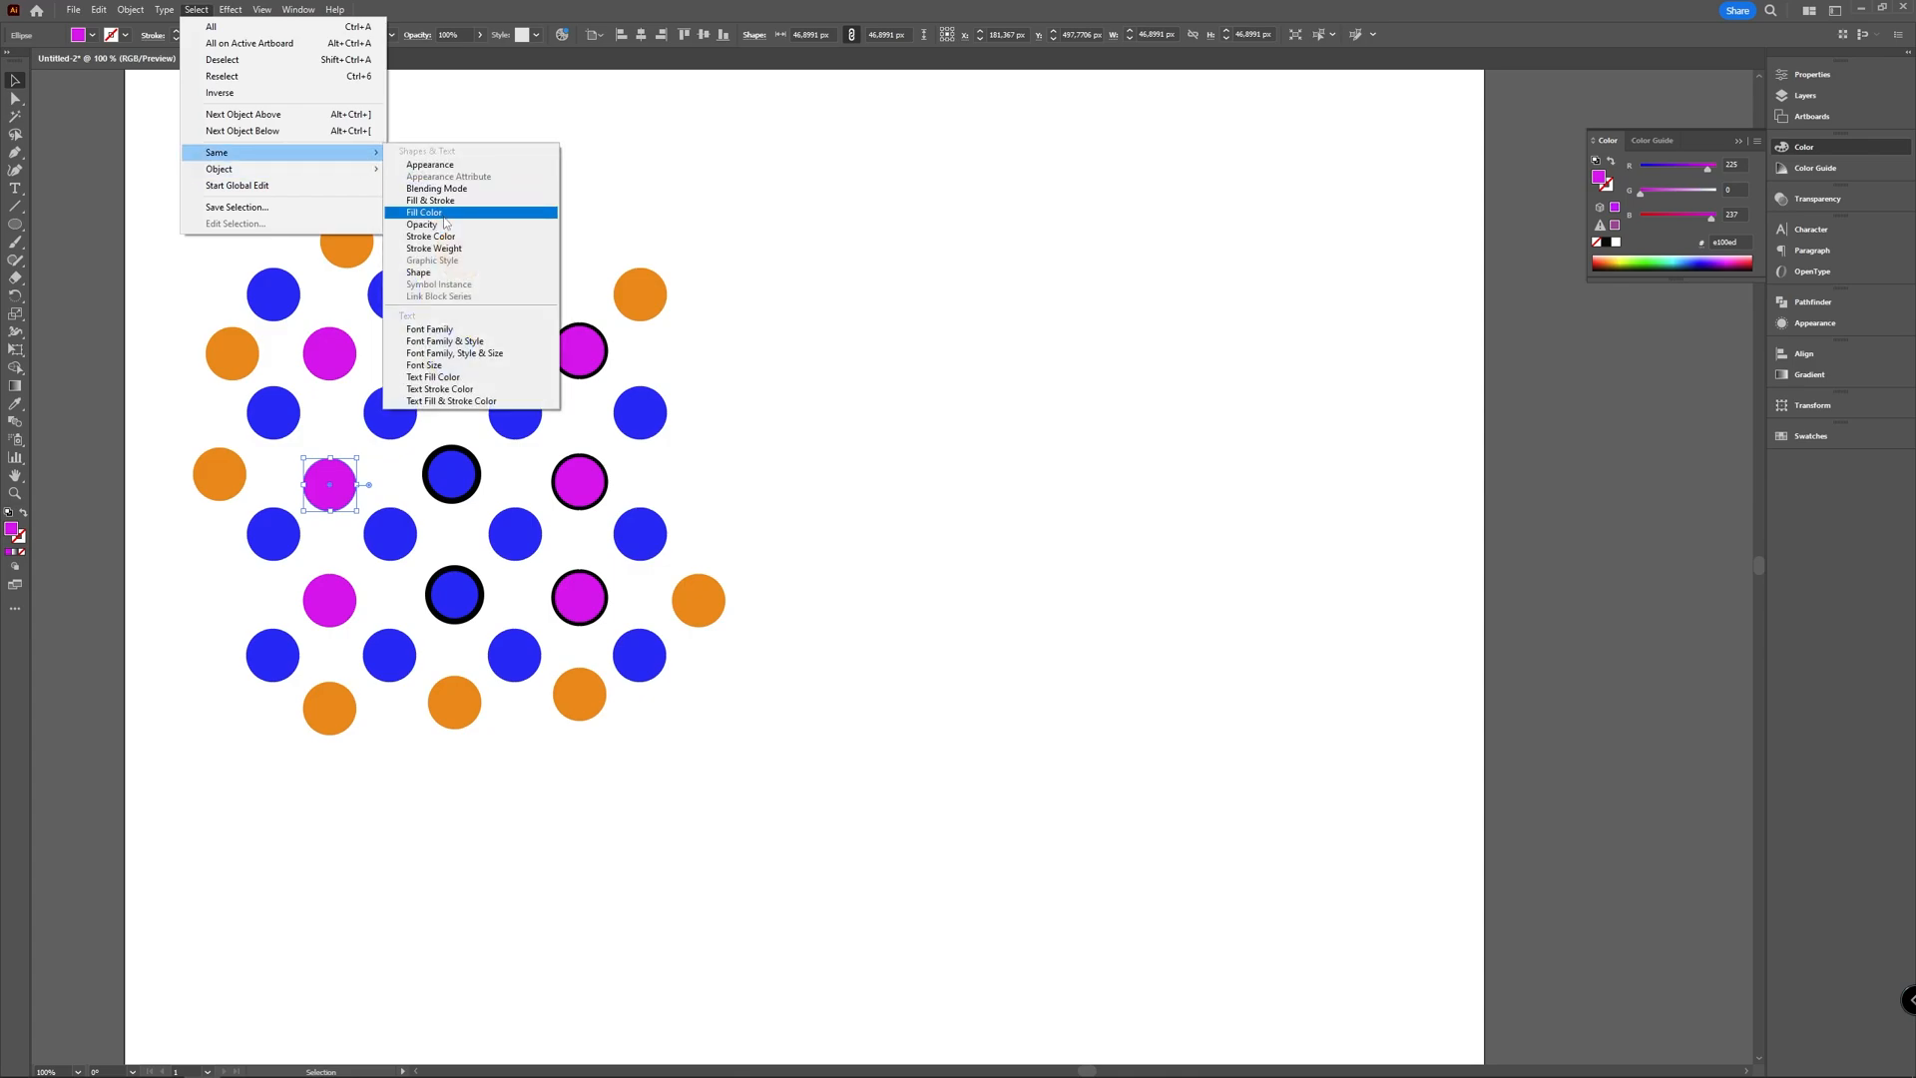
click(429, 200)
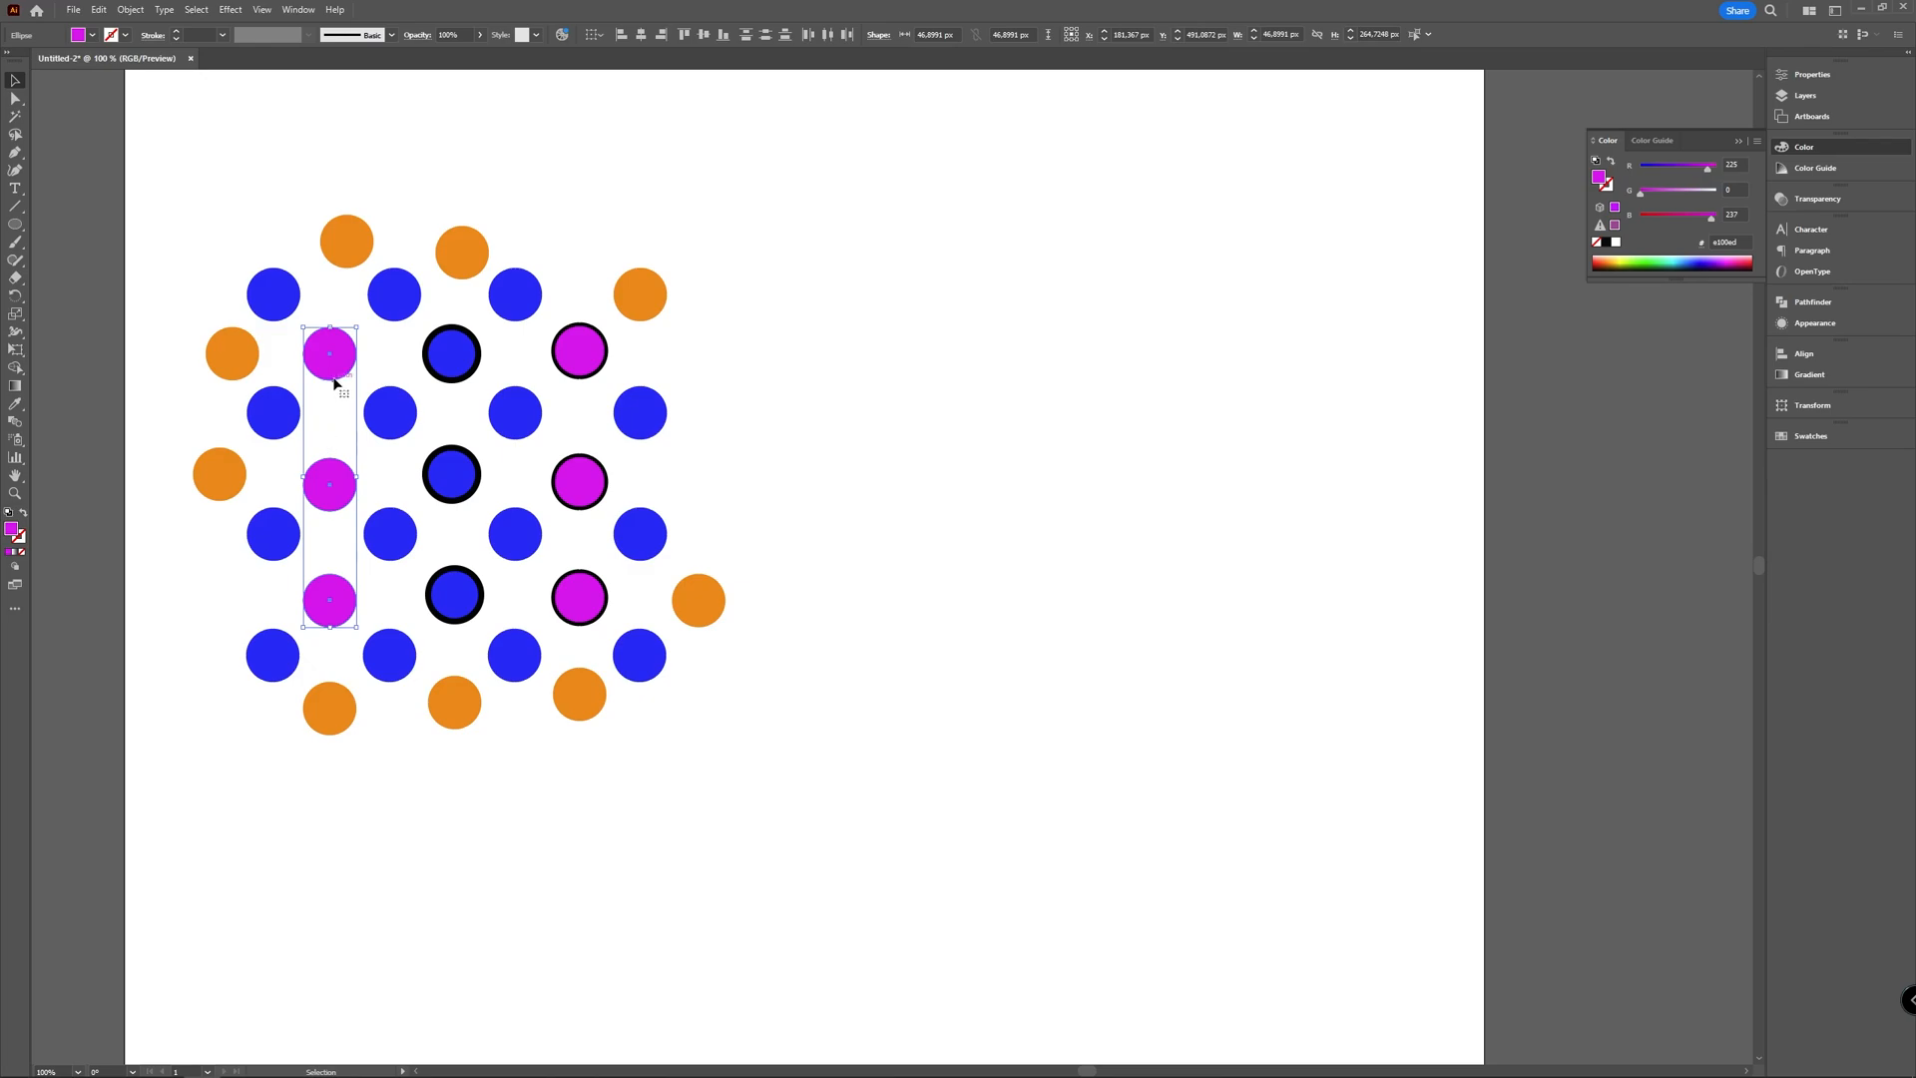
mouse_move(328, 389)
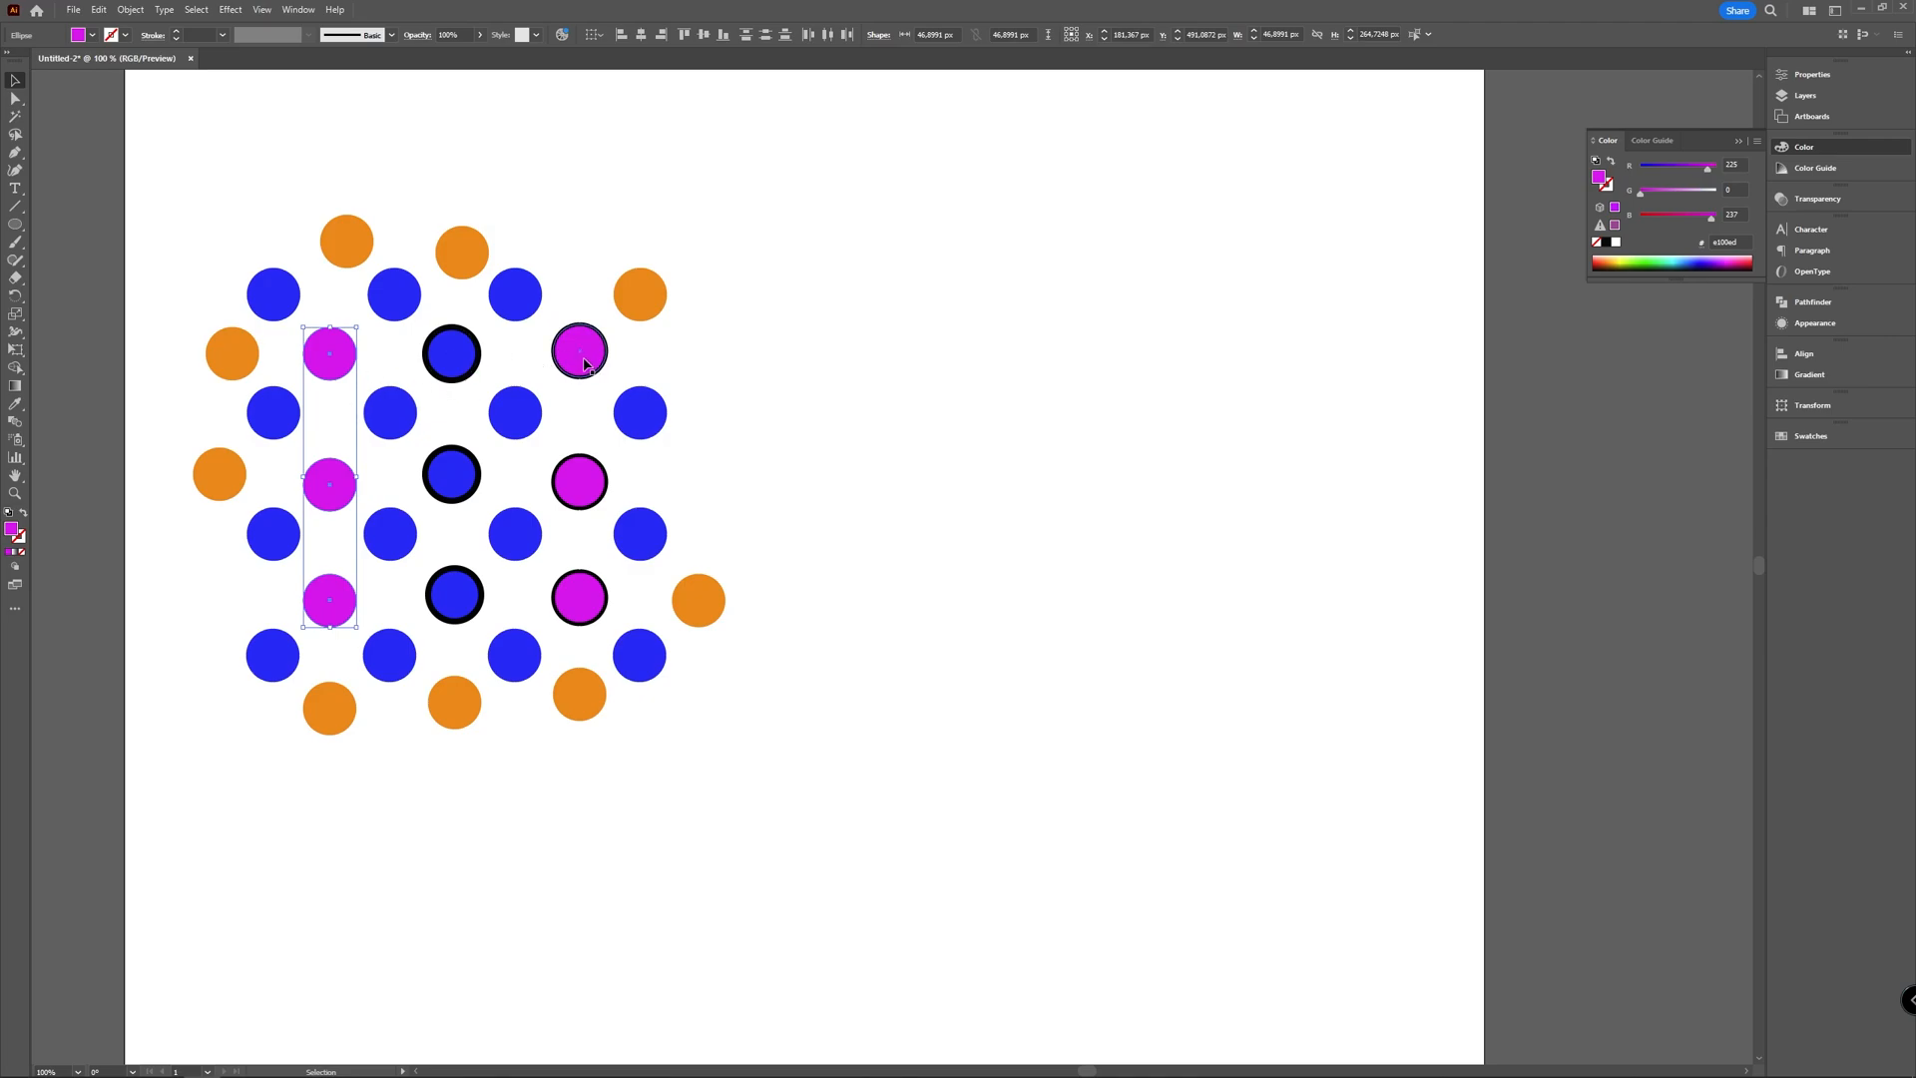
click(579, 351)
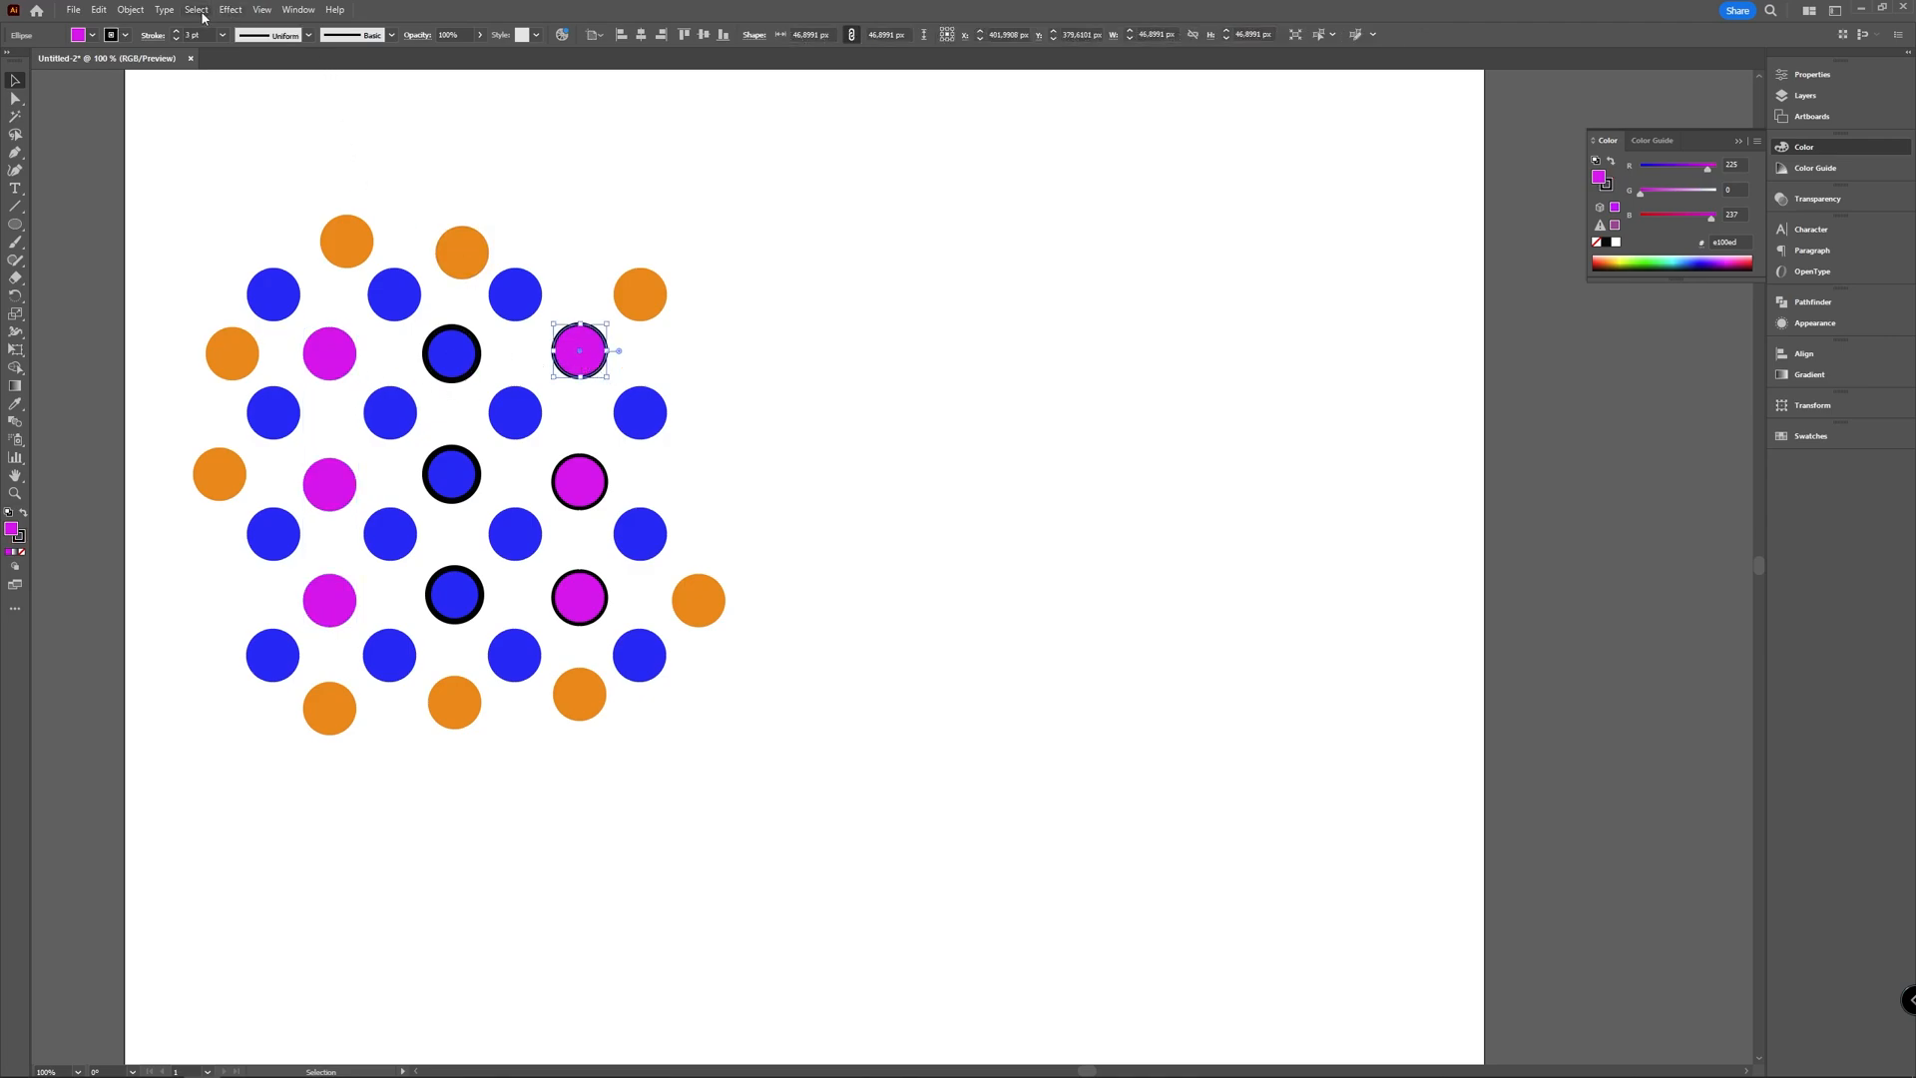
click(194, 8)
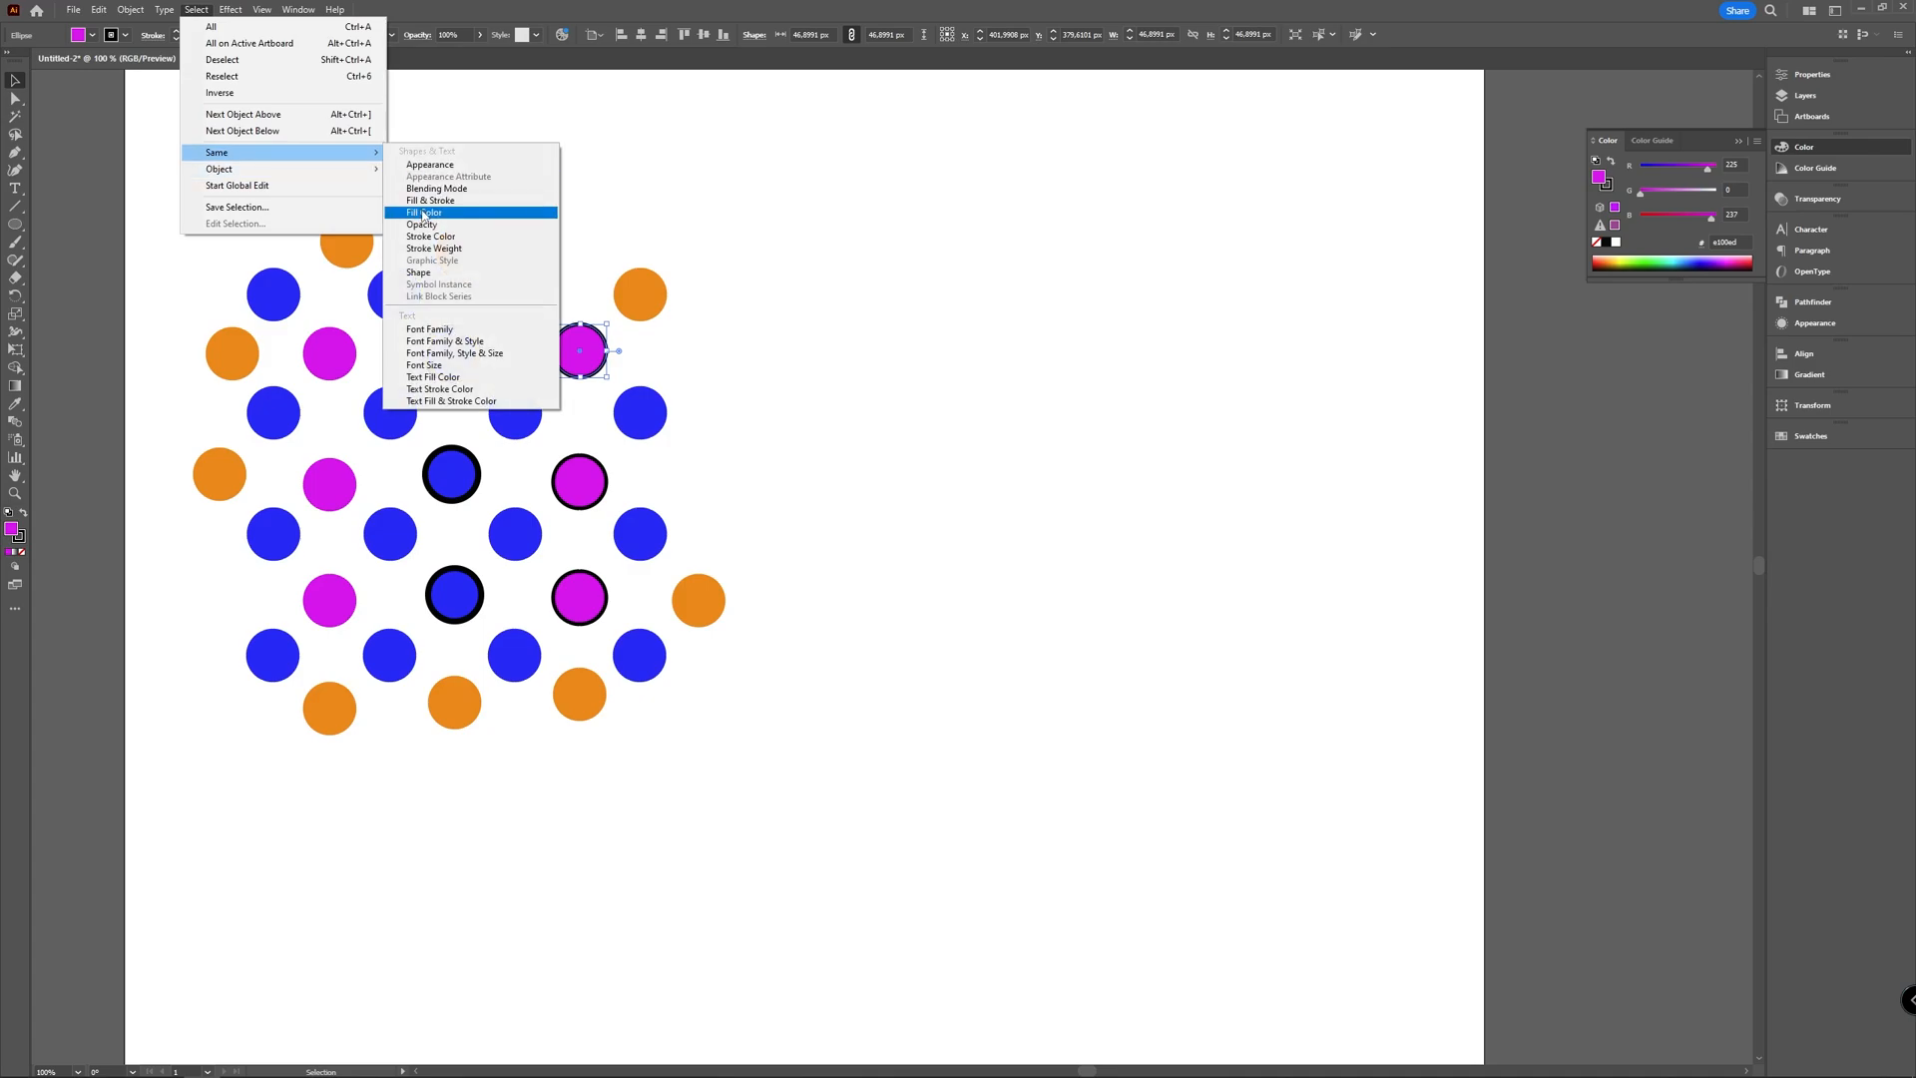
click(423, 212)
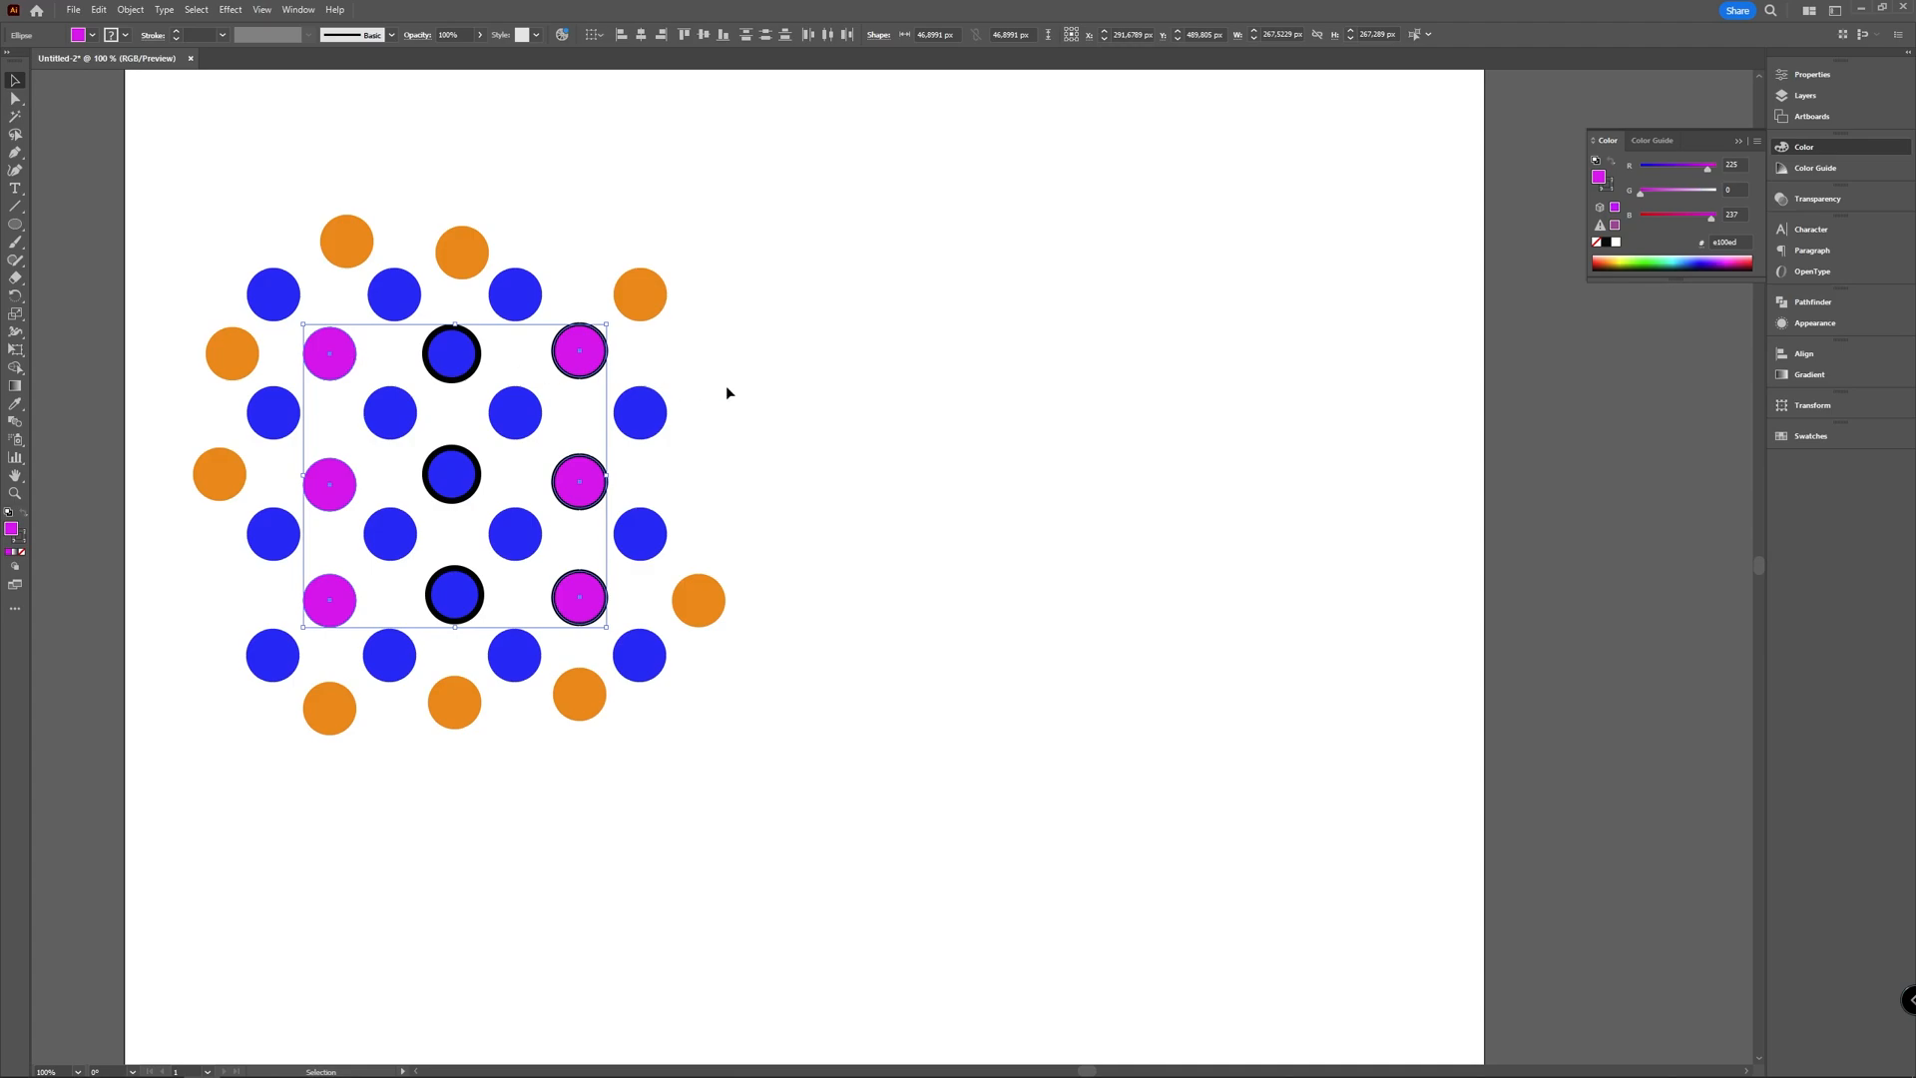
click(195, 10)
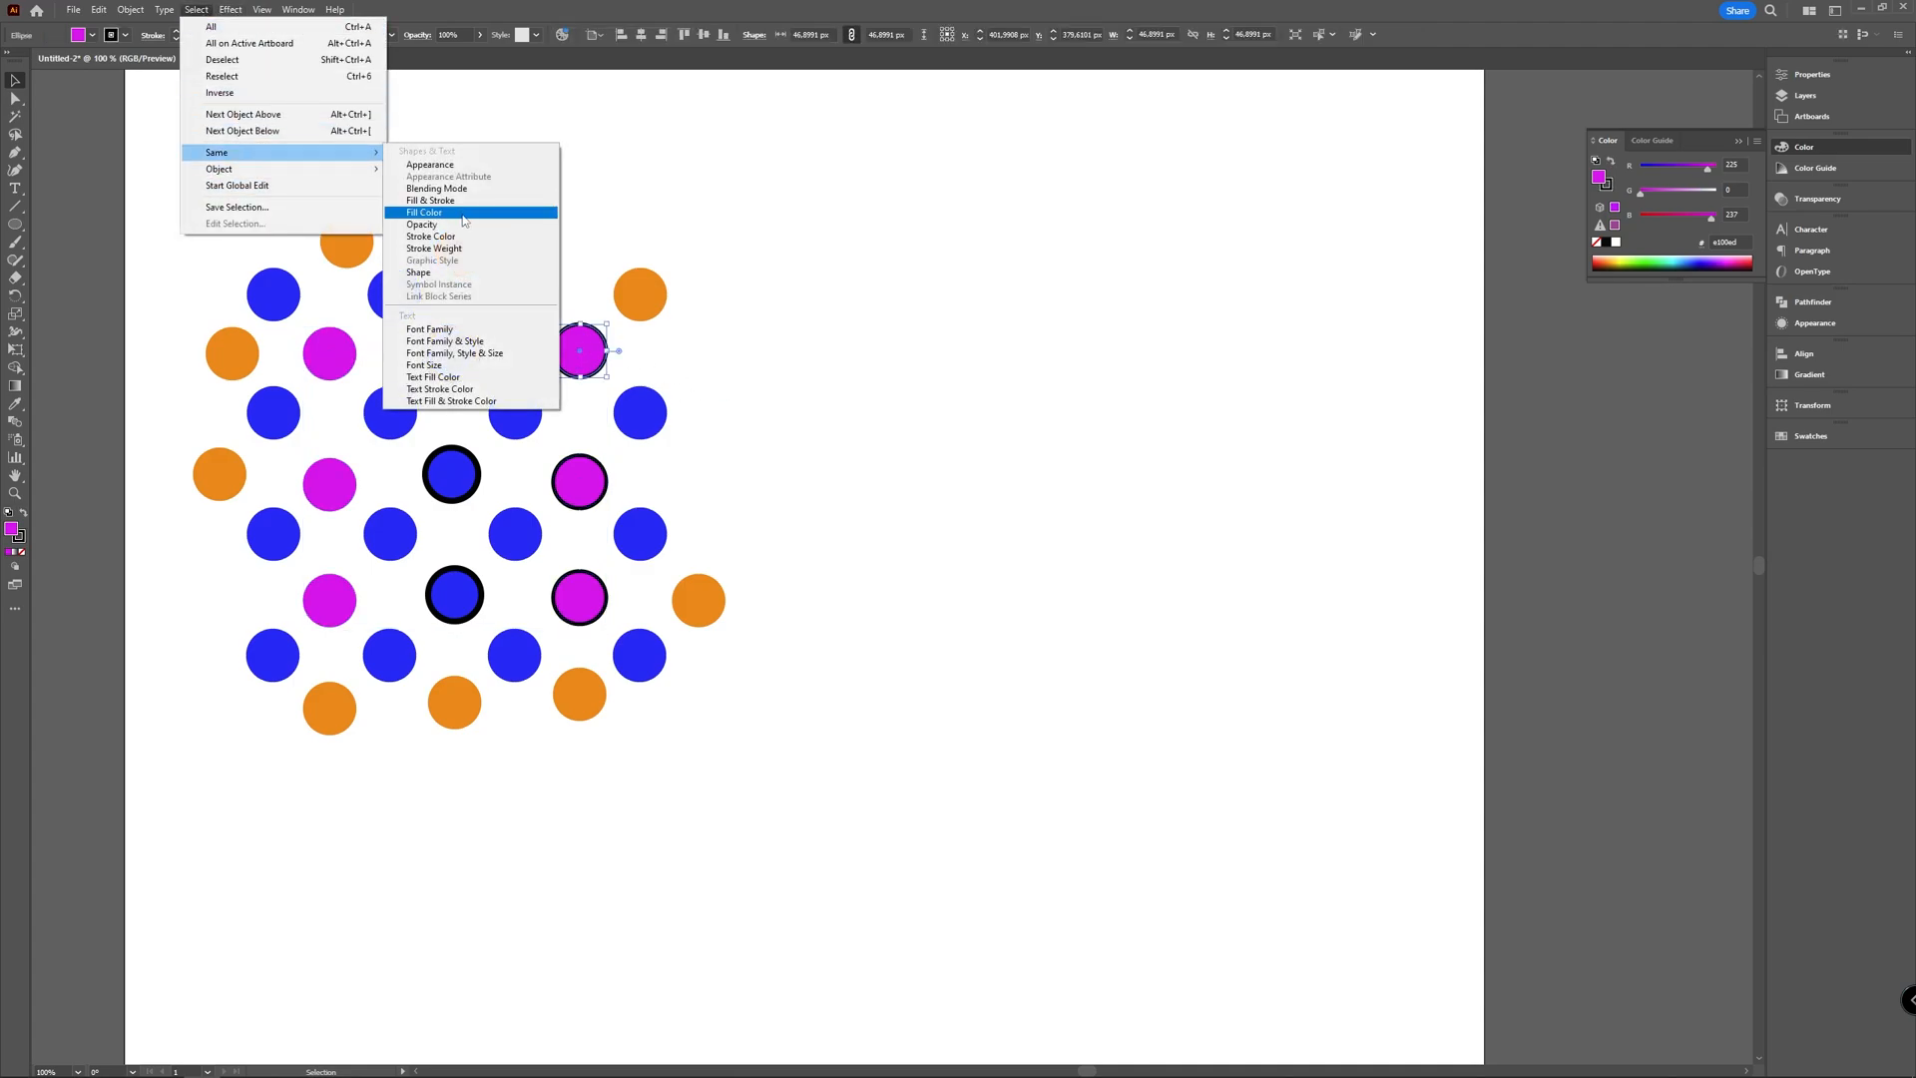
click(425, 211)
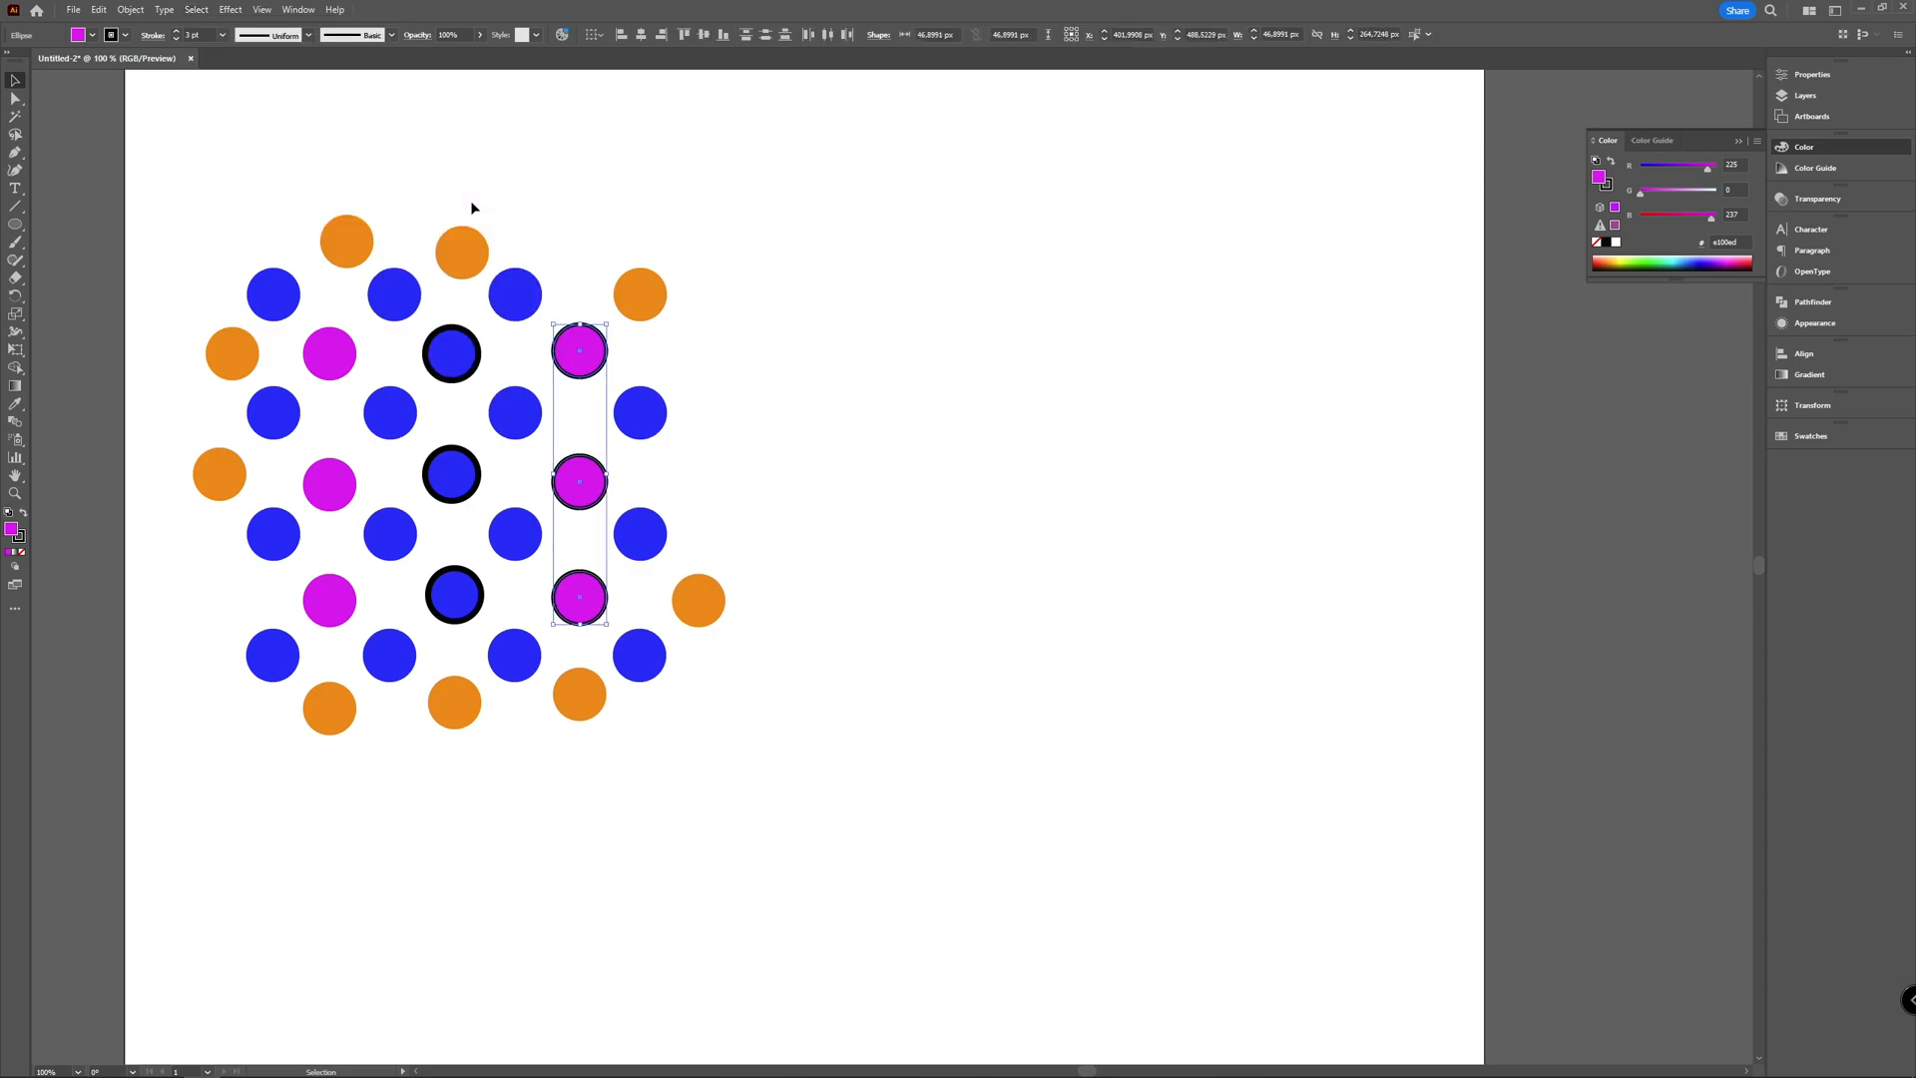
mouse_move(909, 361)
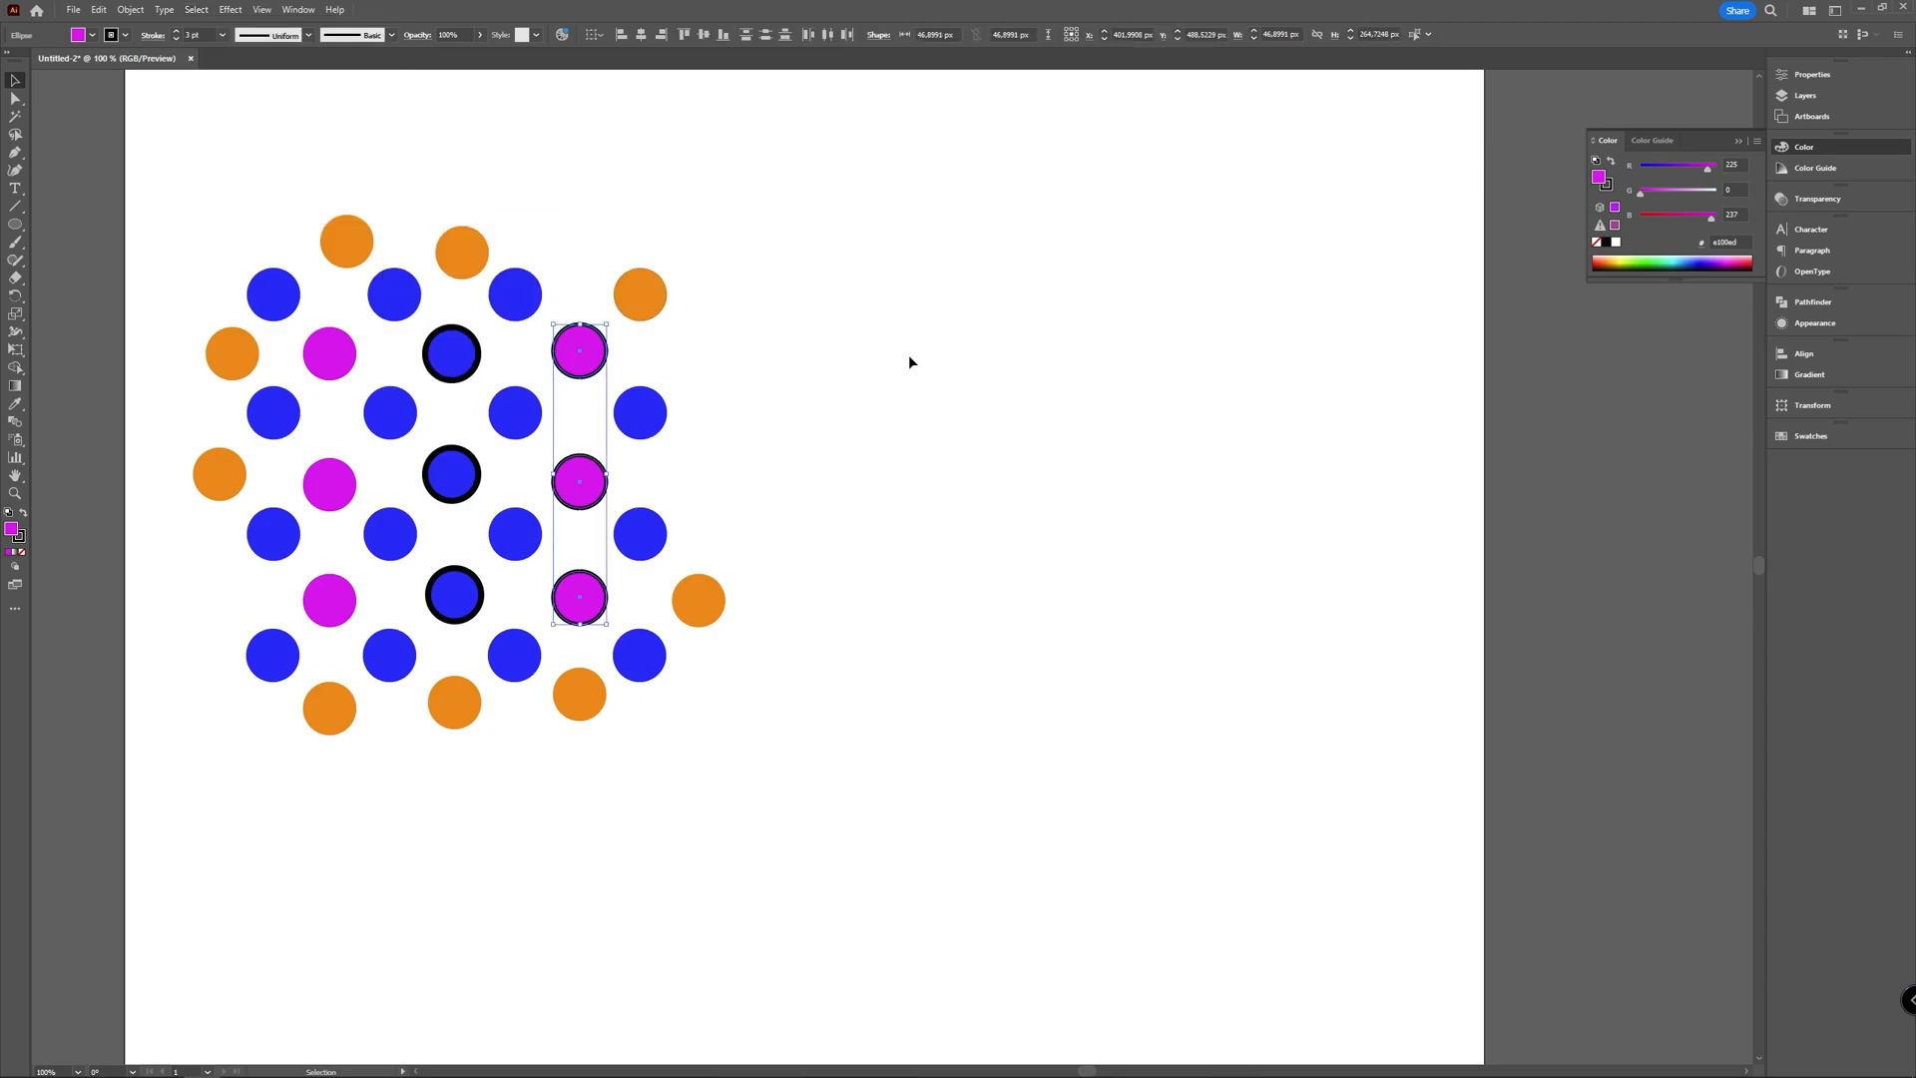
click(731, 377)
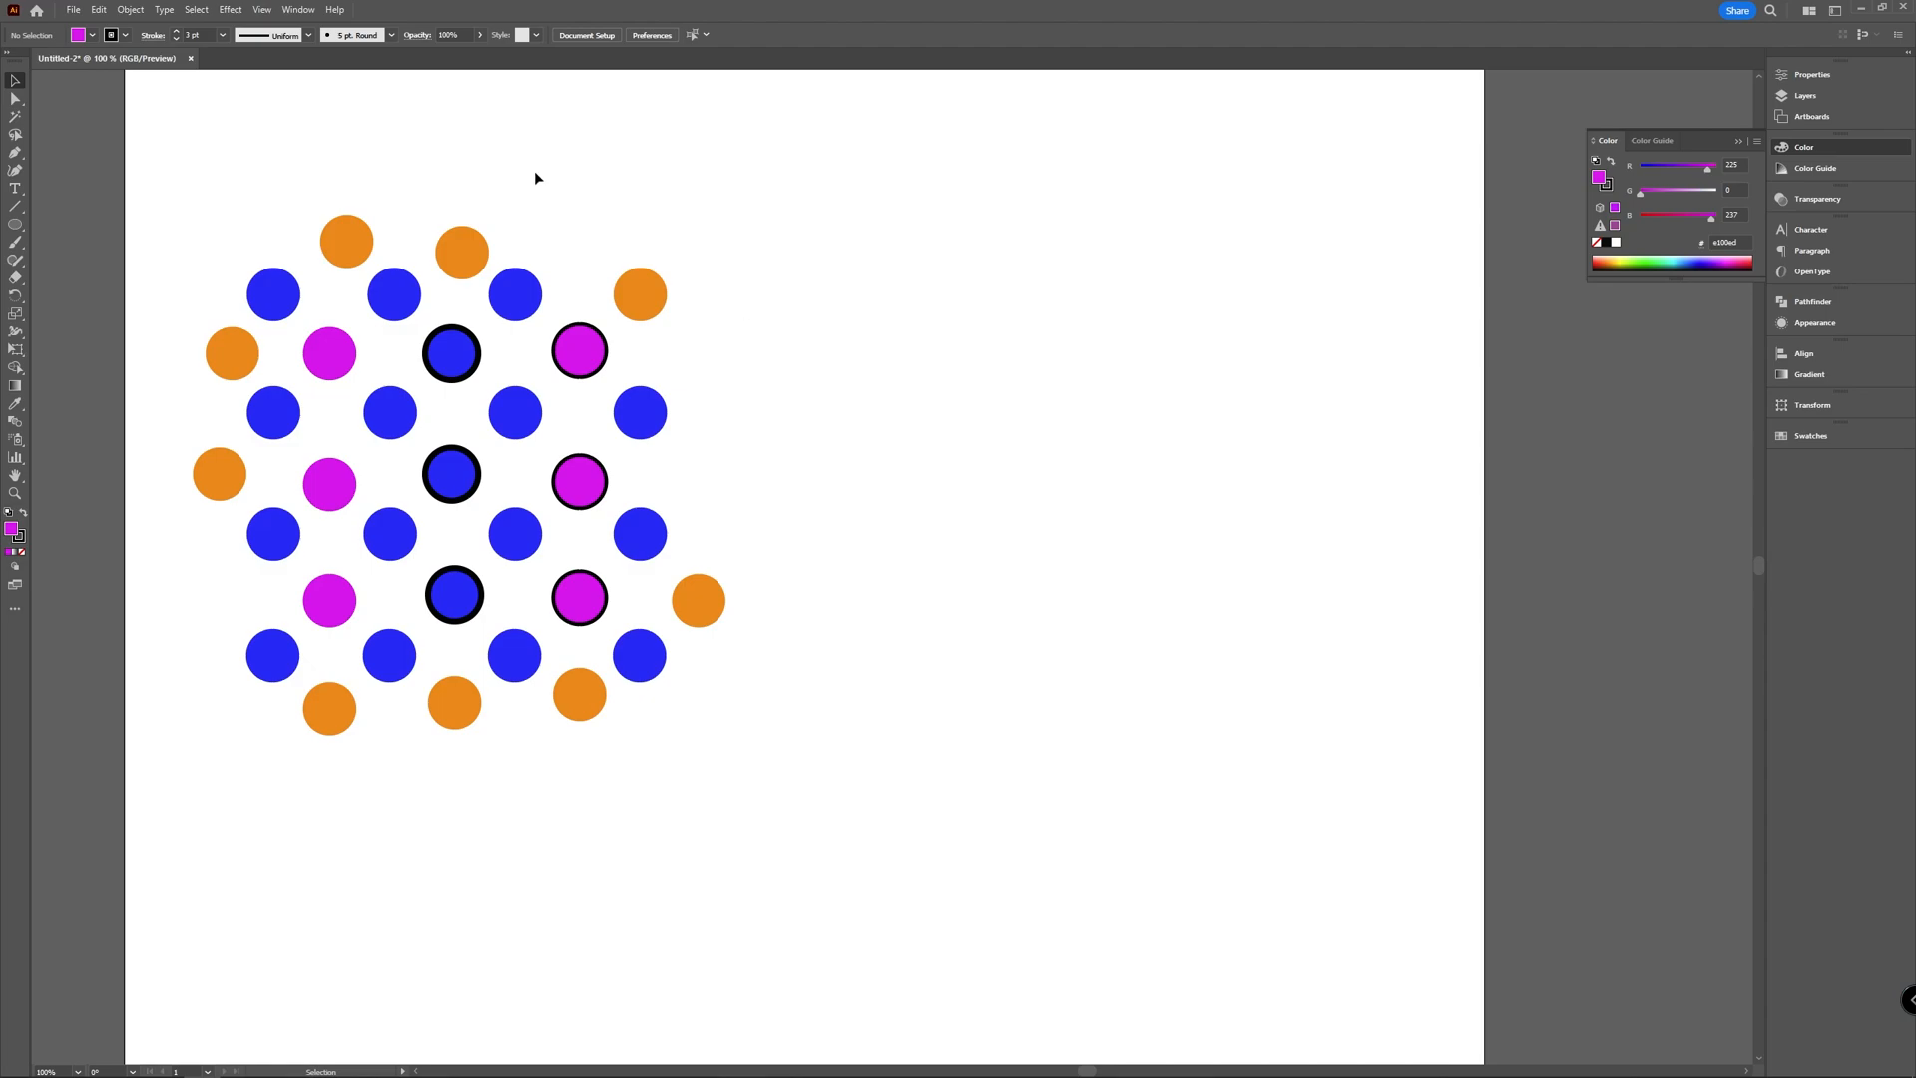
mouse_move(723, 327)
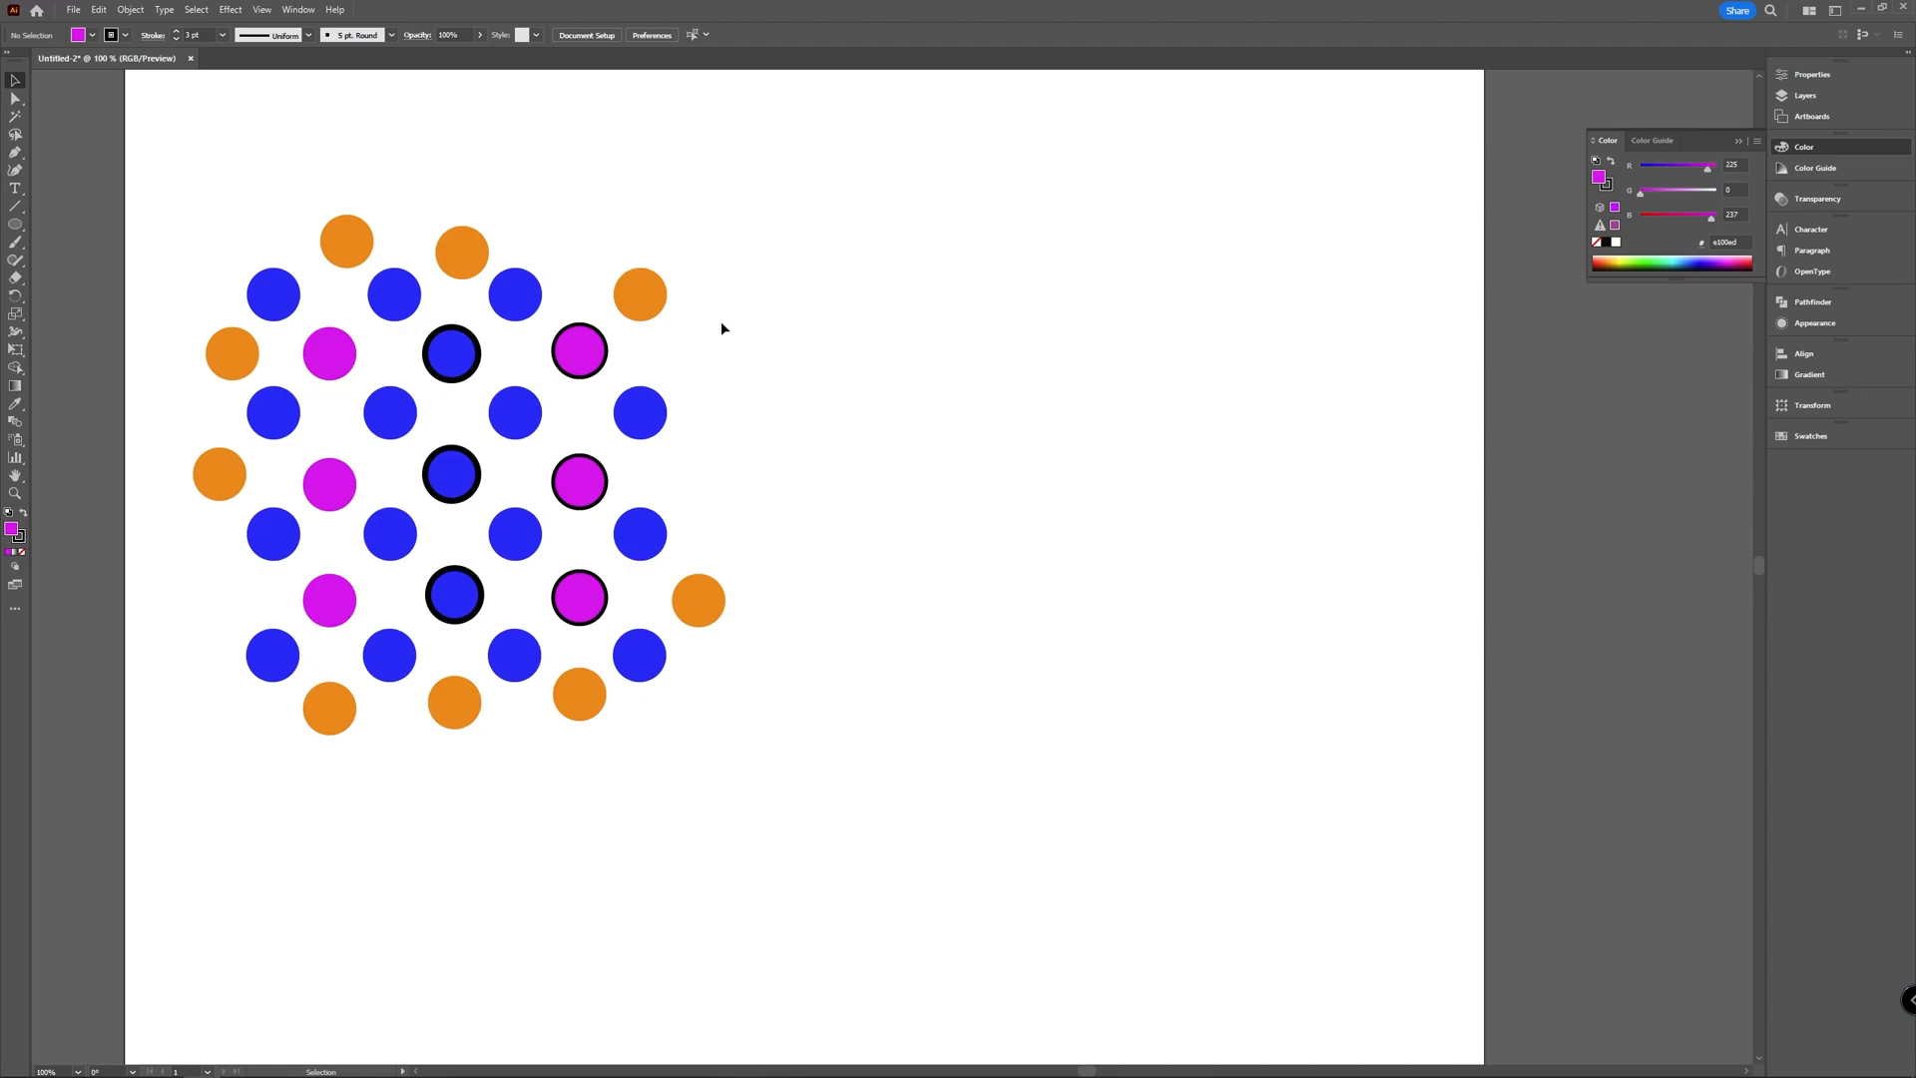
Step: Select all orange circles by same fill colour and group them with Ctrl+G
click(640, 293)
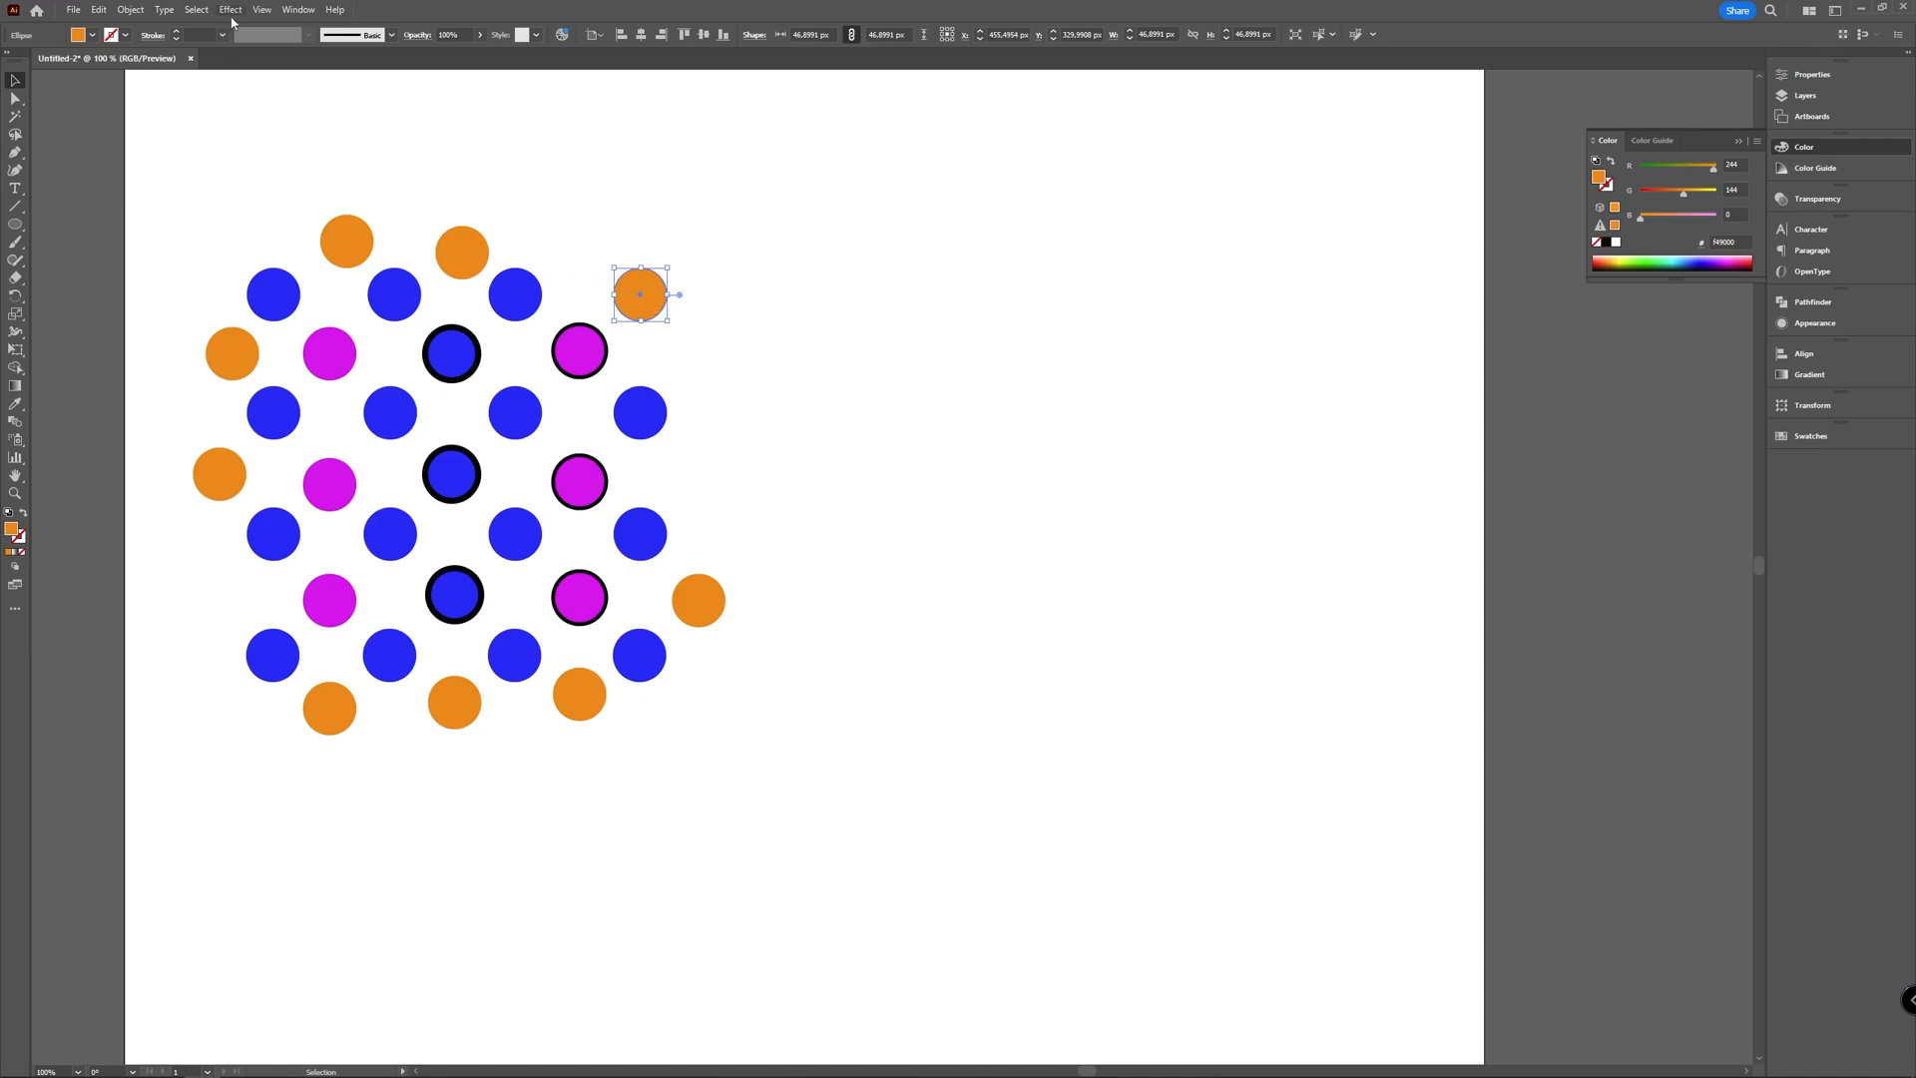
click(194, 10)
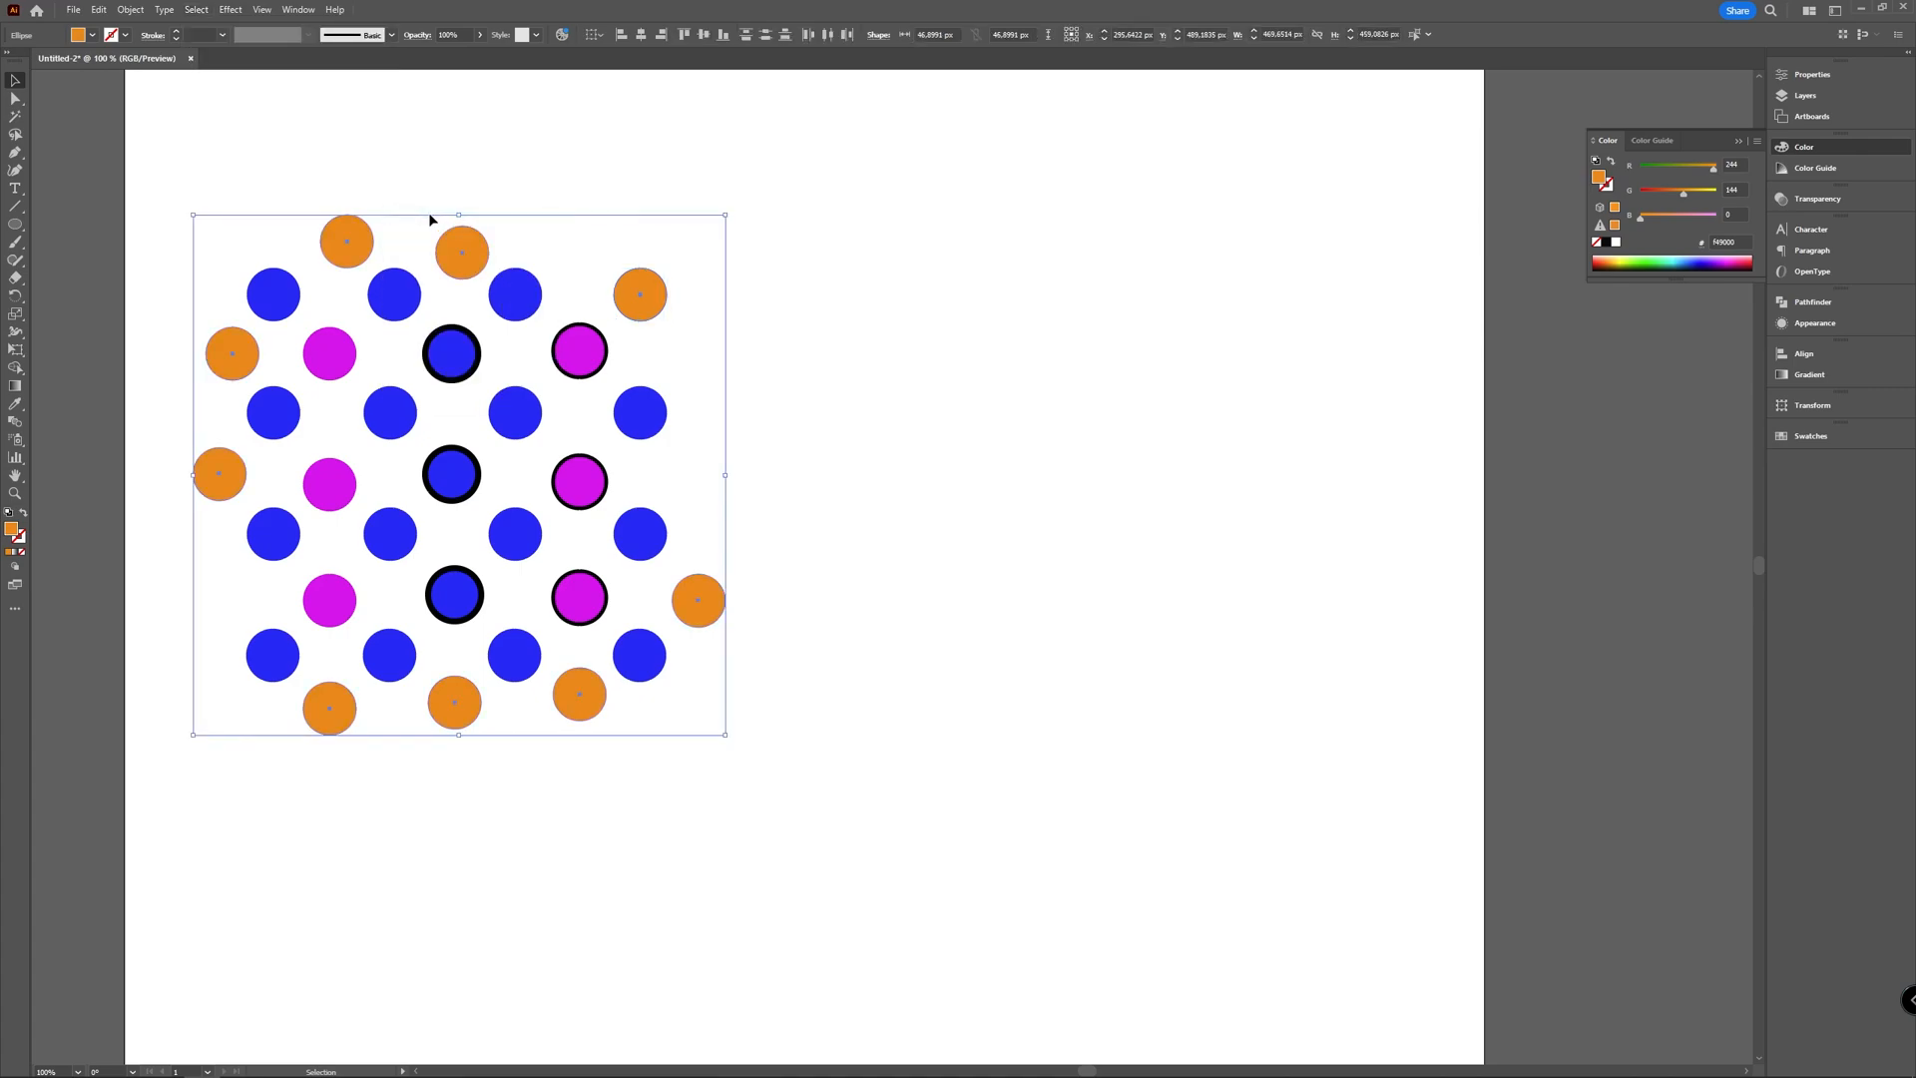
key(ctrl+g)
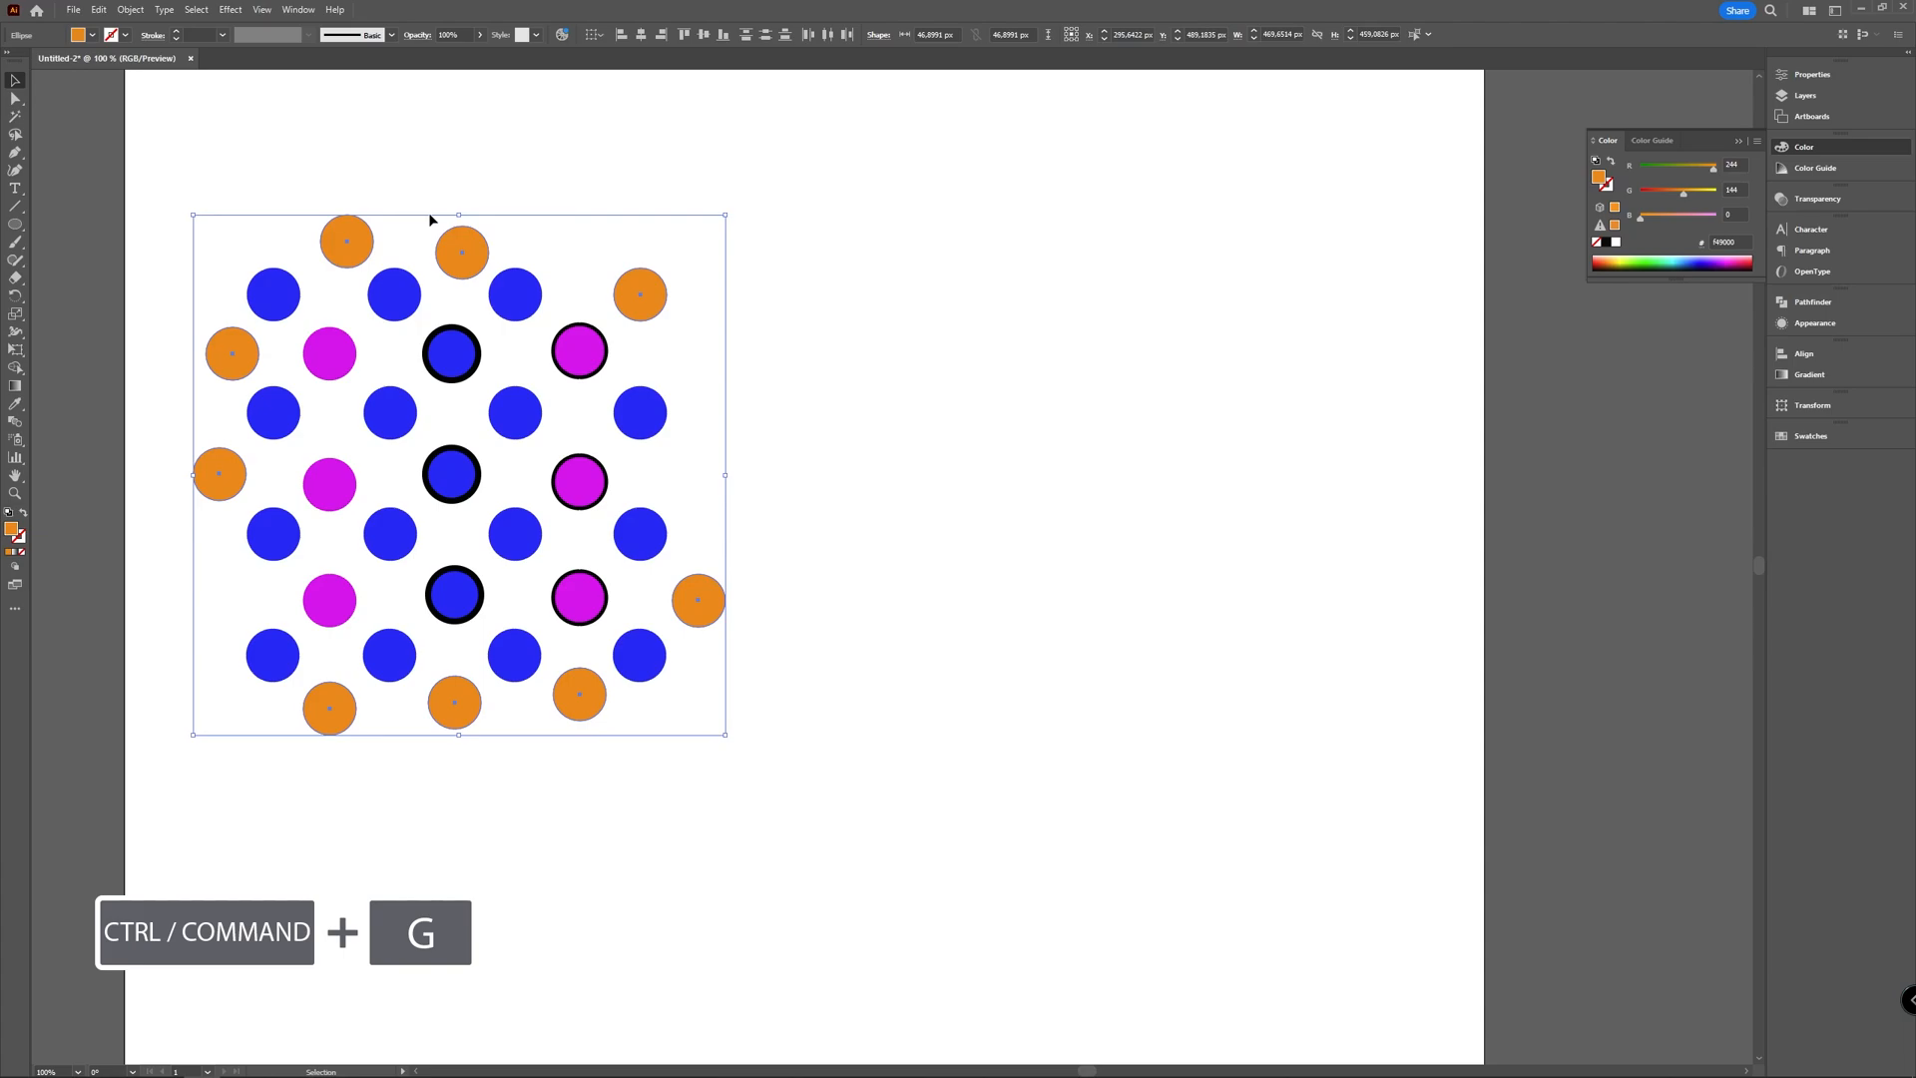
key(ctrl+g)
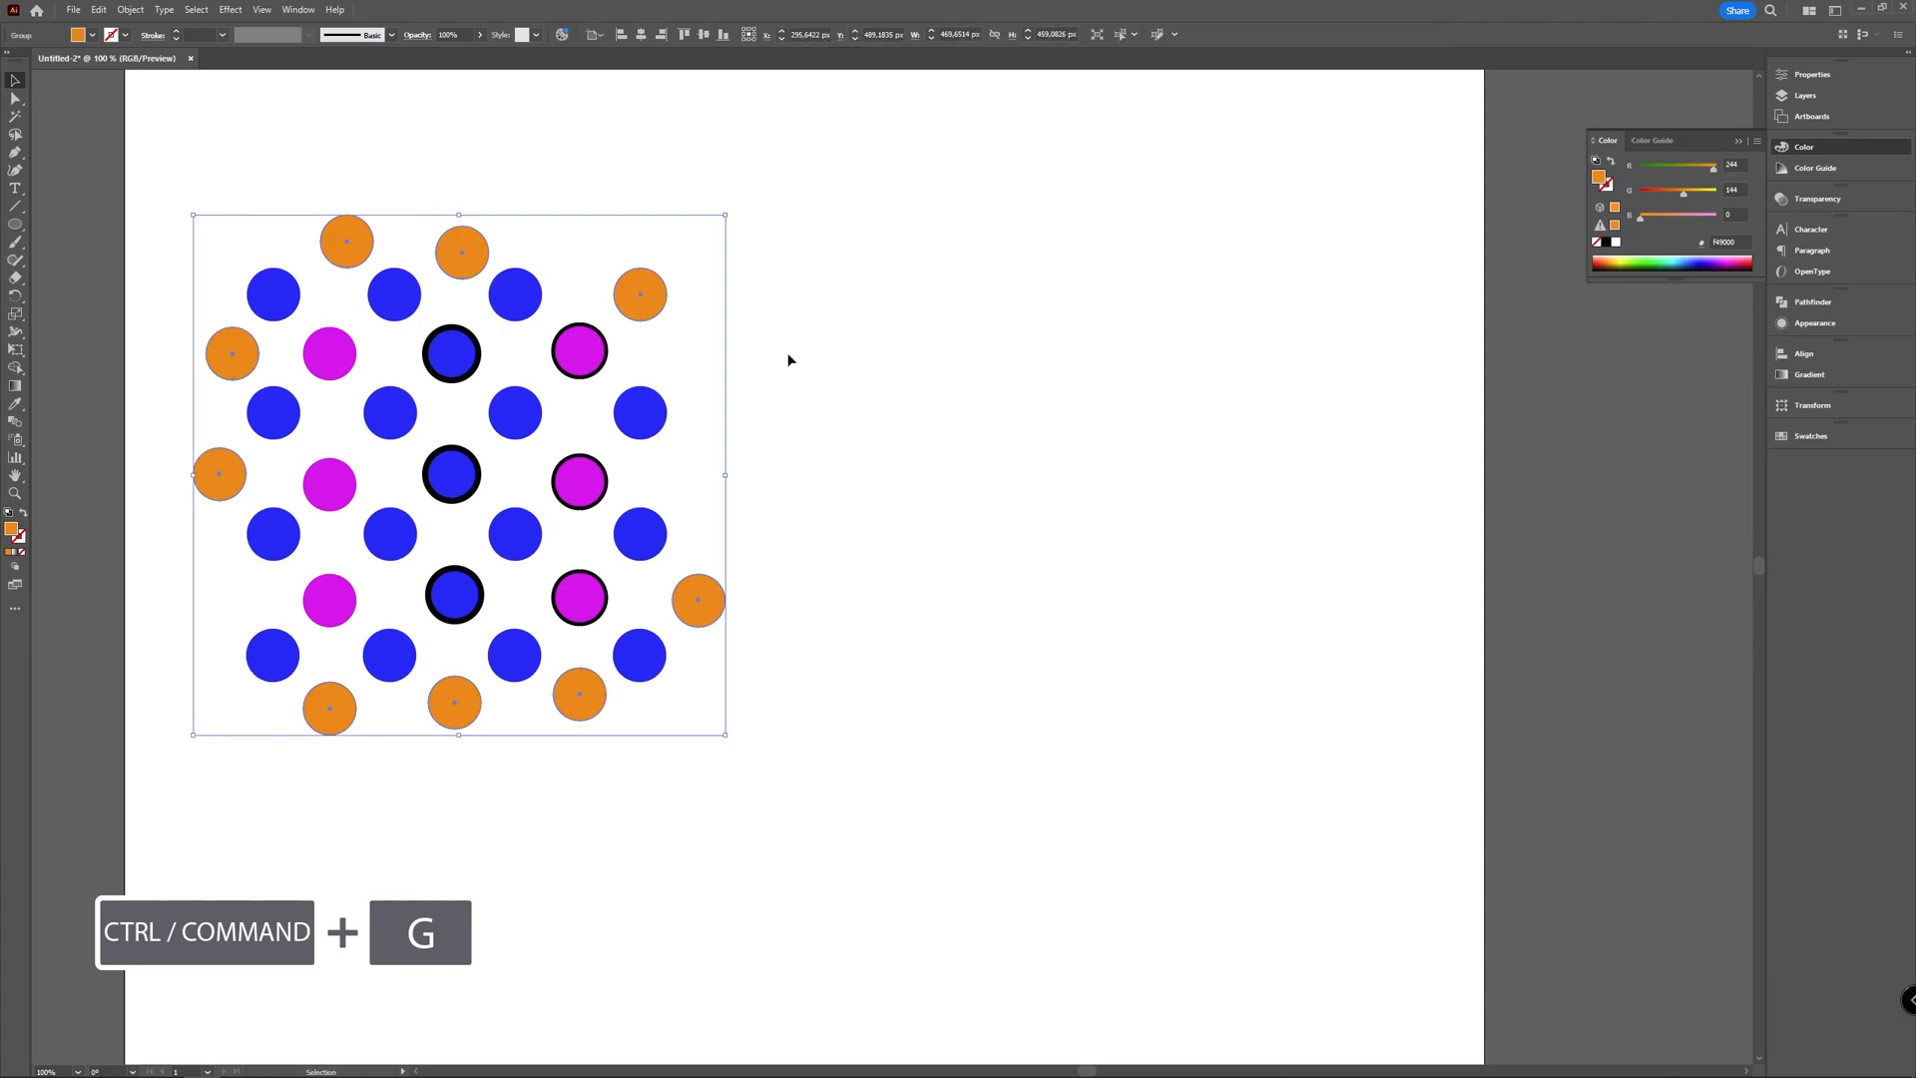
key(ctrl+g)
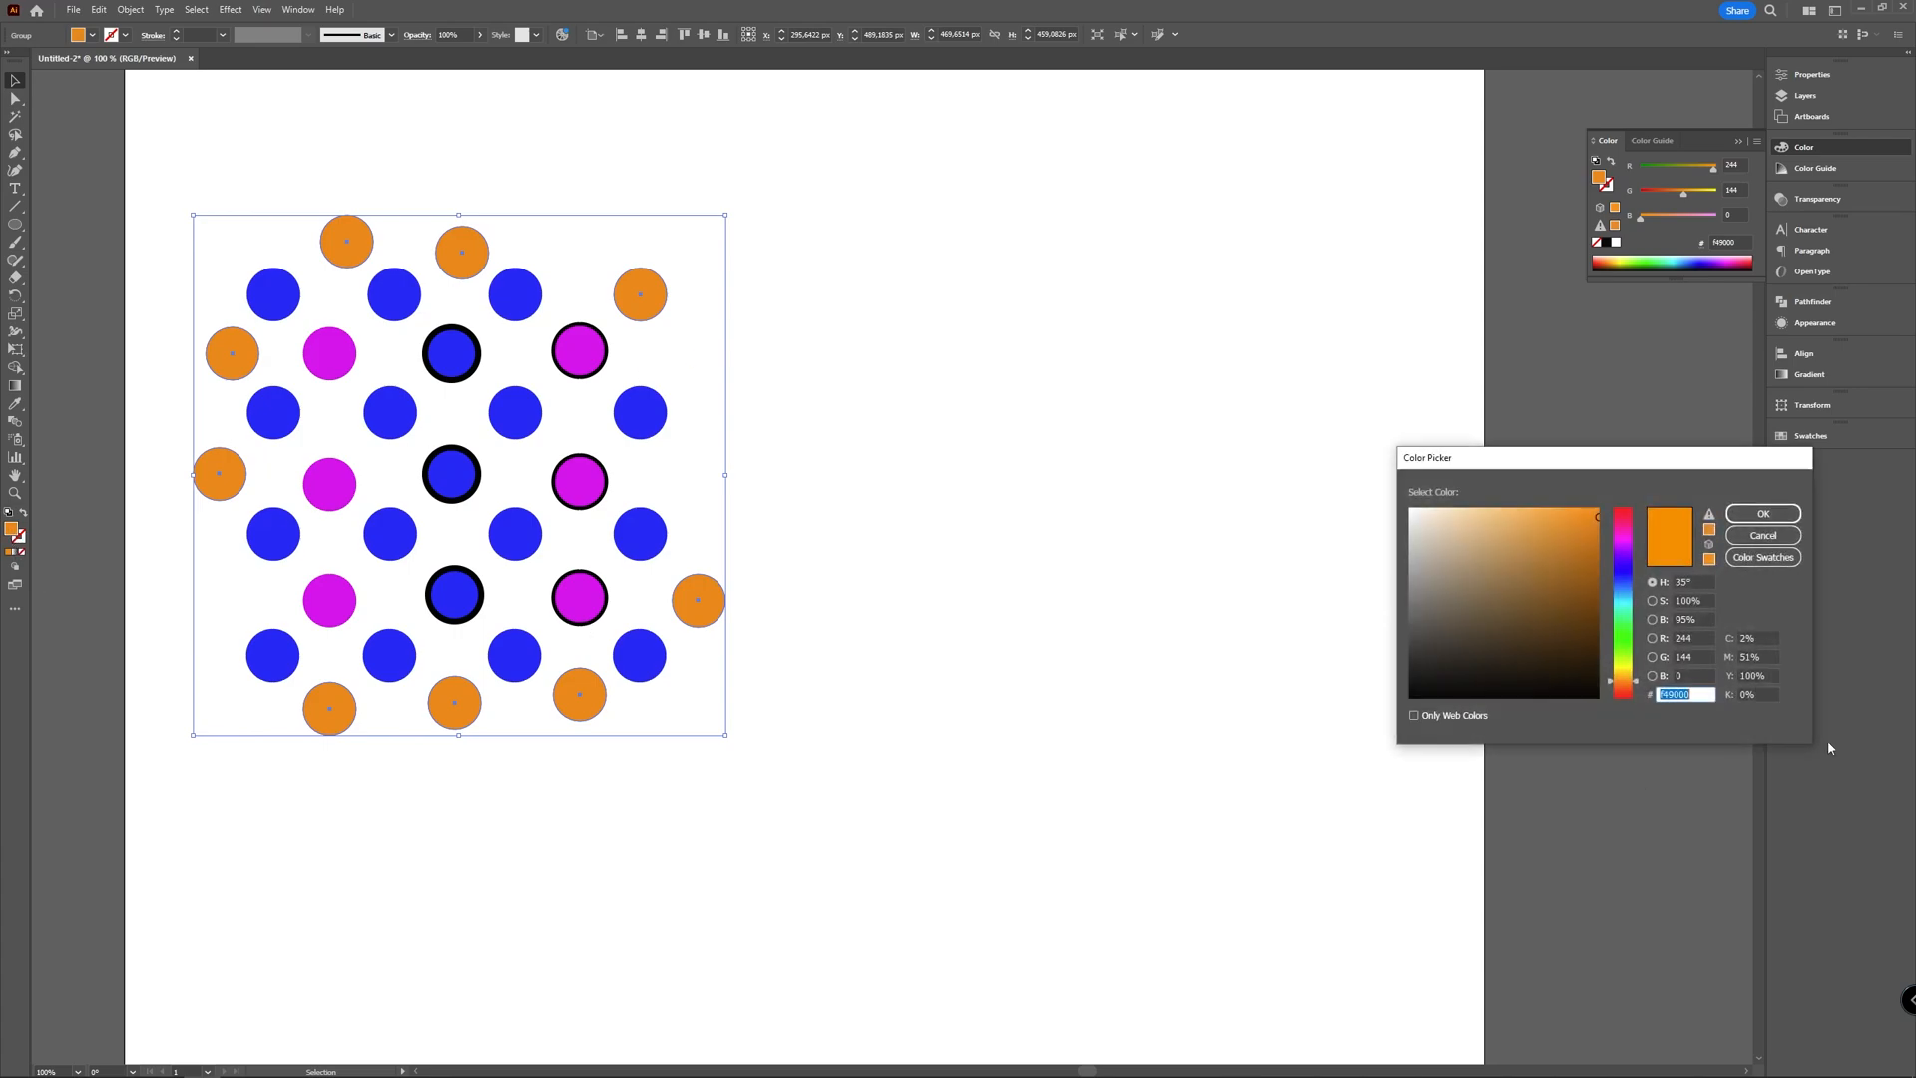
Step: Recolour the grouped orange circles to a crimson pink in the Color Picker
click(1623, 524)
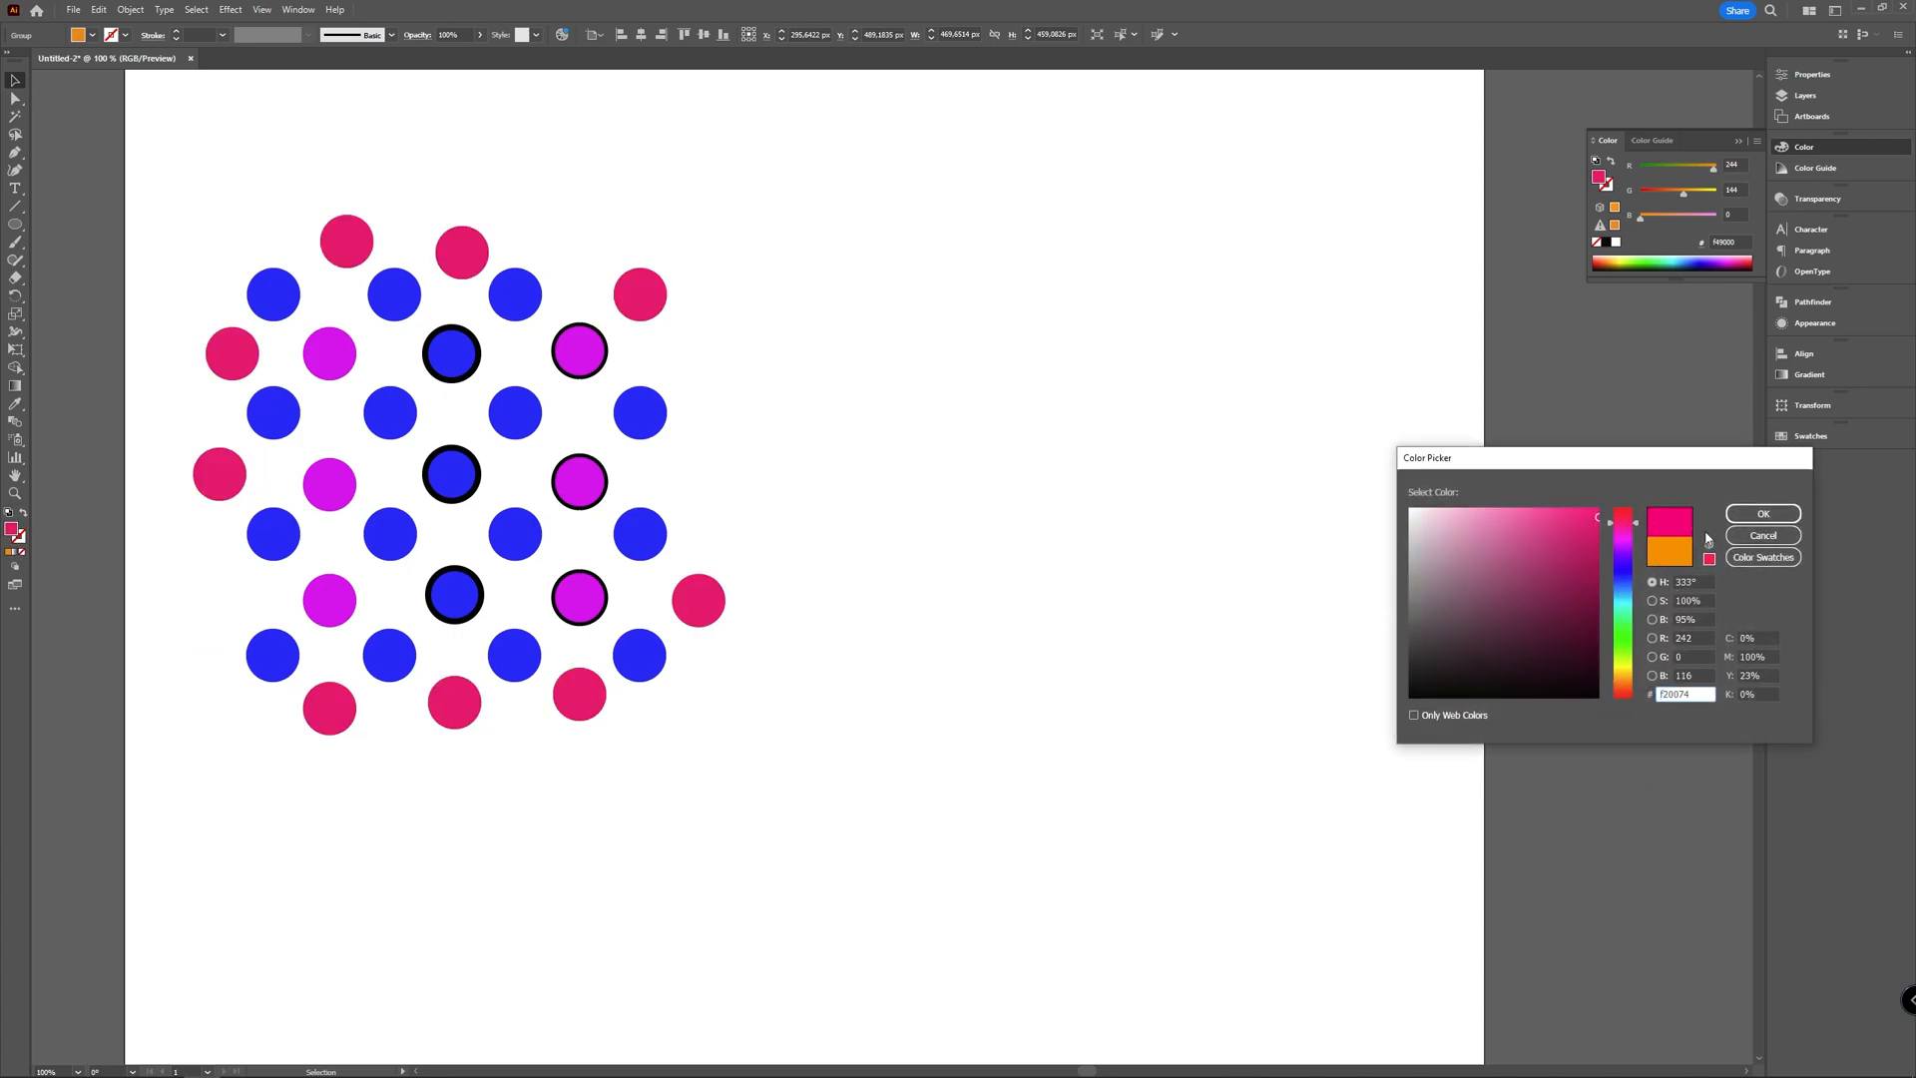
click(1762, 513)
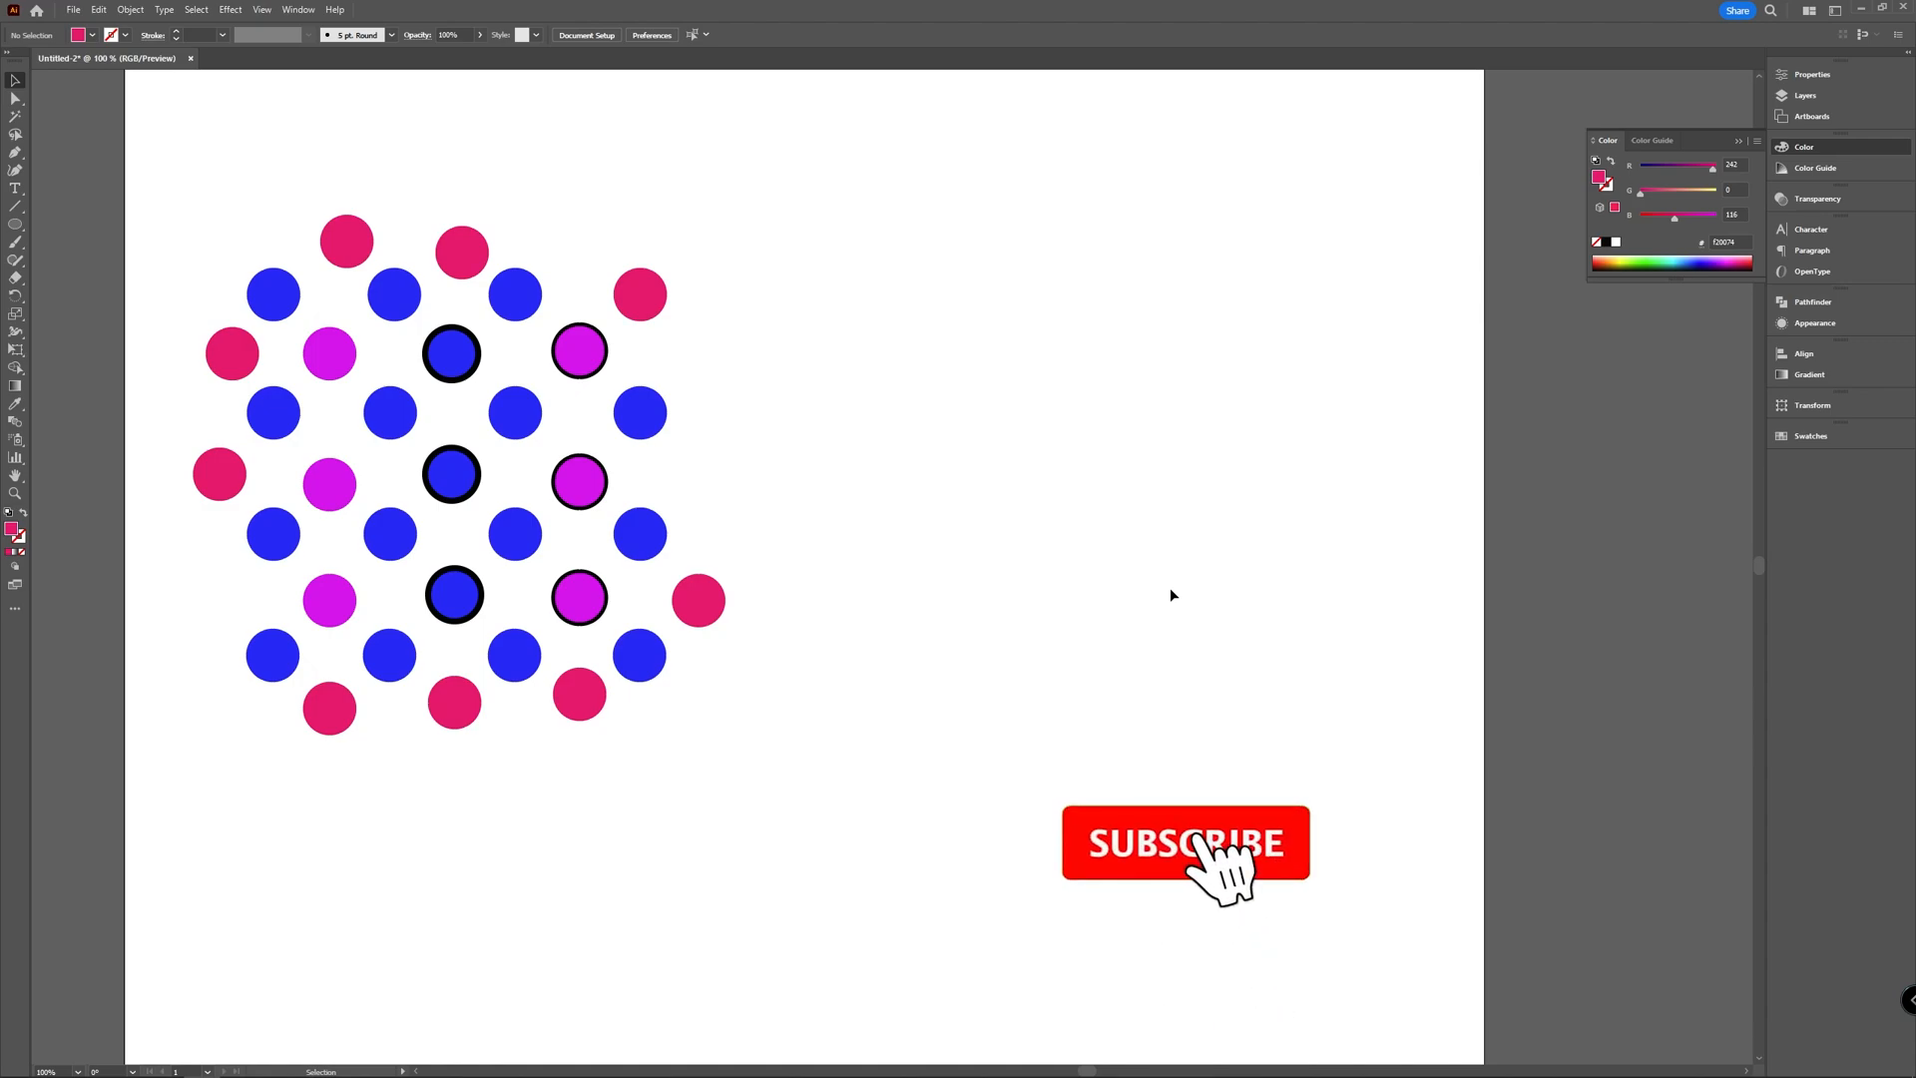
click(1183, 842)
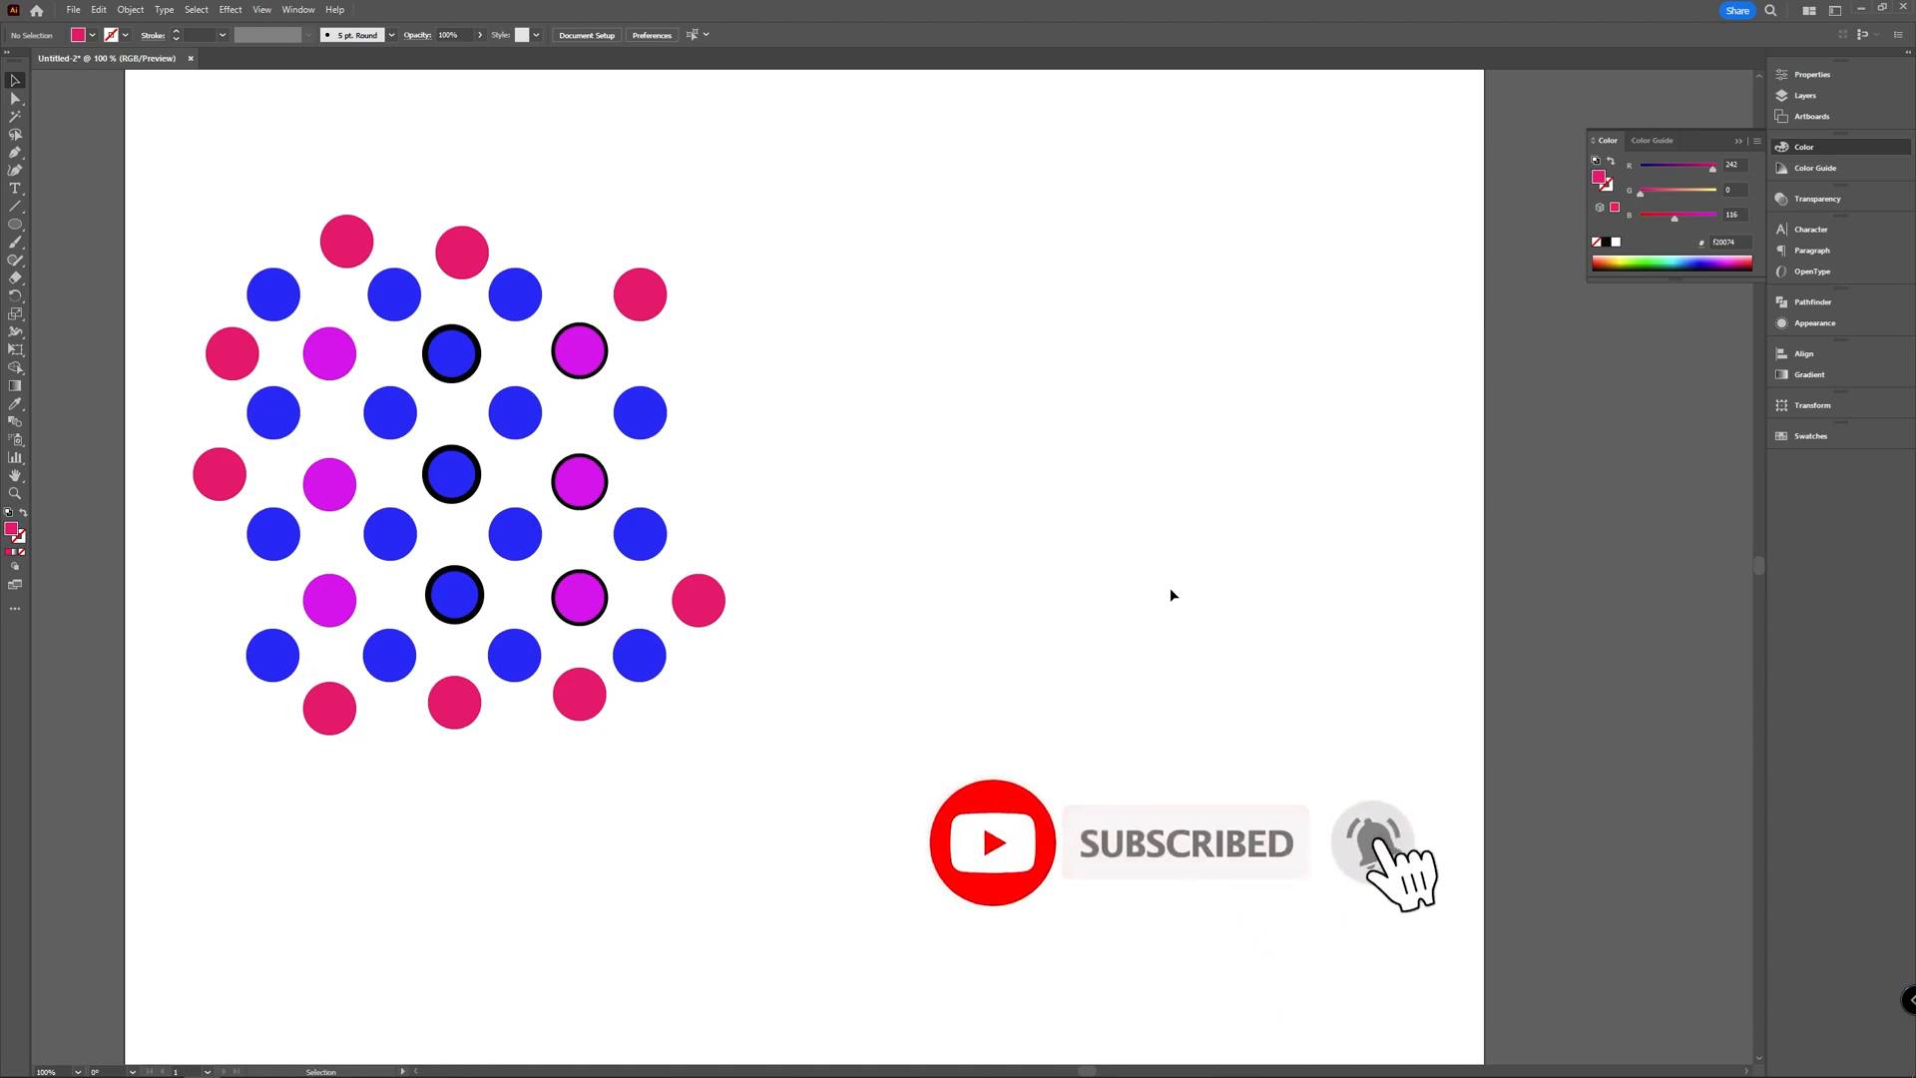